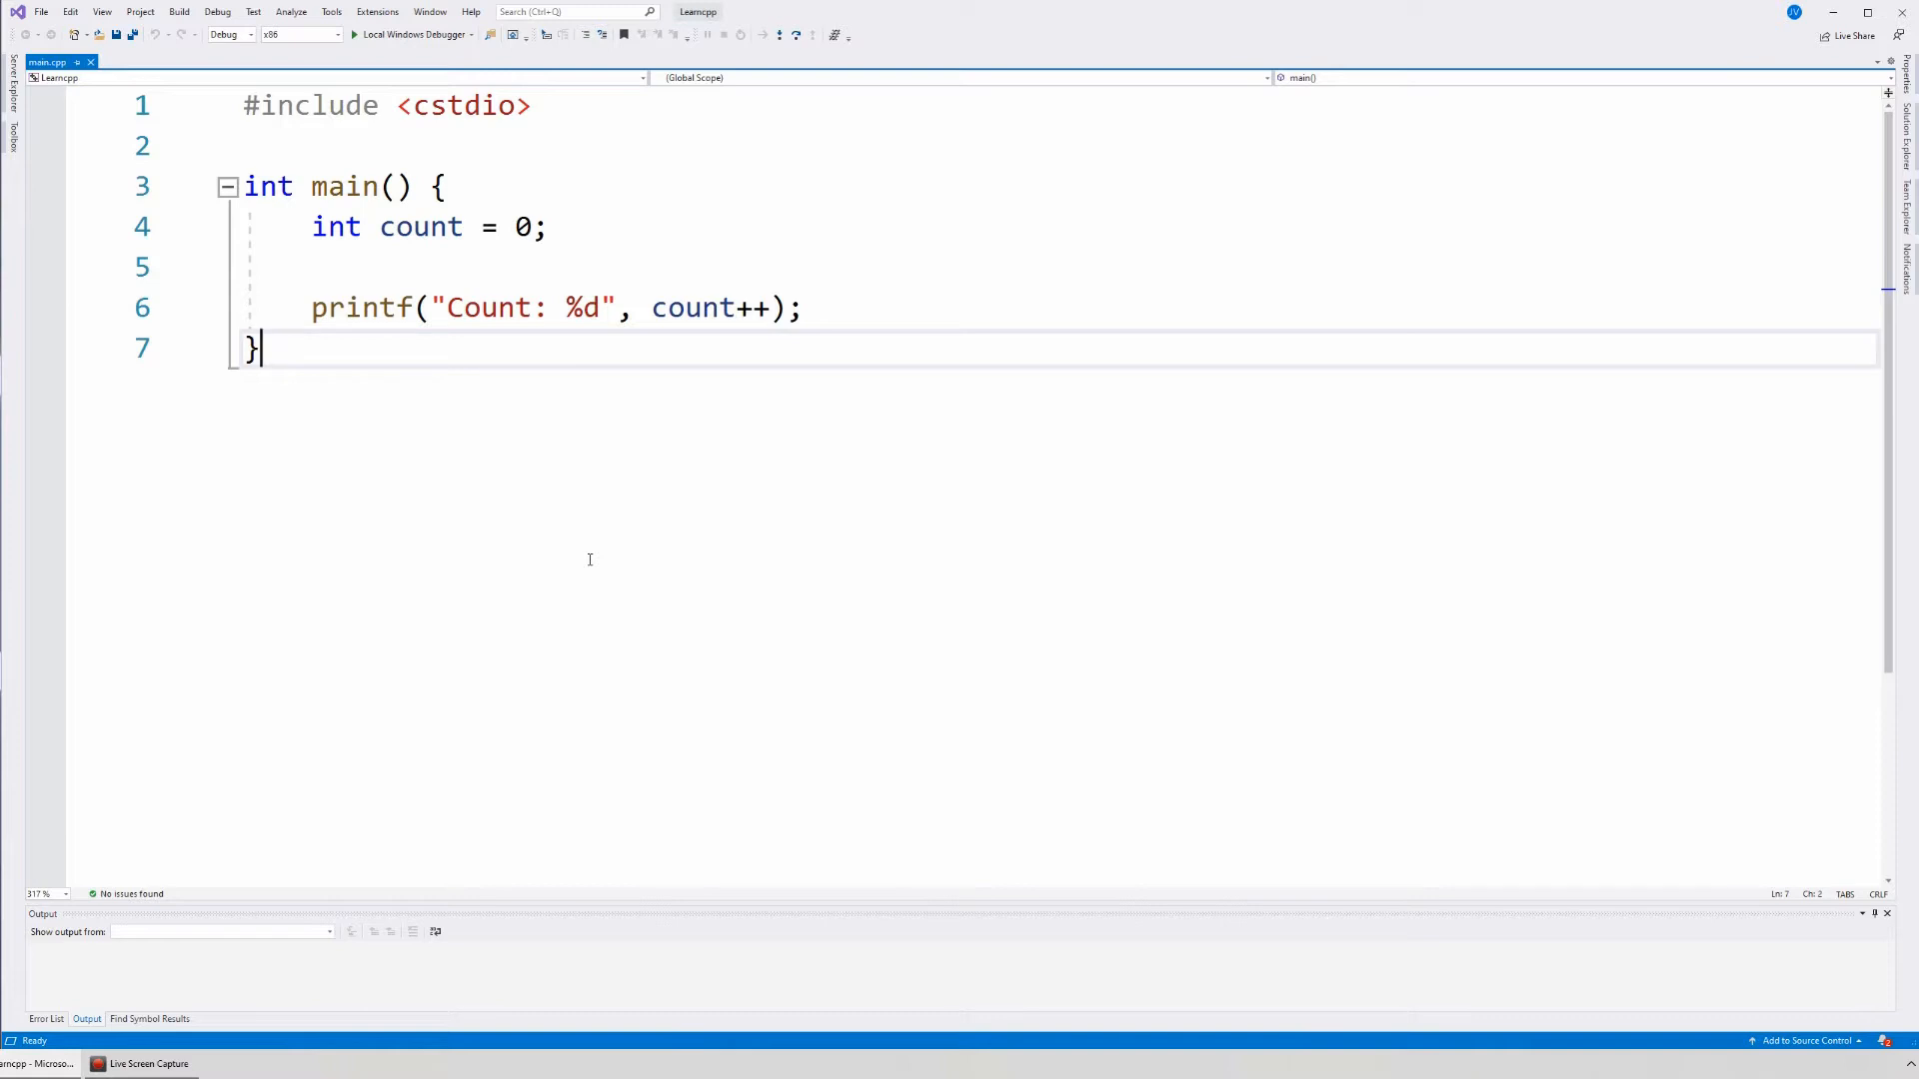
mouse_move(732, 256)
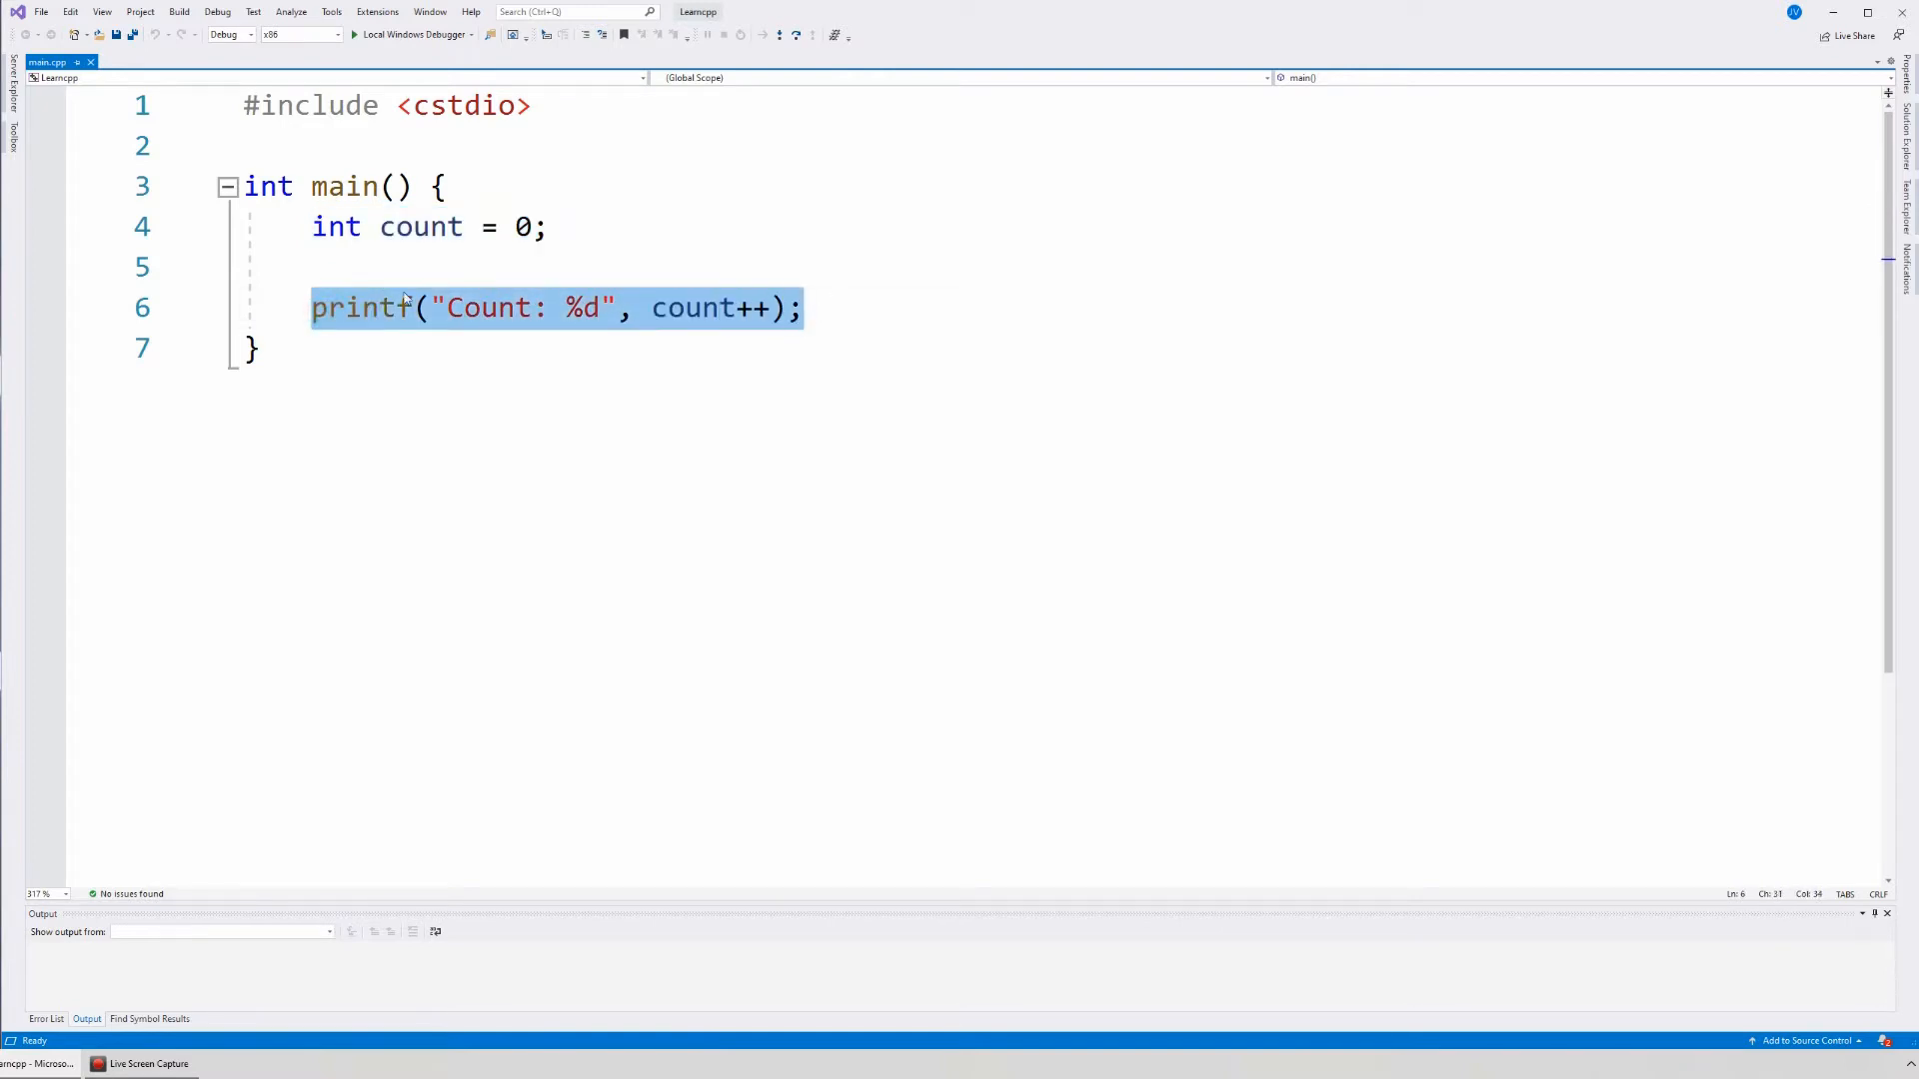
- Add blank lines after the count declaration so printf moves down to line 16
left_click(318, 228)
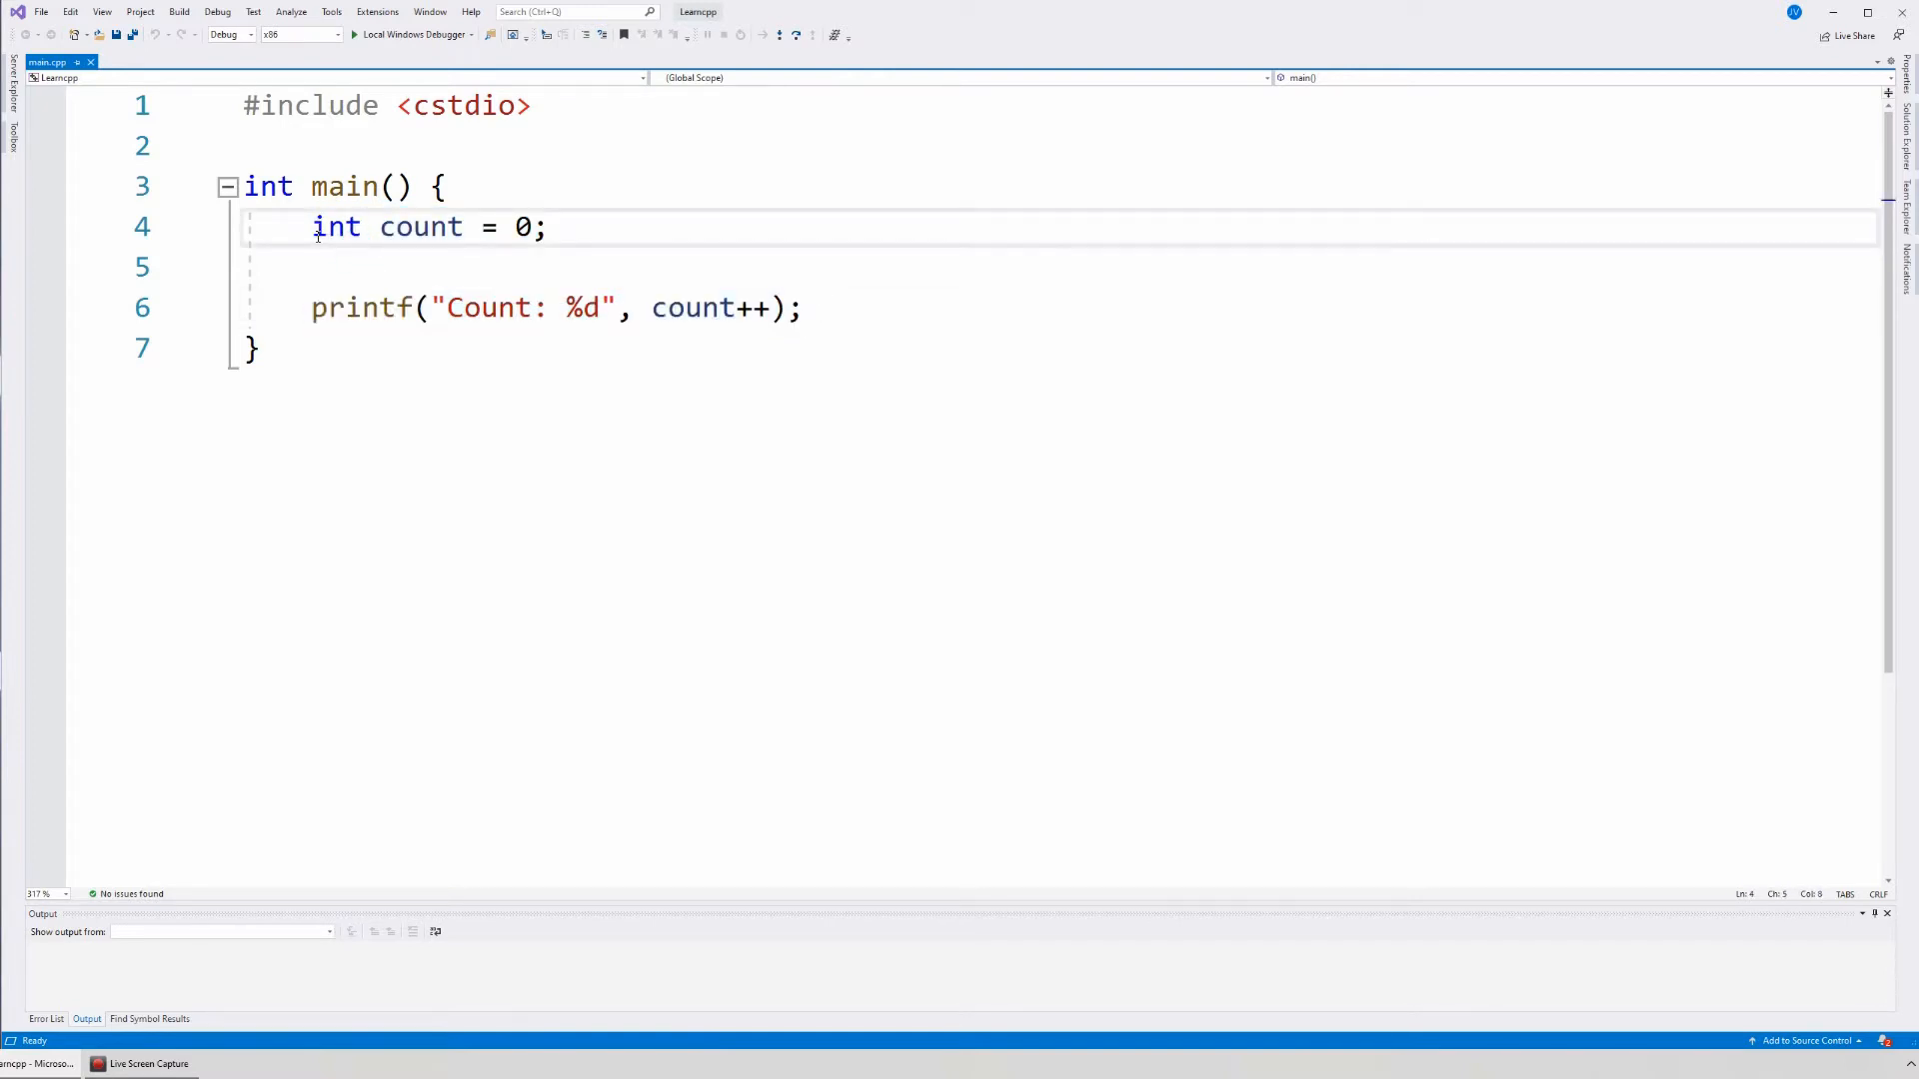
double_click(336, 226)
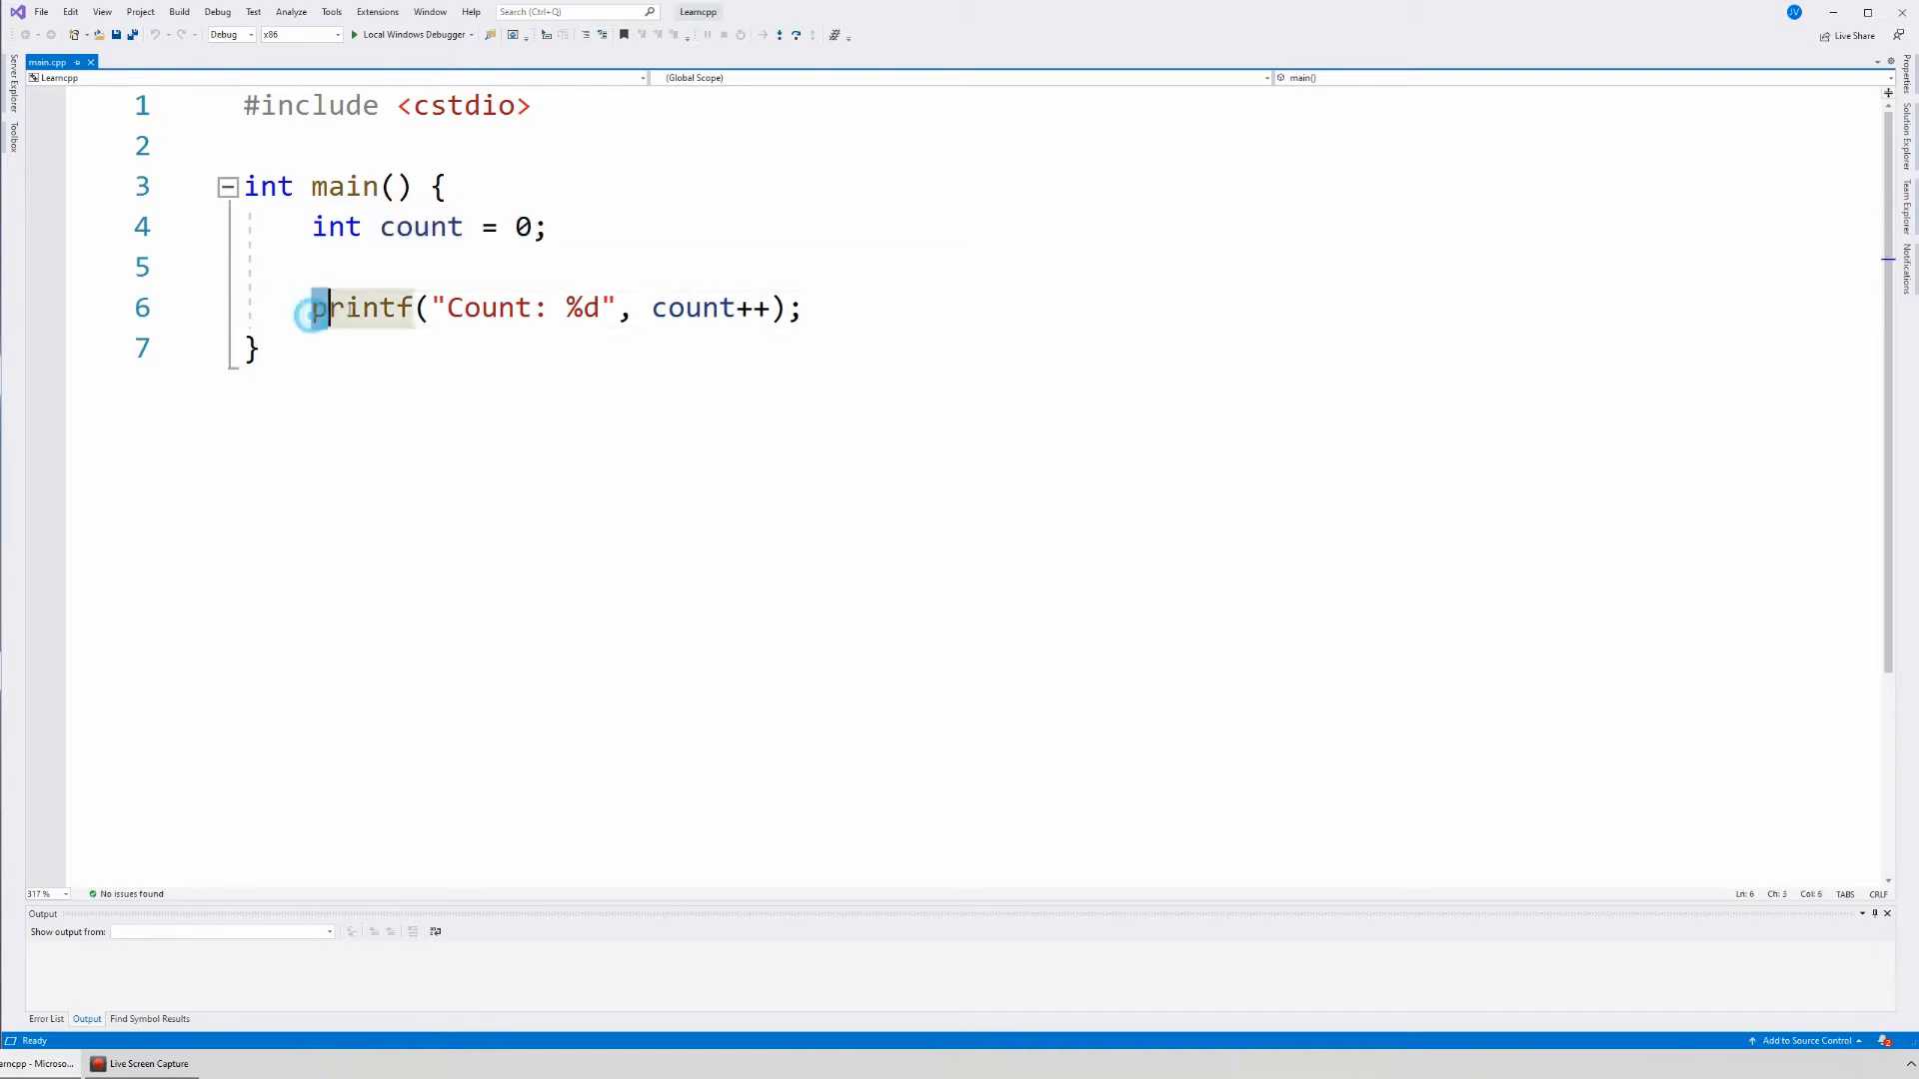
left_click_drag(312, 308, 801, 308)
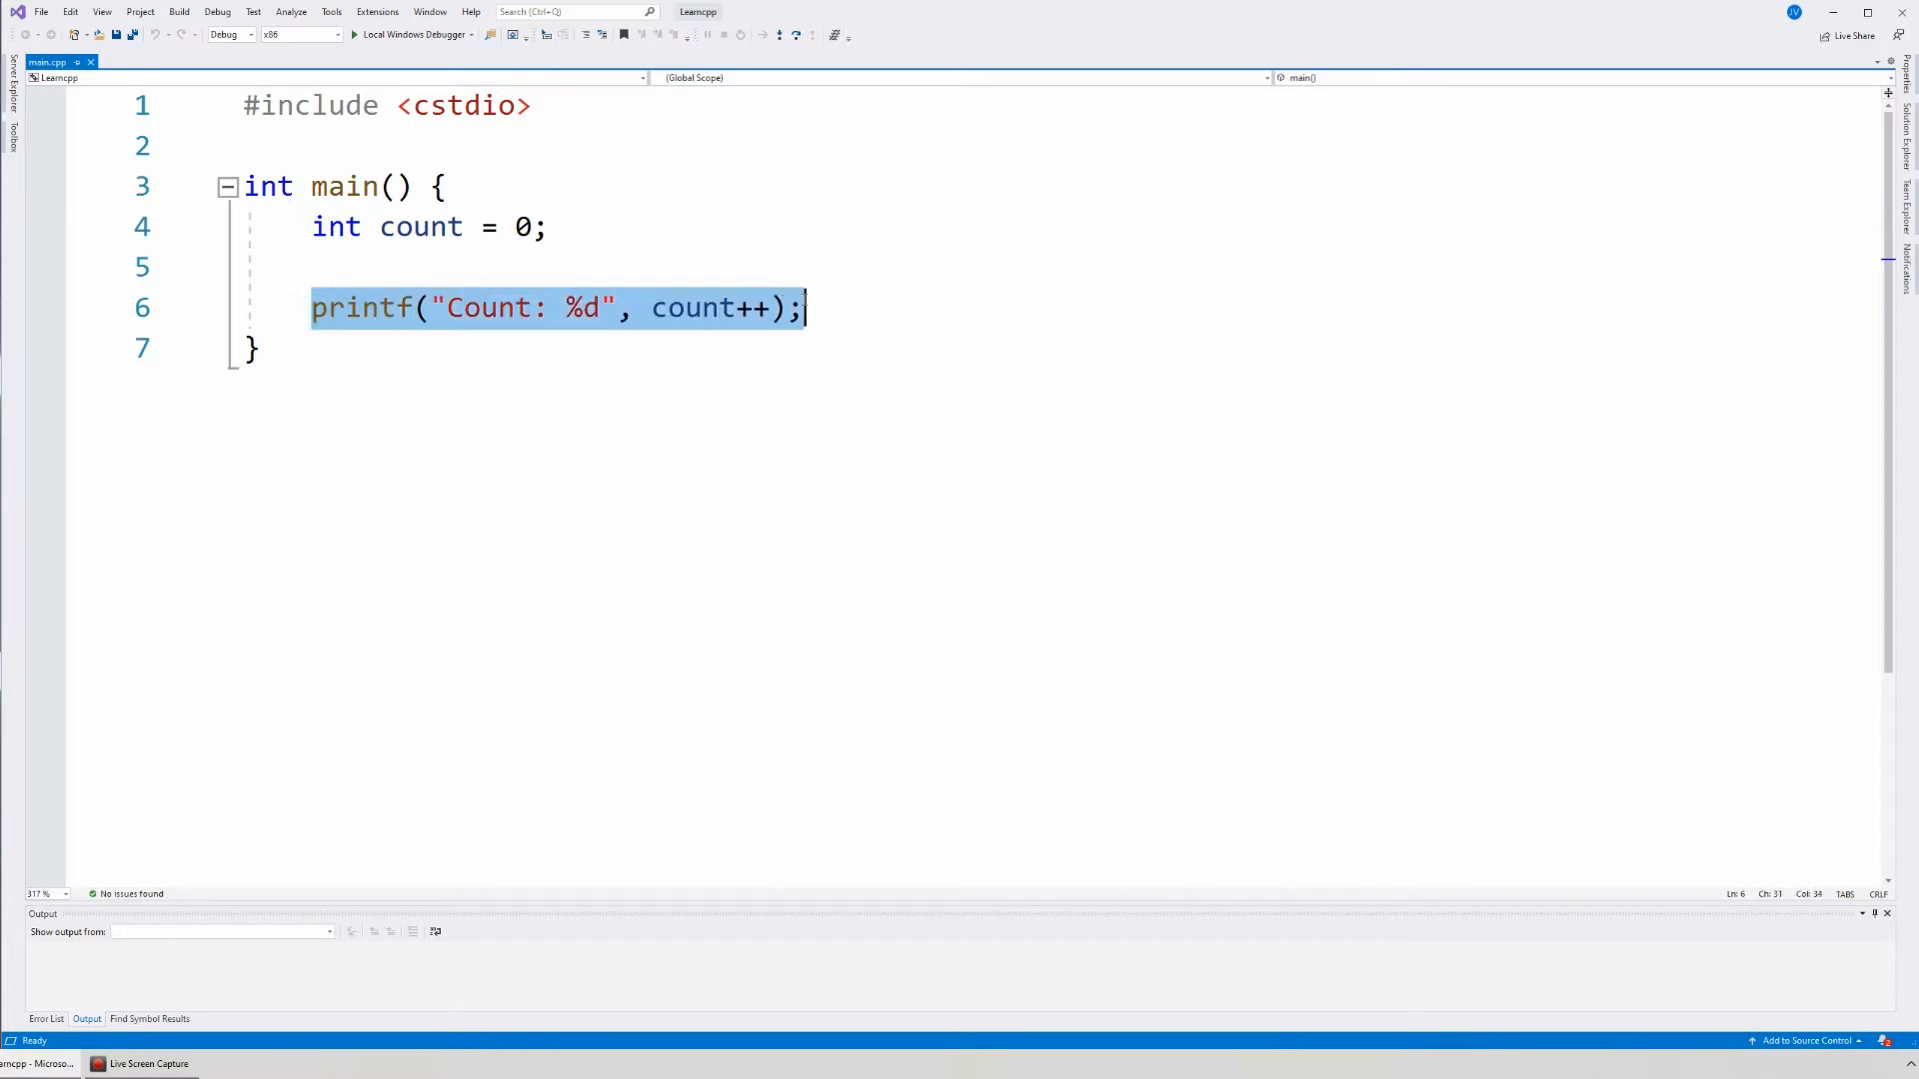
left_click(336, 270)
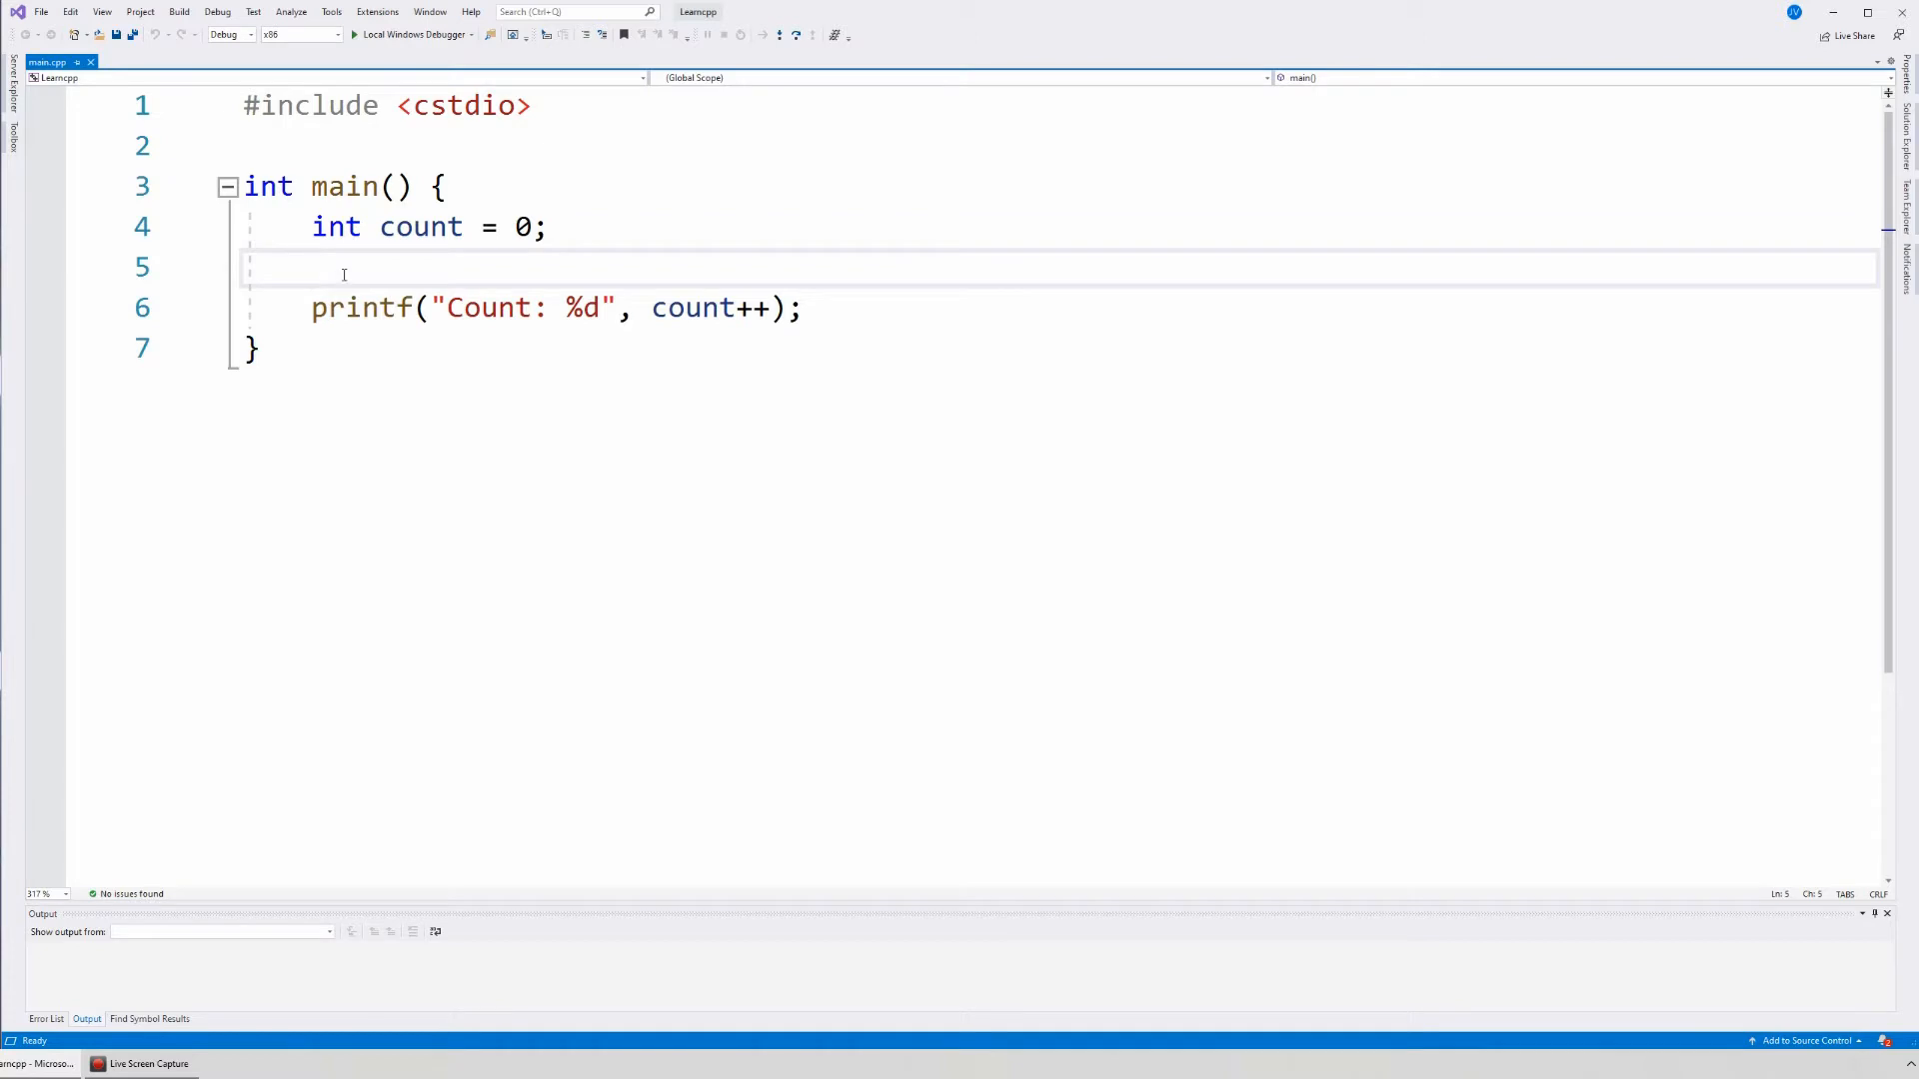
key("Enter")
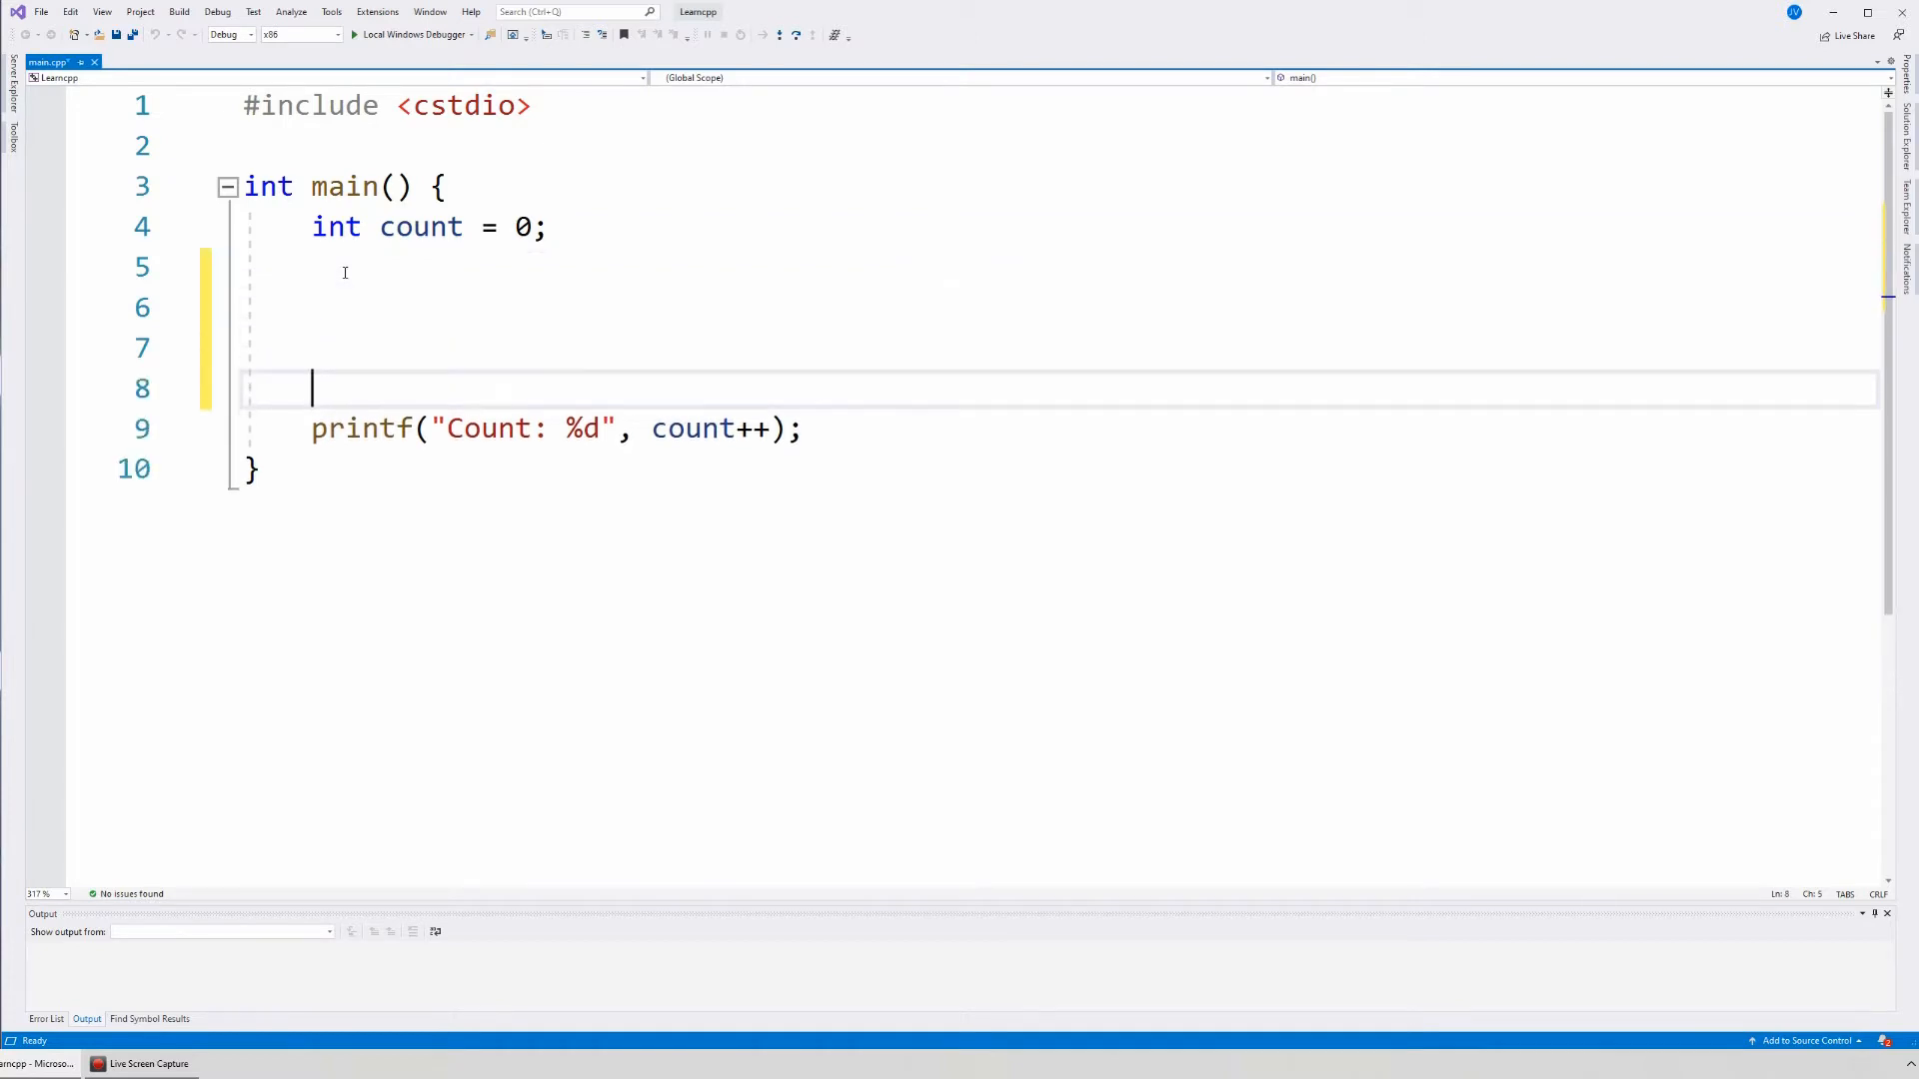
key("Enter")
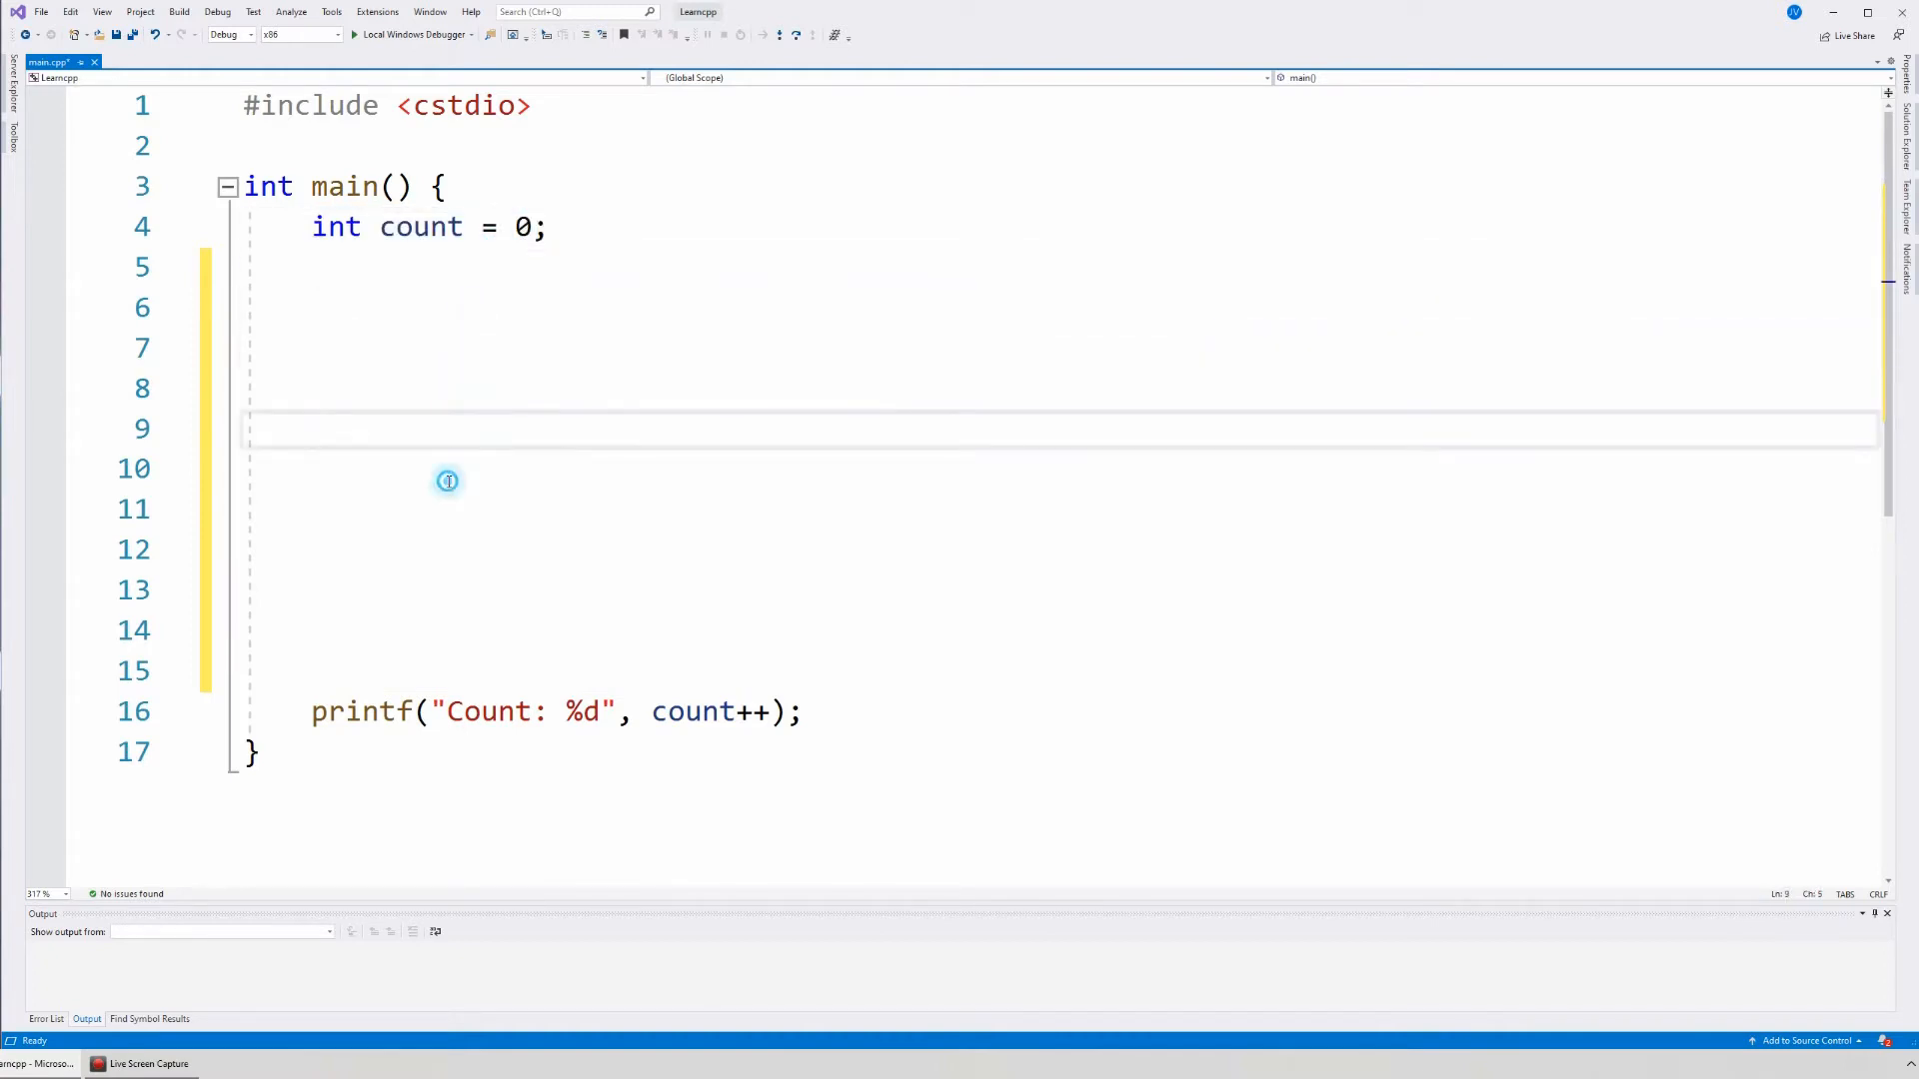
left_click(366, 468)
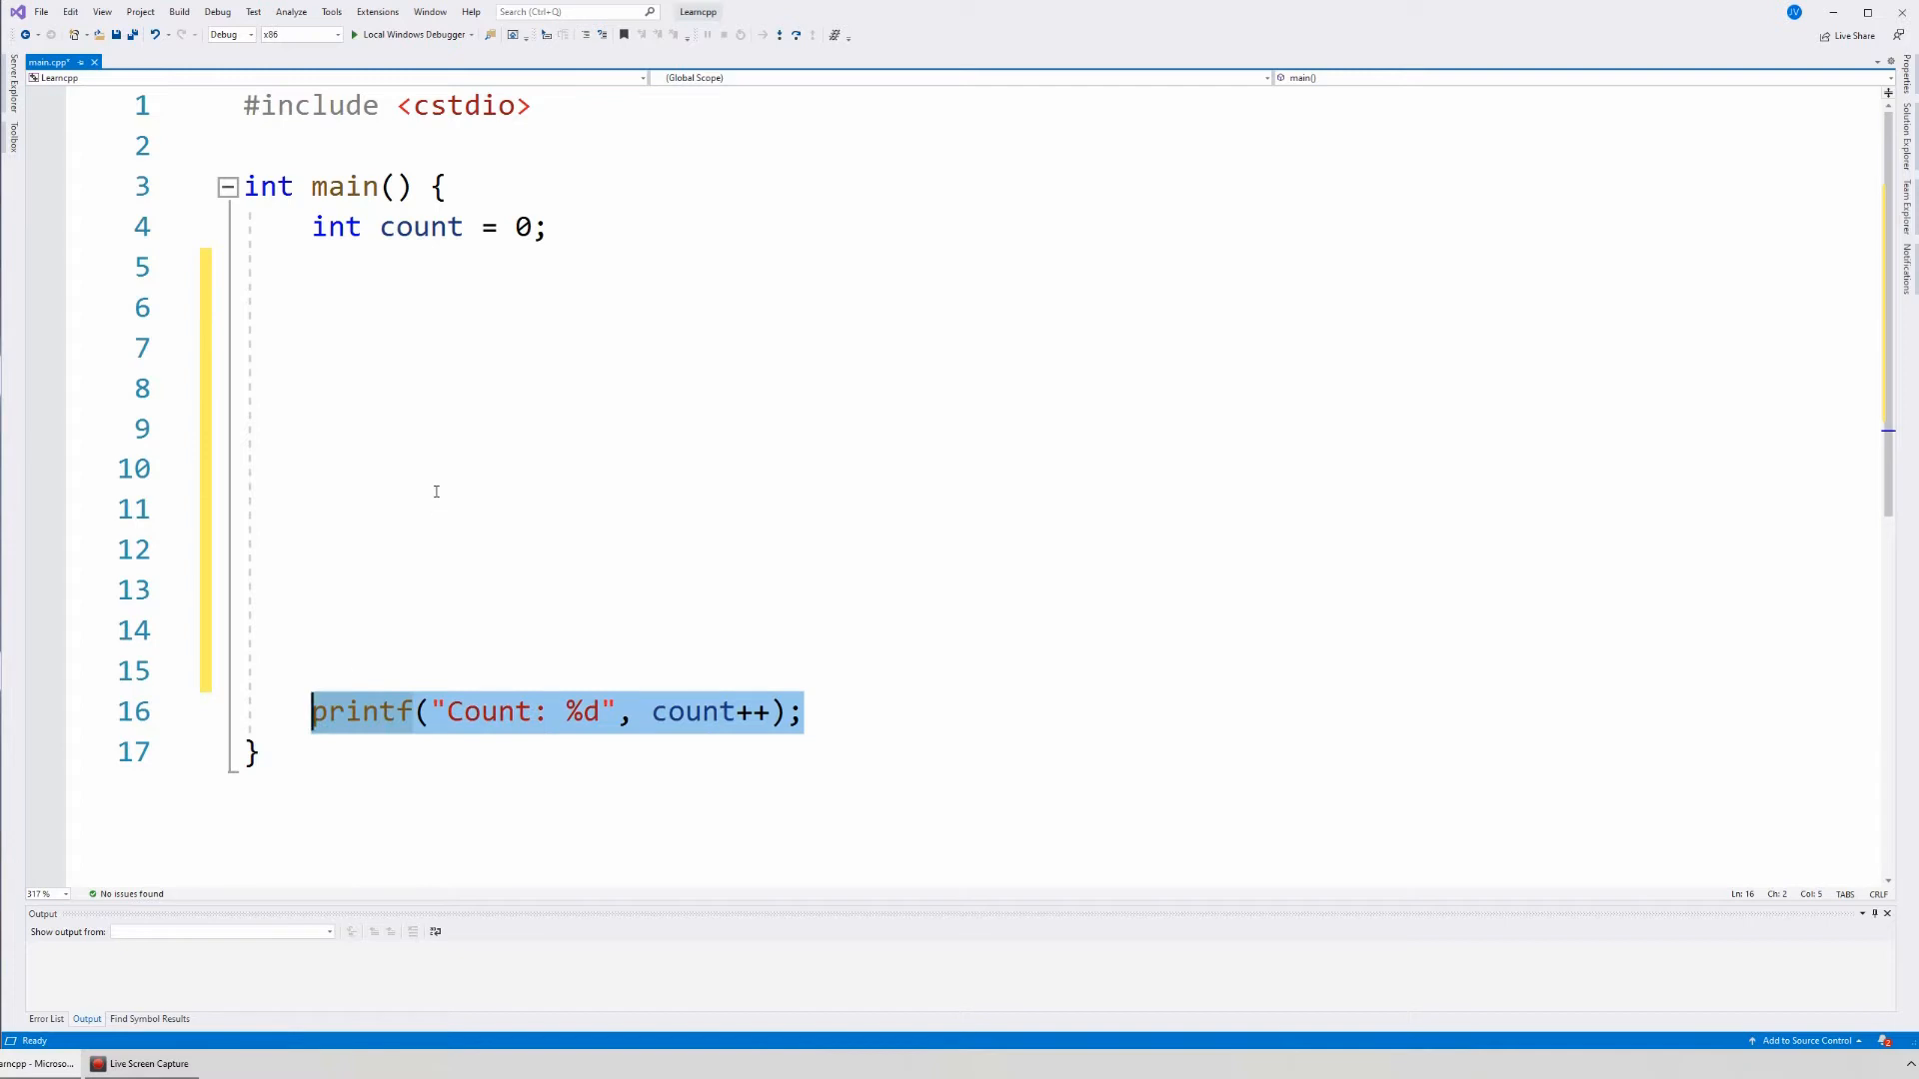
mouse_move(435, 480)
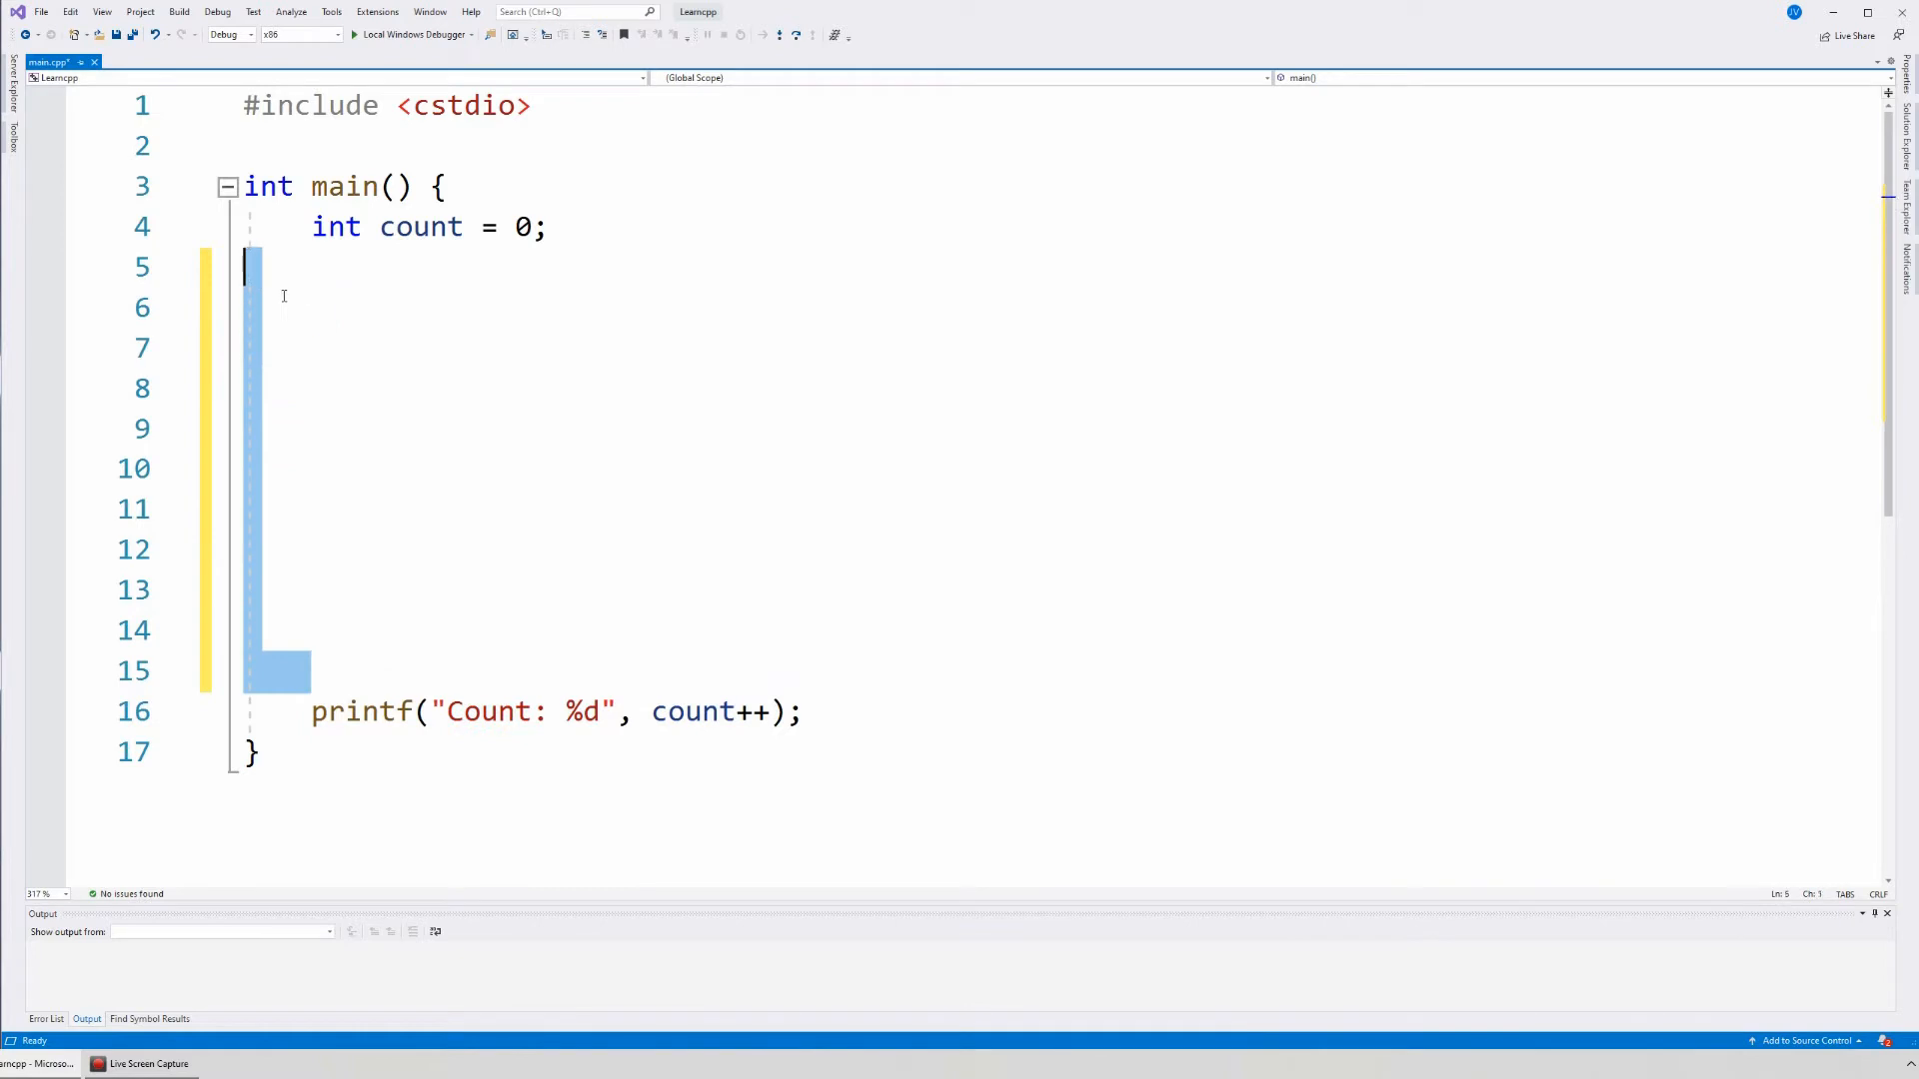
mouse_move(536, 318)
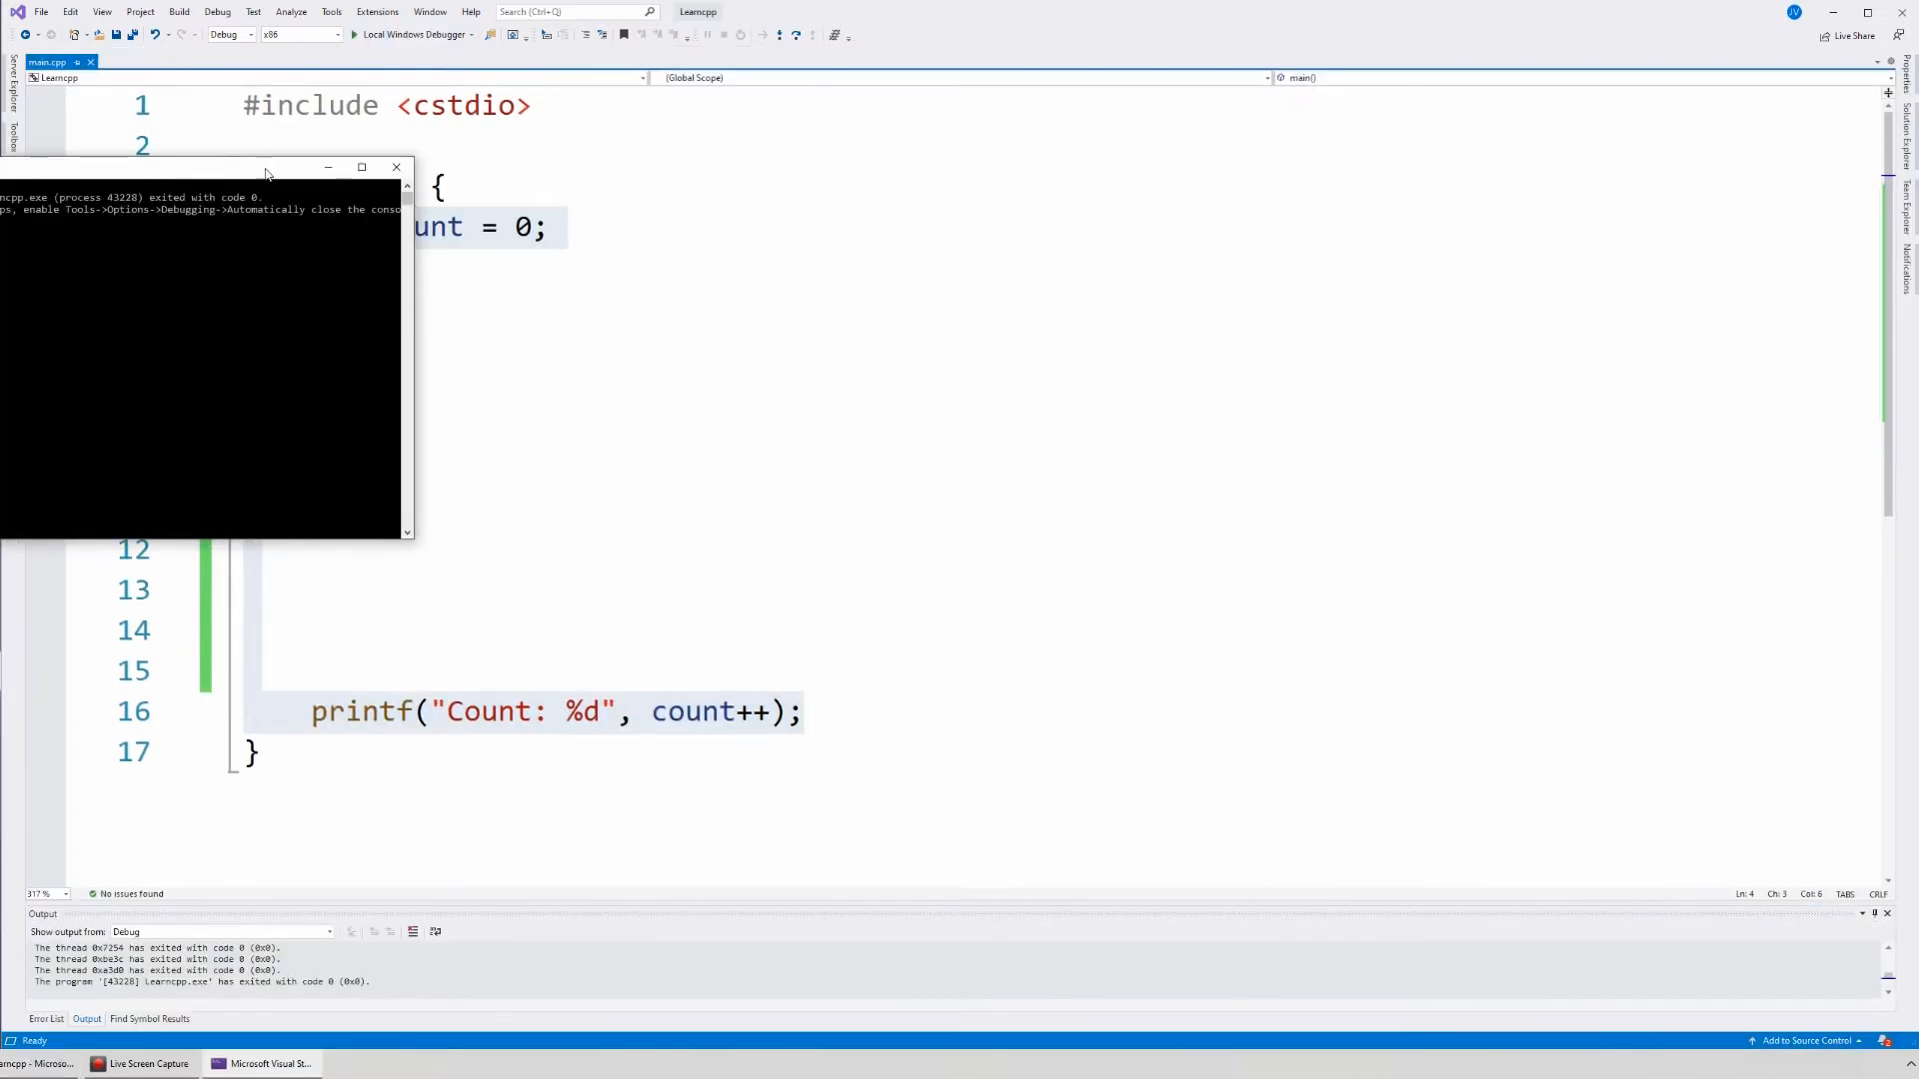
- Run the program with the debugger and close its console after exit code 0
left_click(396, 168)
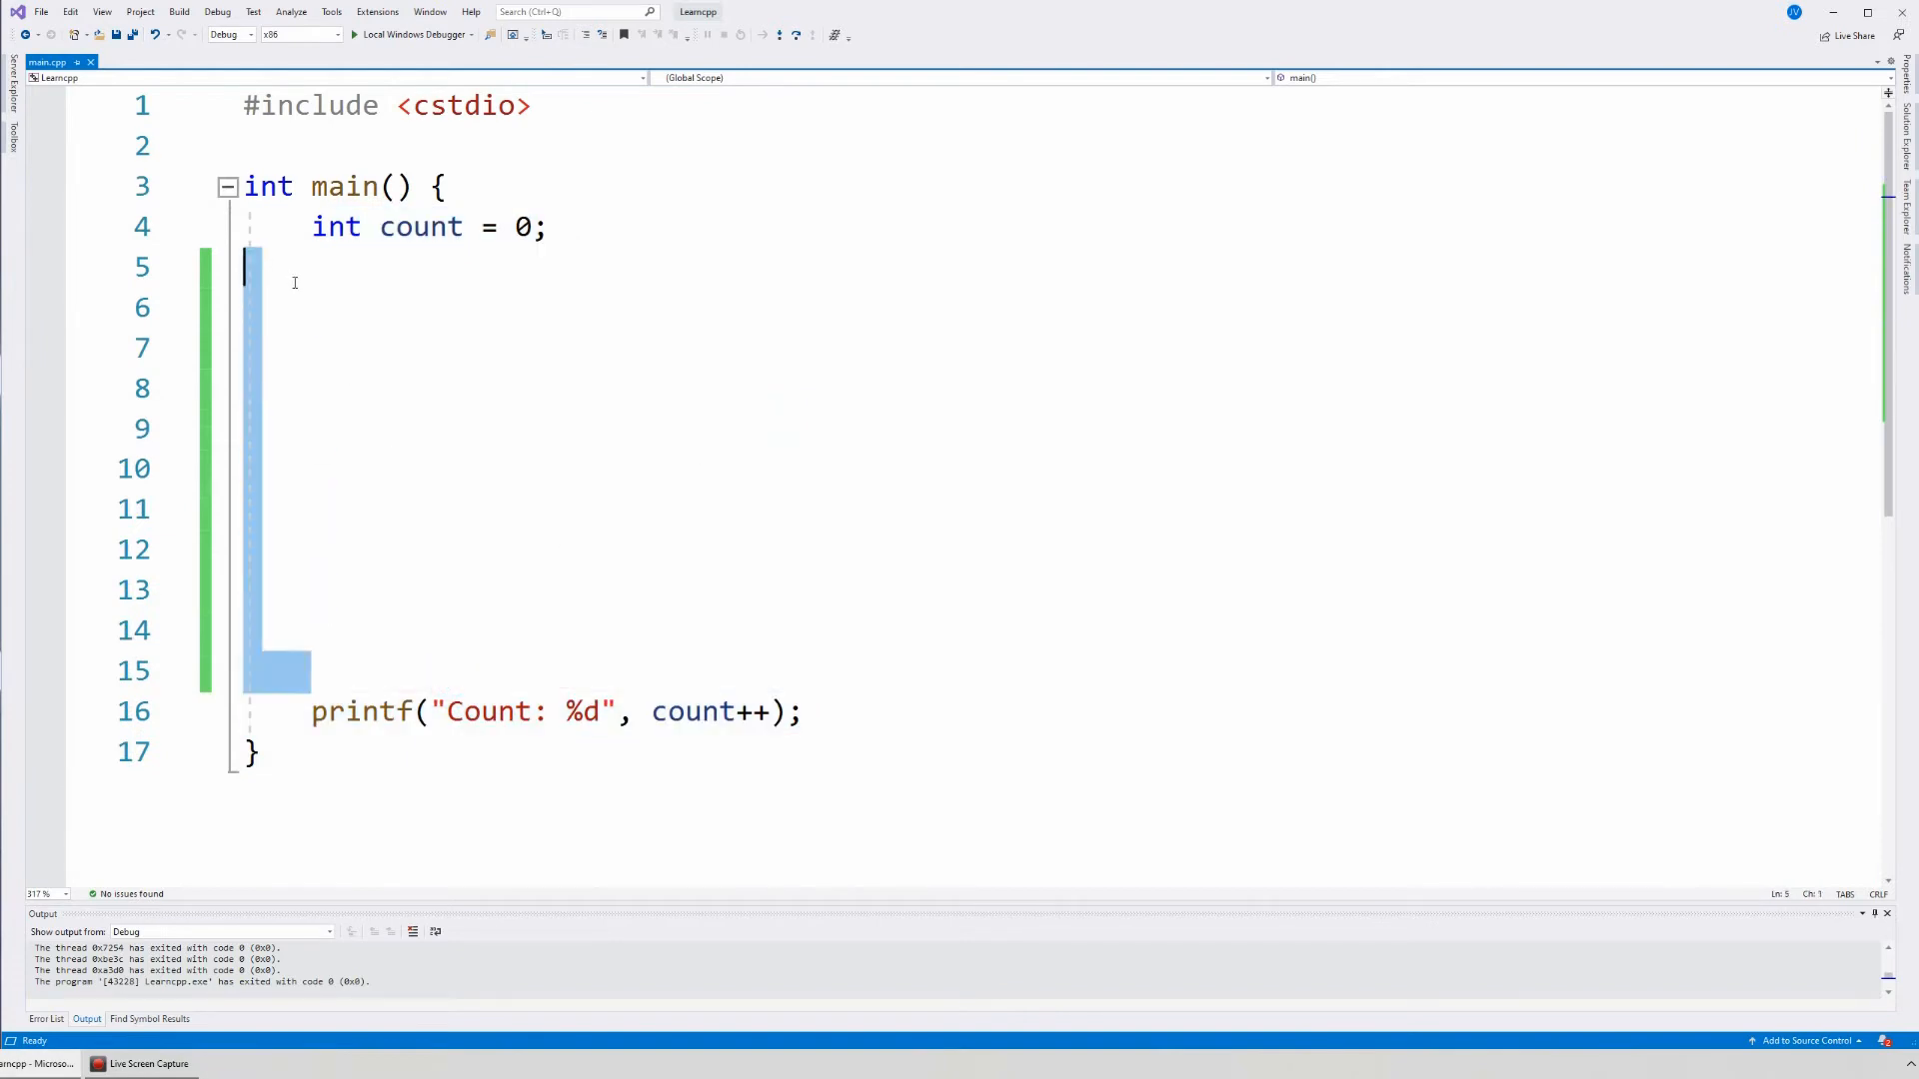
mouse_move(500, 347)
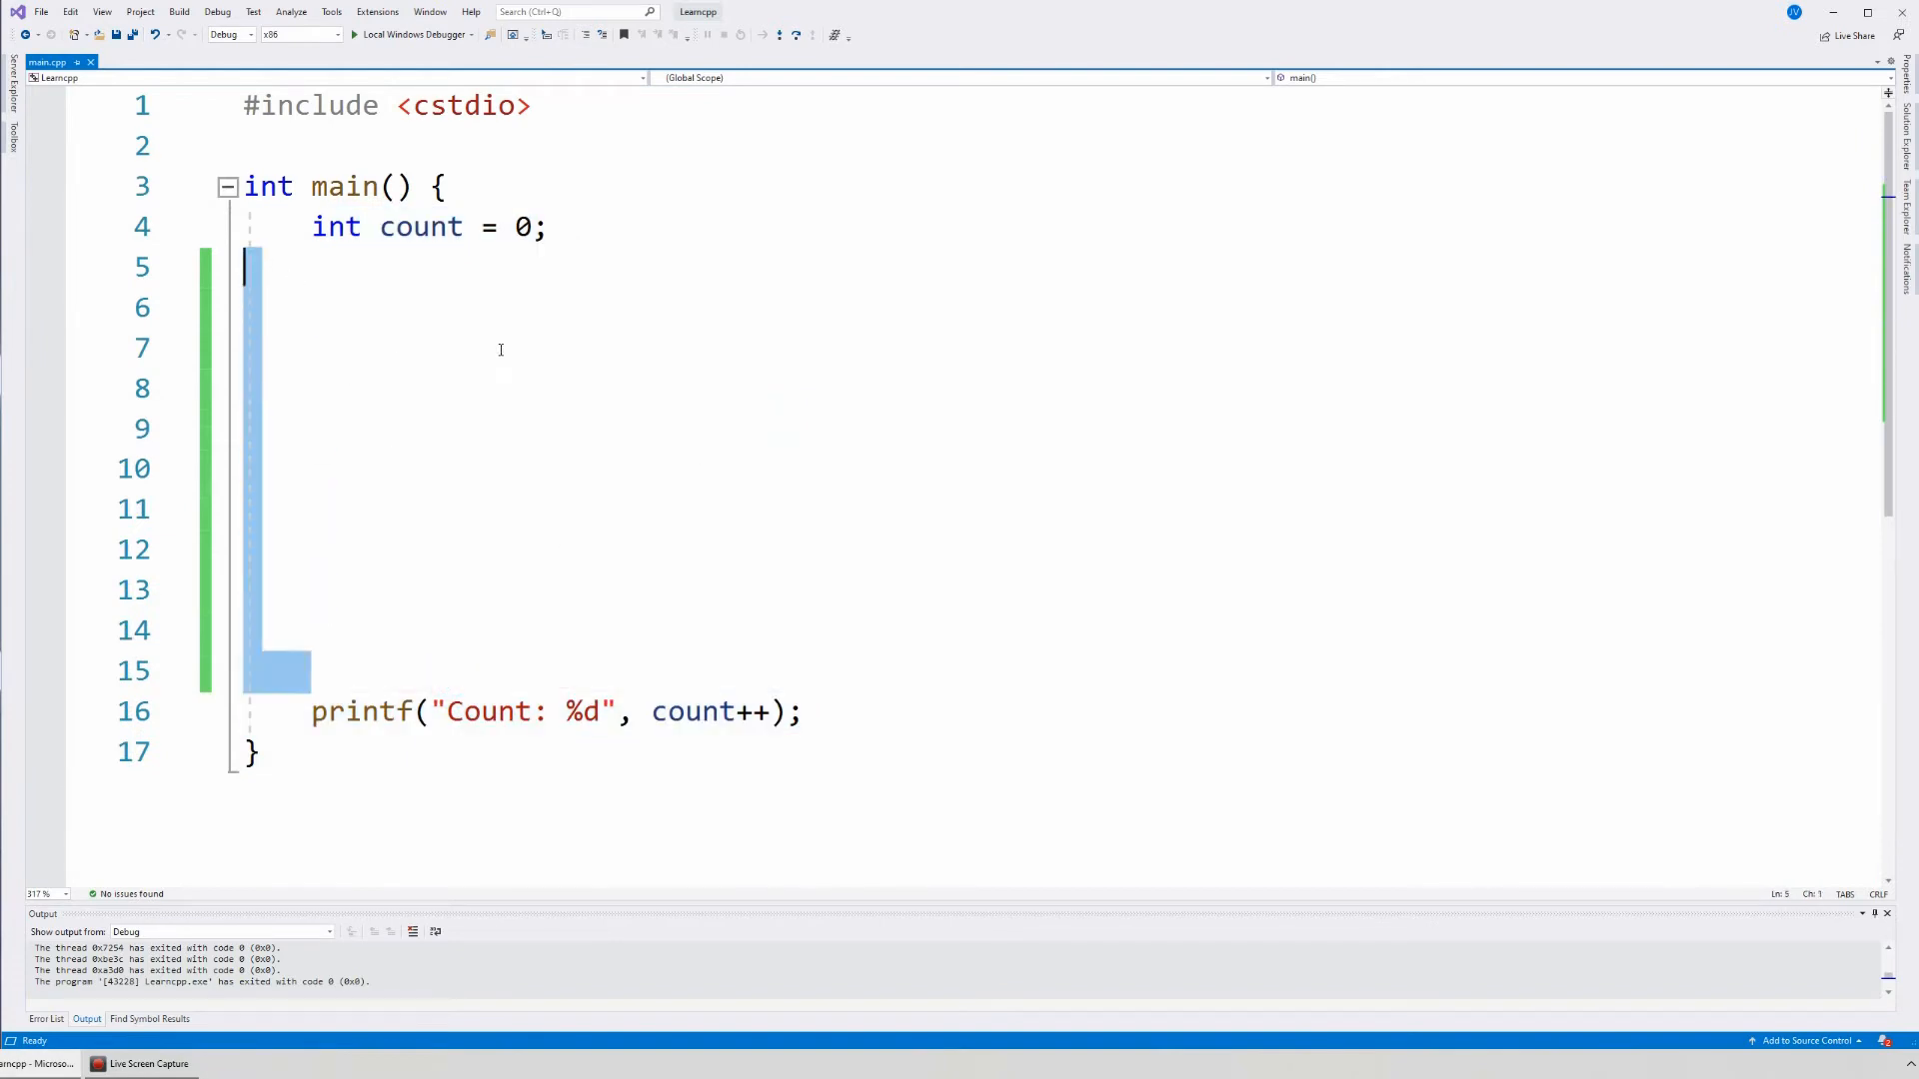
left_click(396, 348)
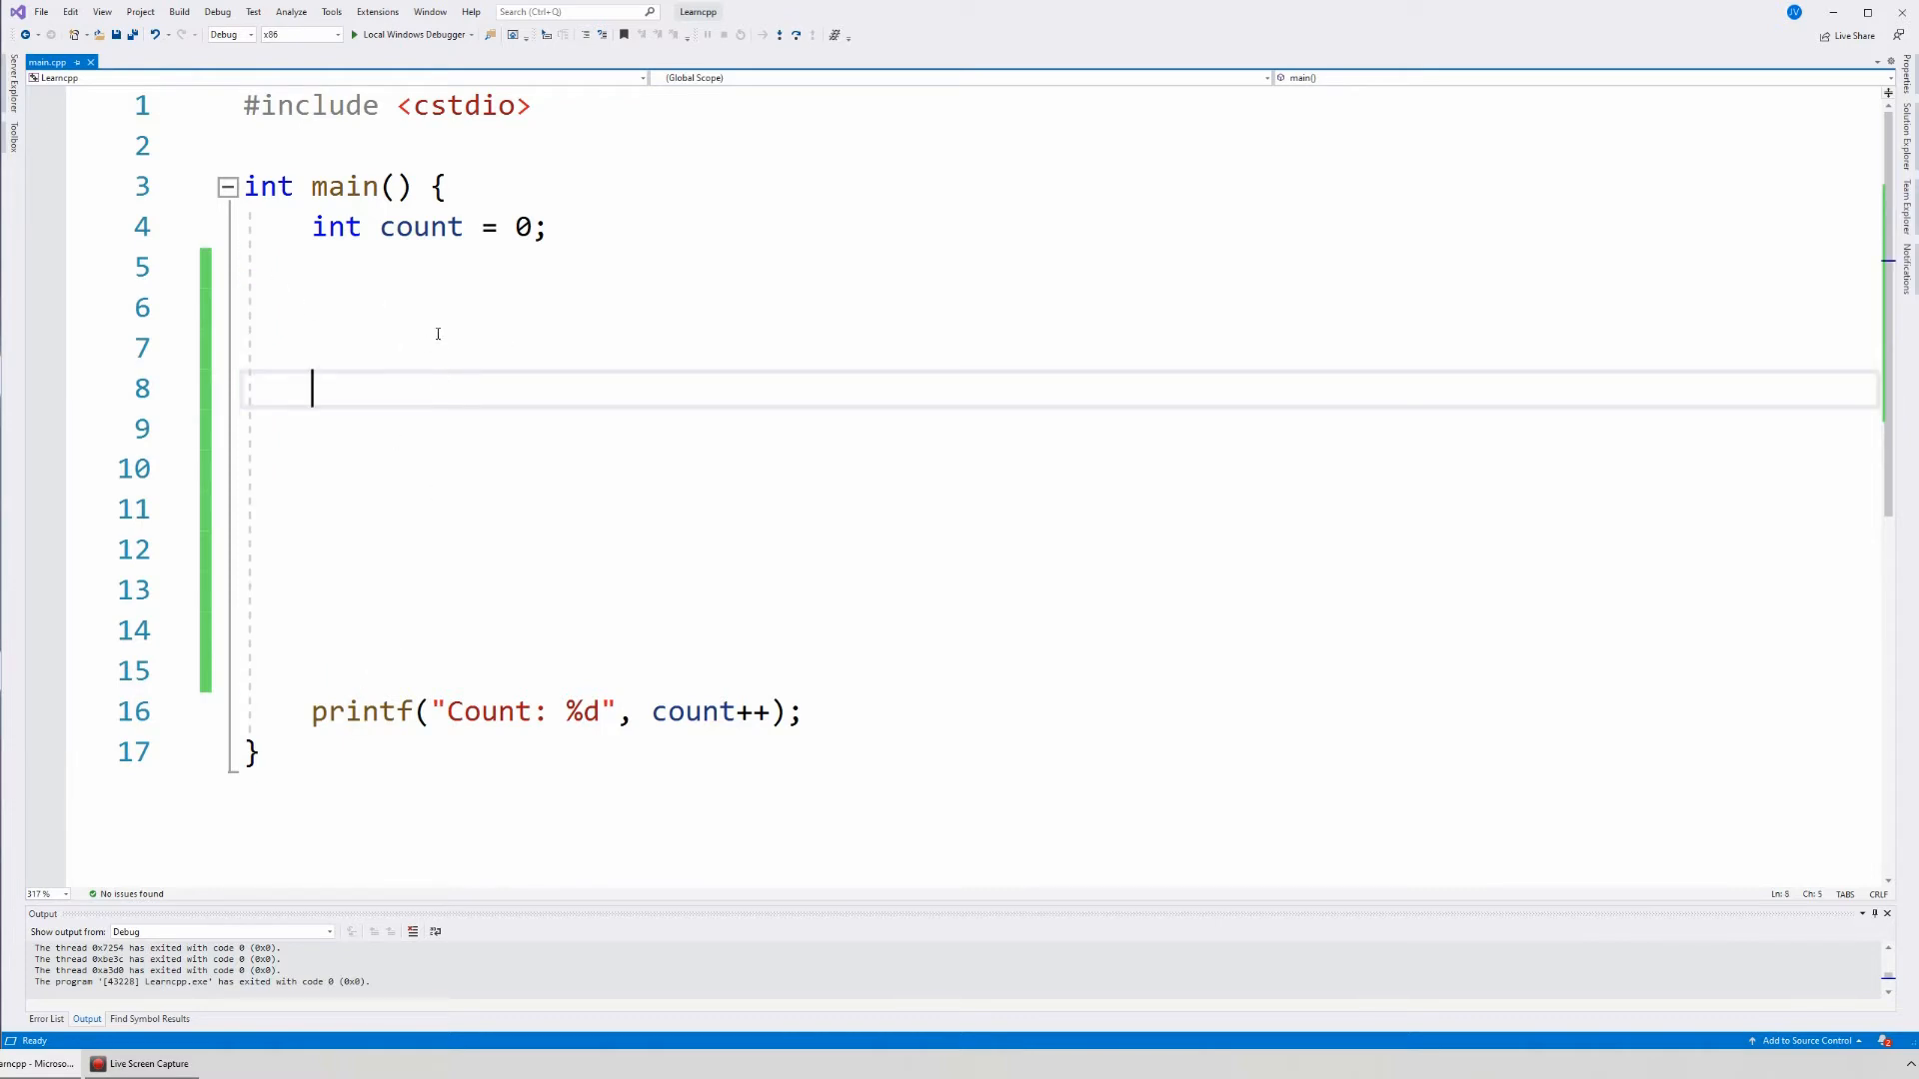
- Delete the long gap, leaving exactly two empty lines before printf
key("Enter")
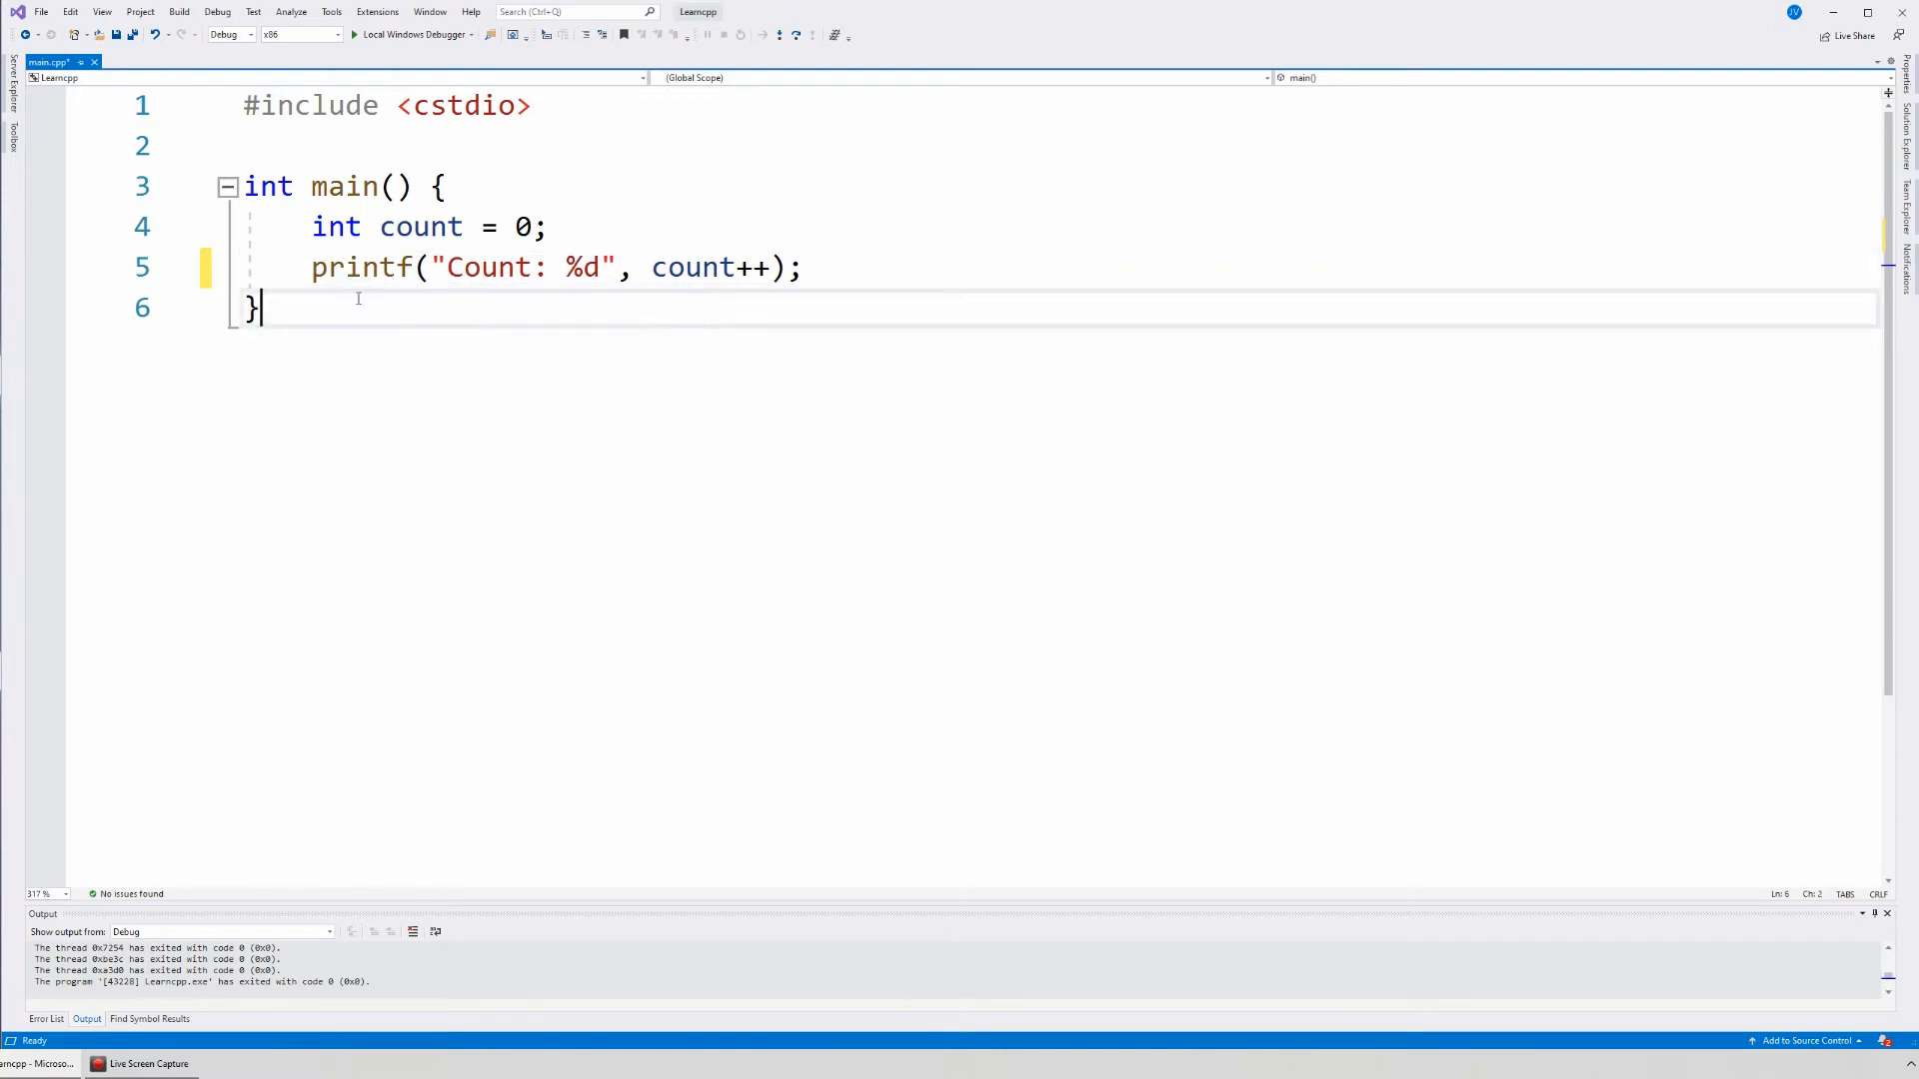
double_click(336, 226)
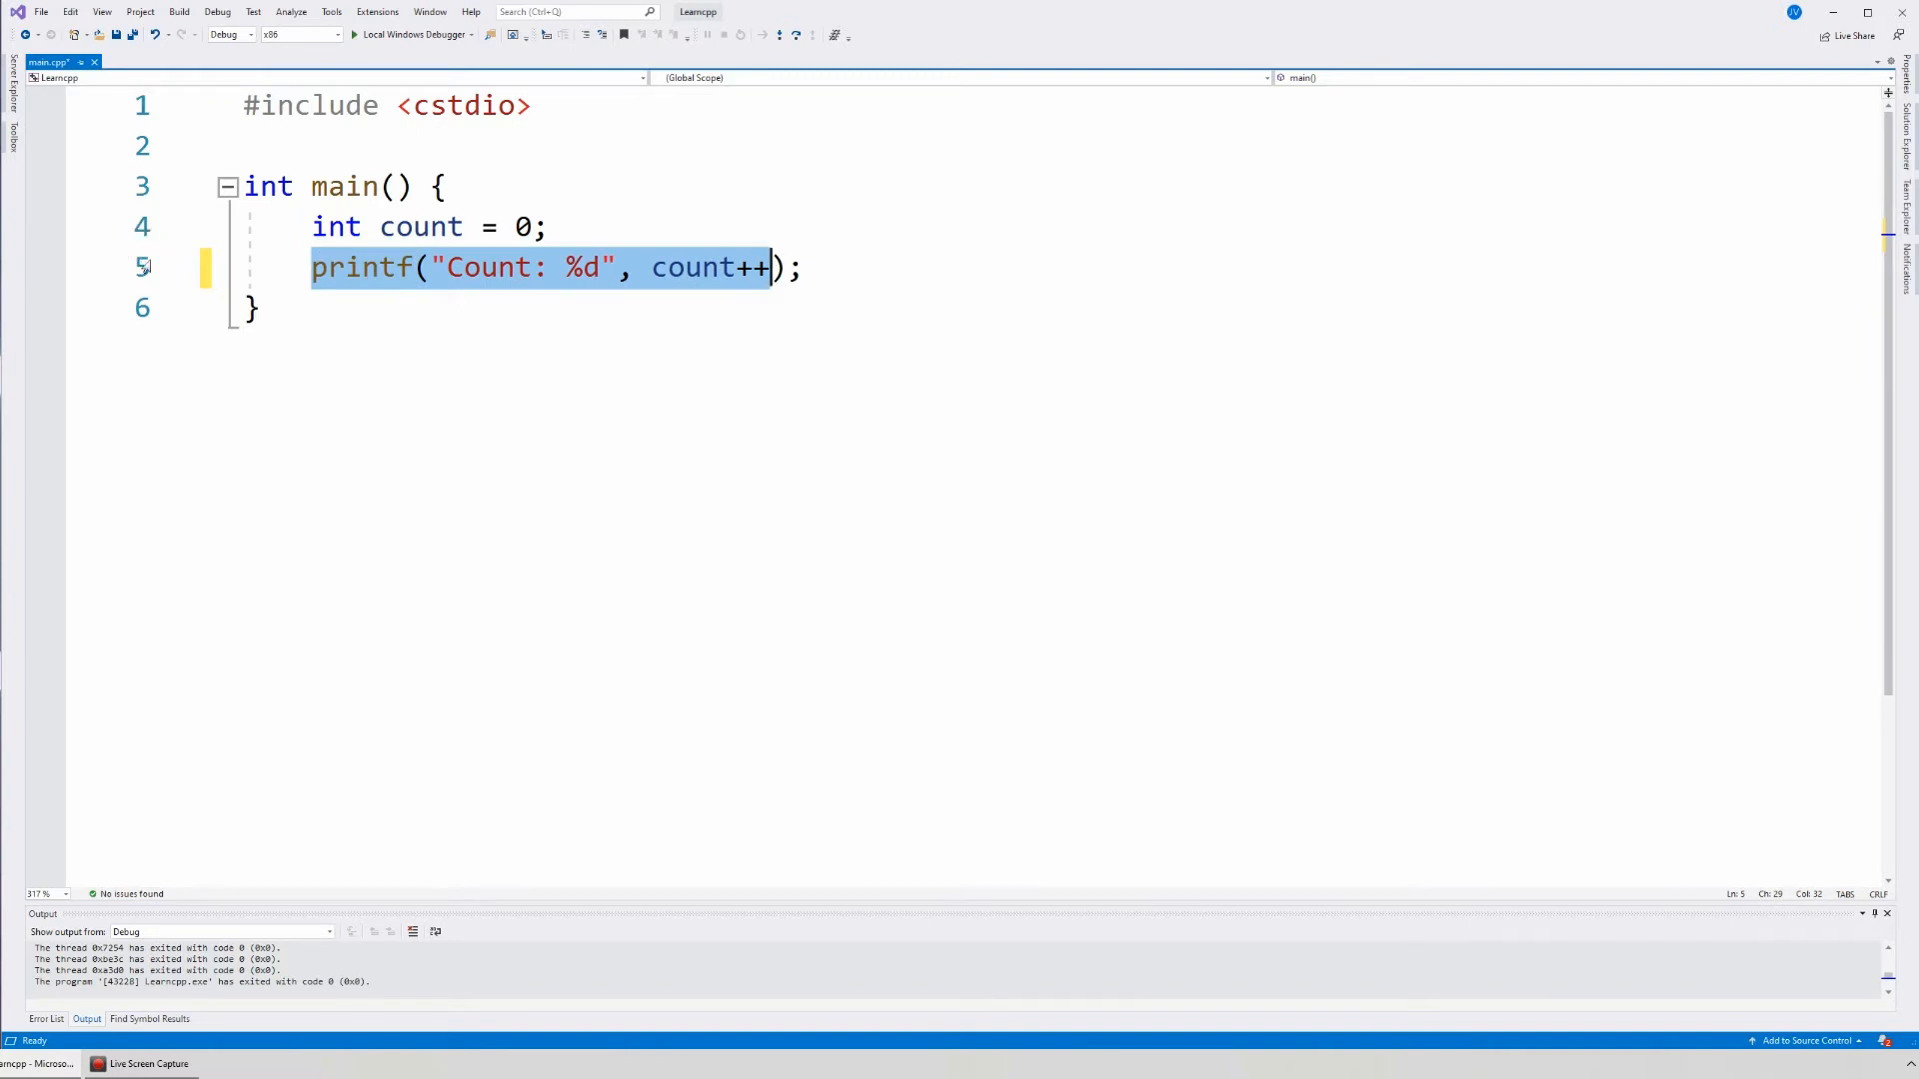
key("Enter")
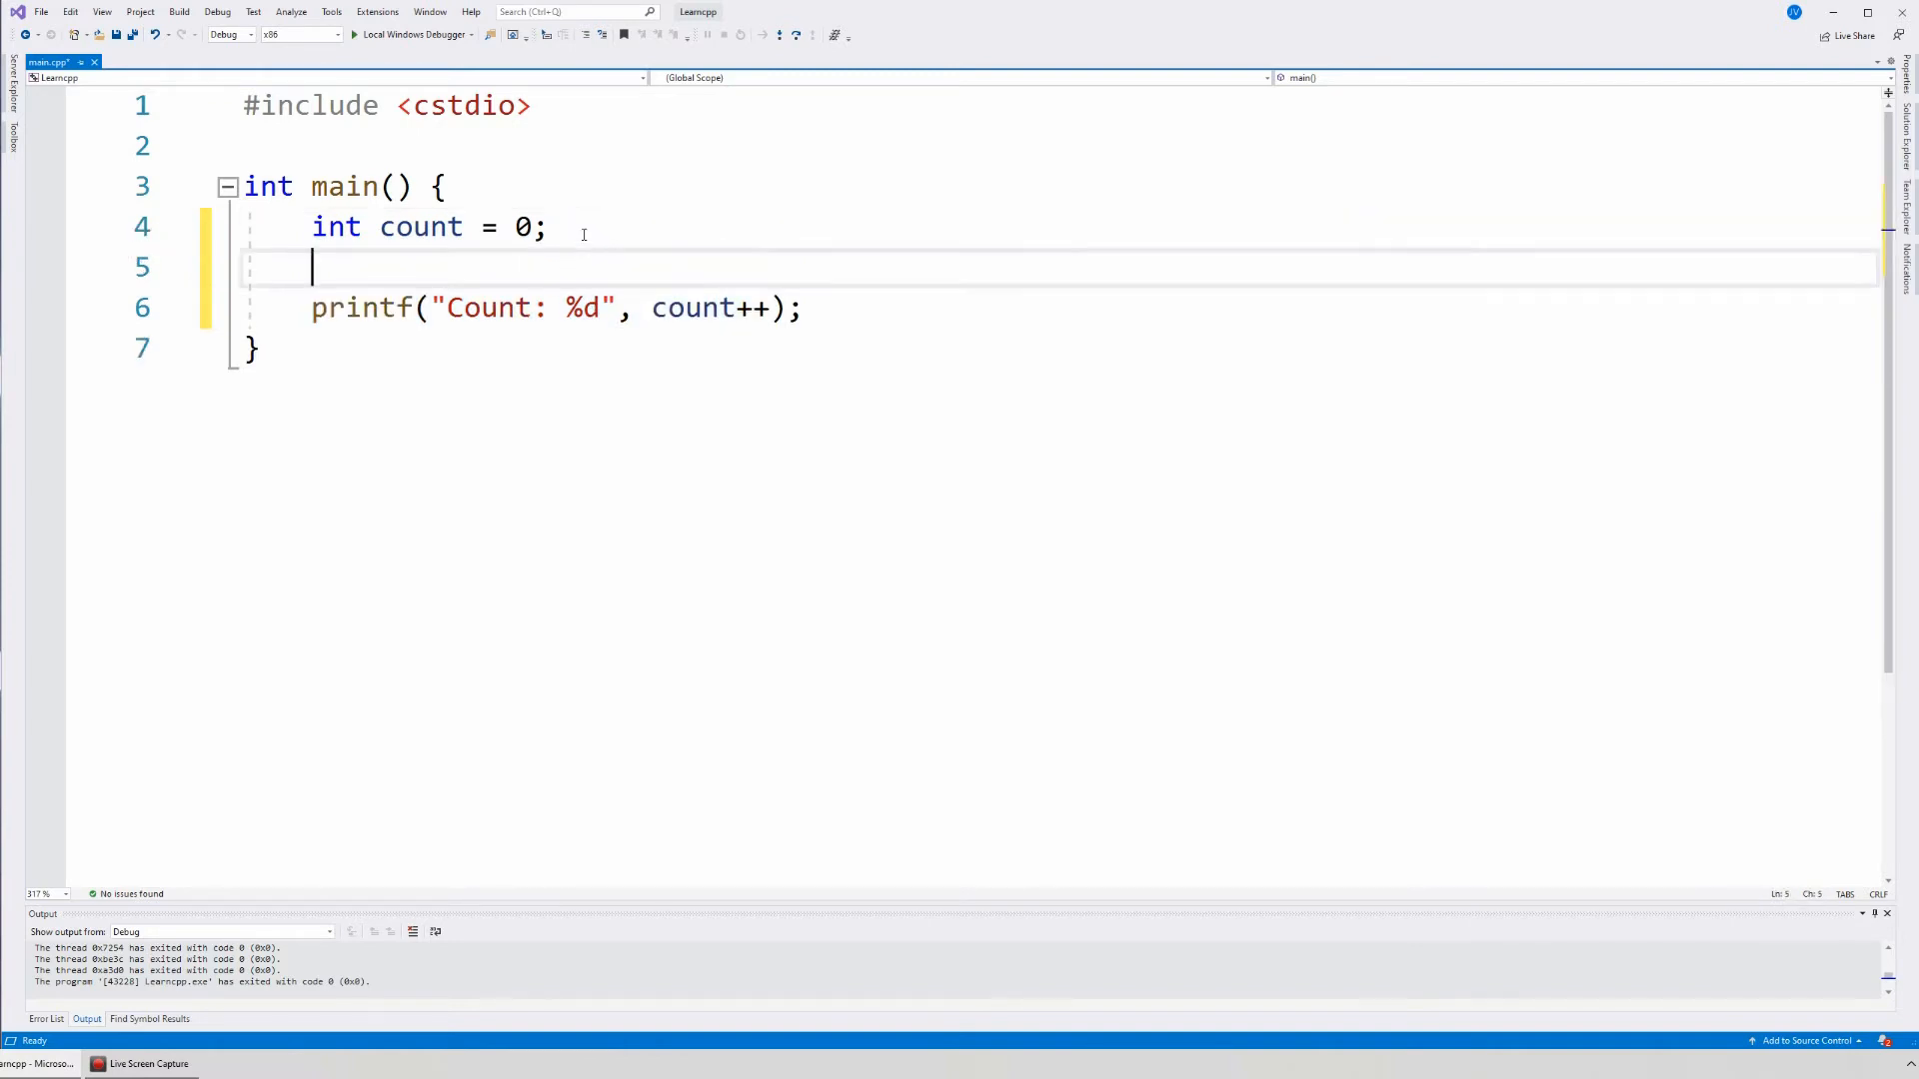
mouse_move(867, 308)
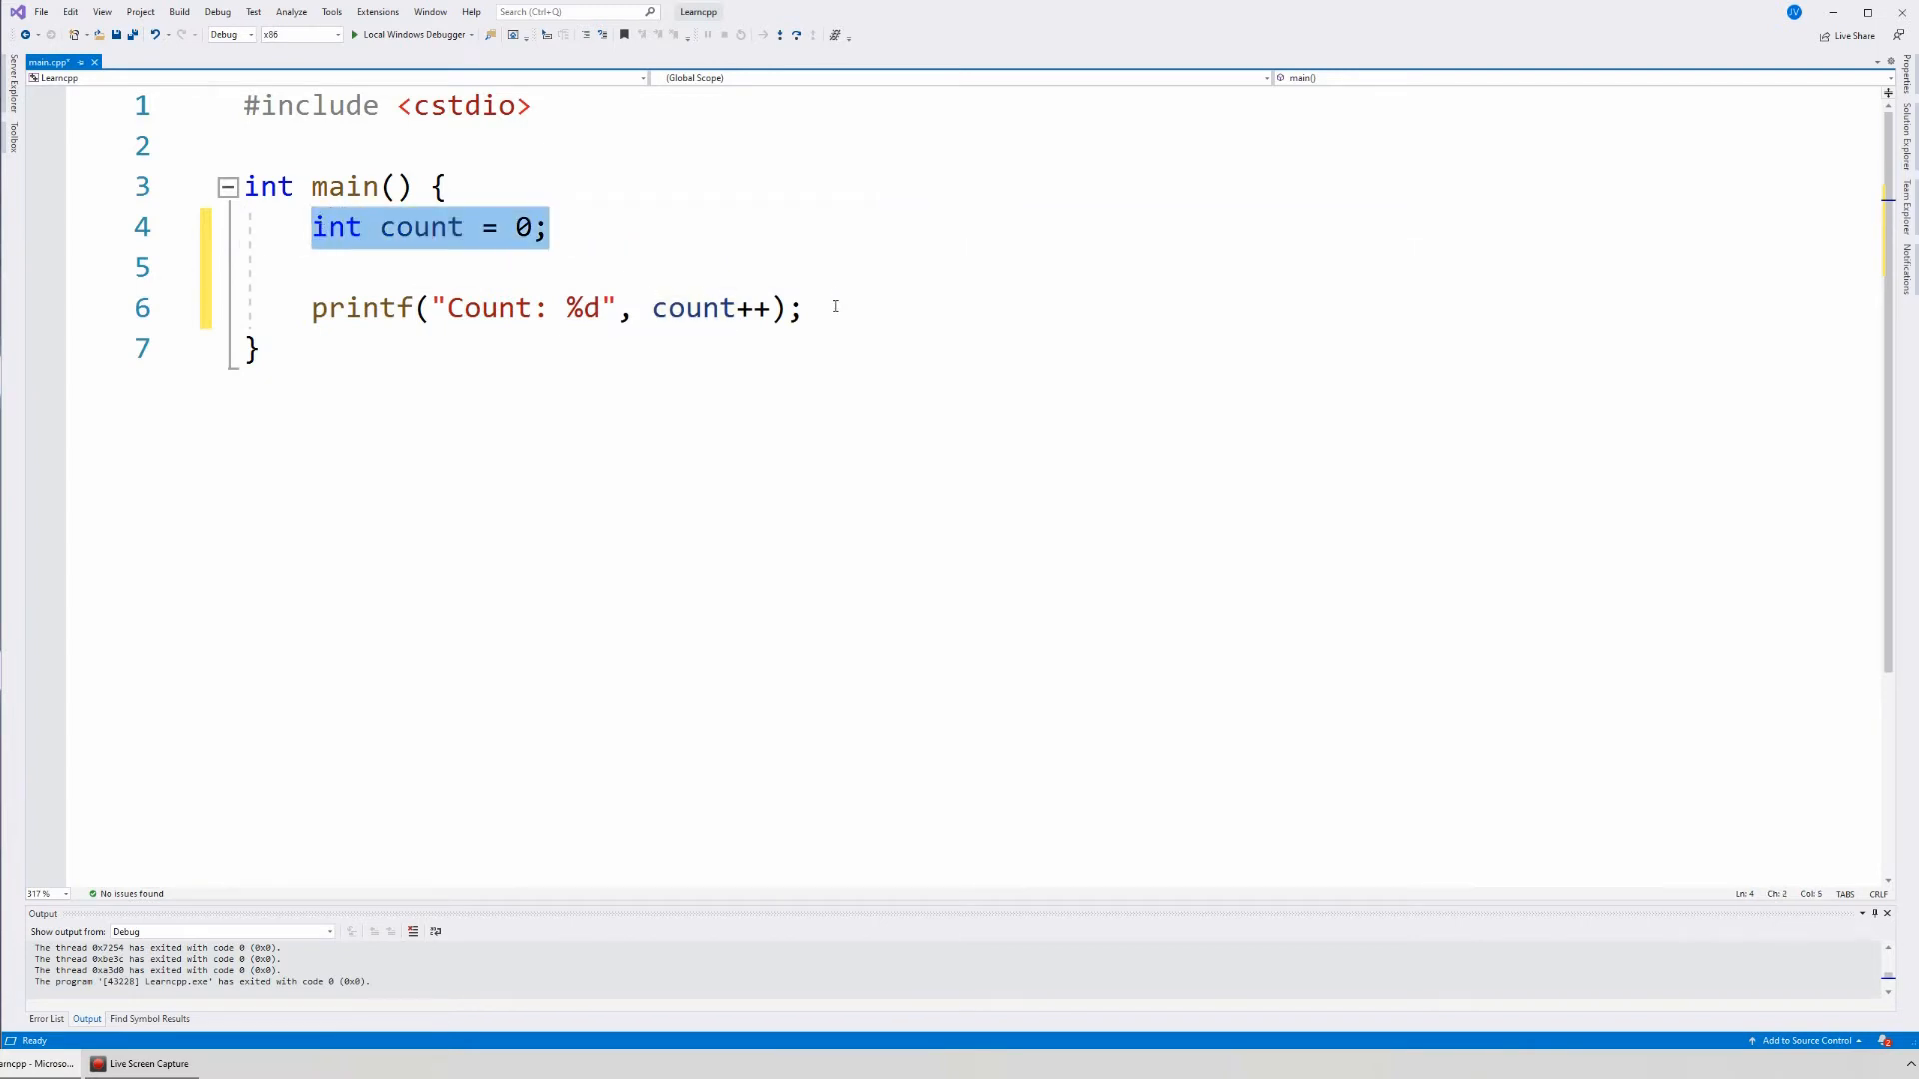
left_click(571, 266)
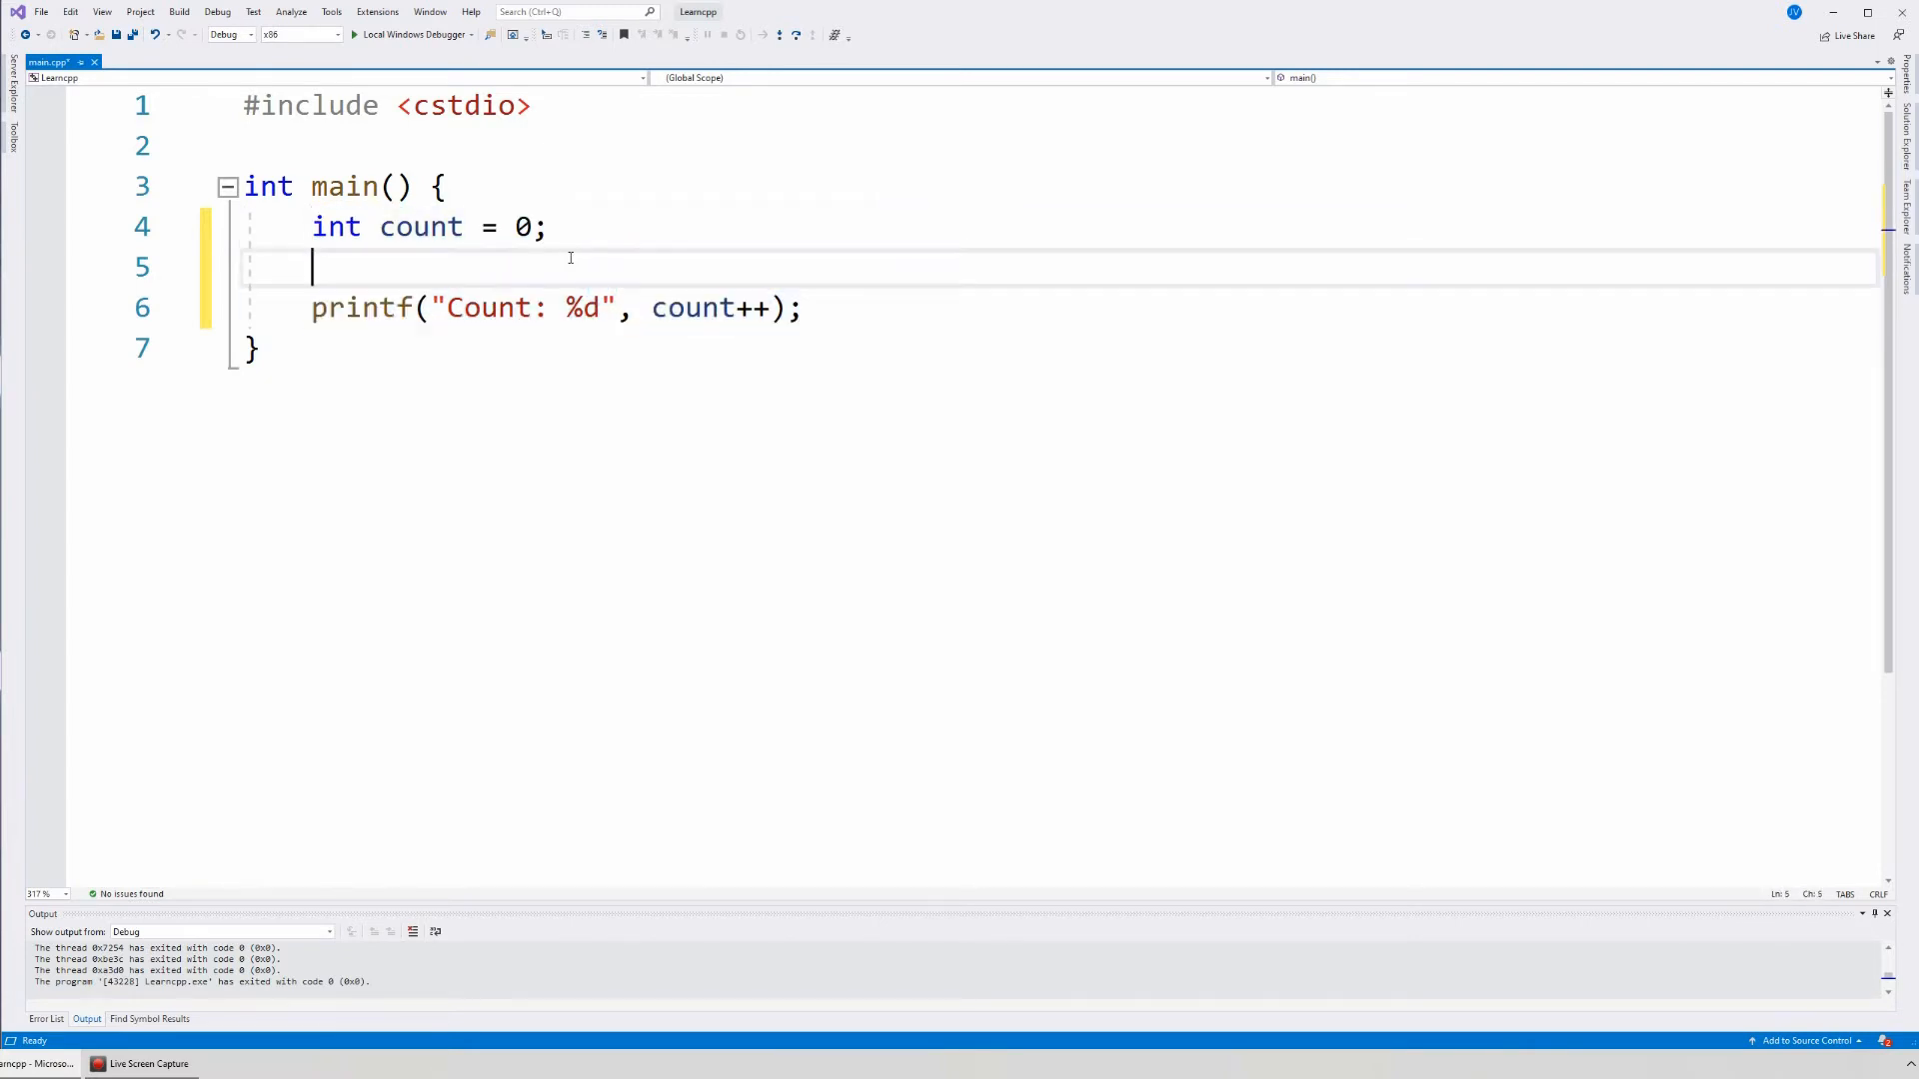
key("Enter")
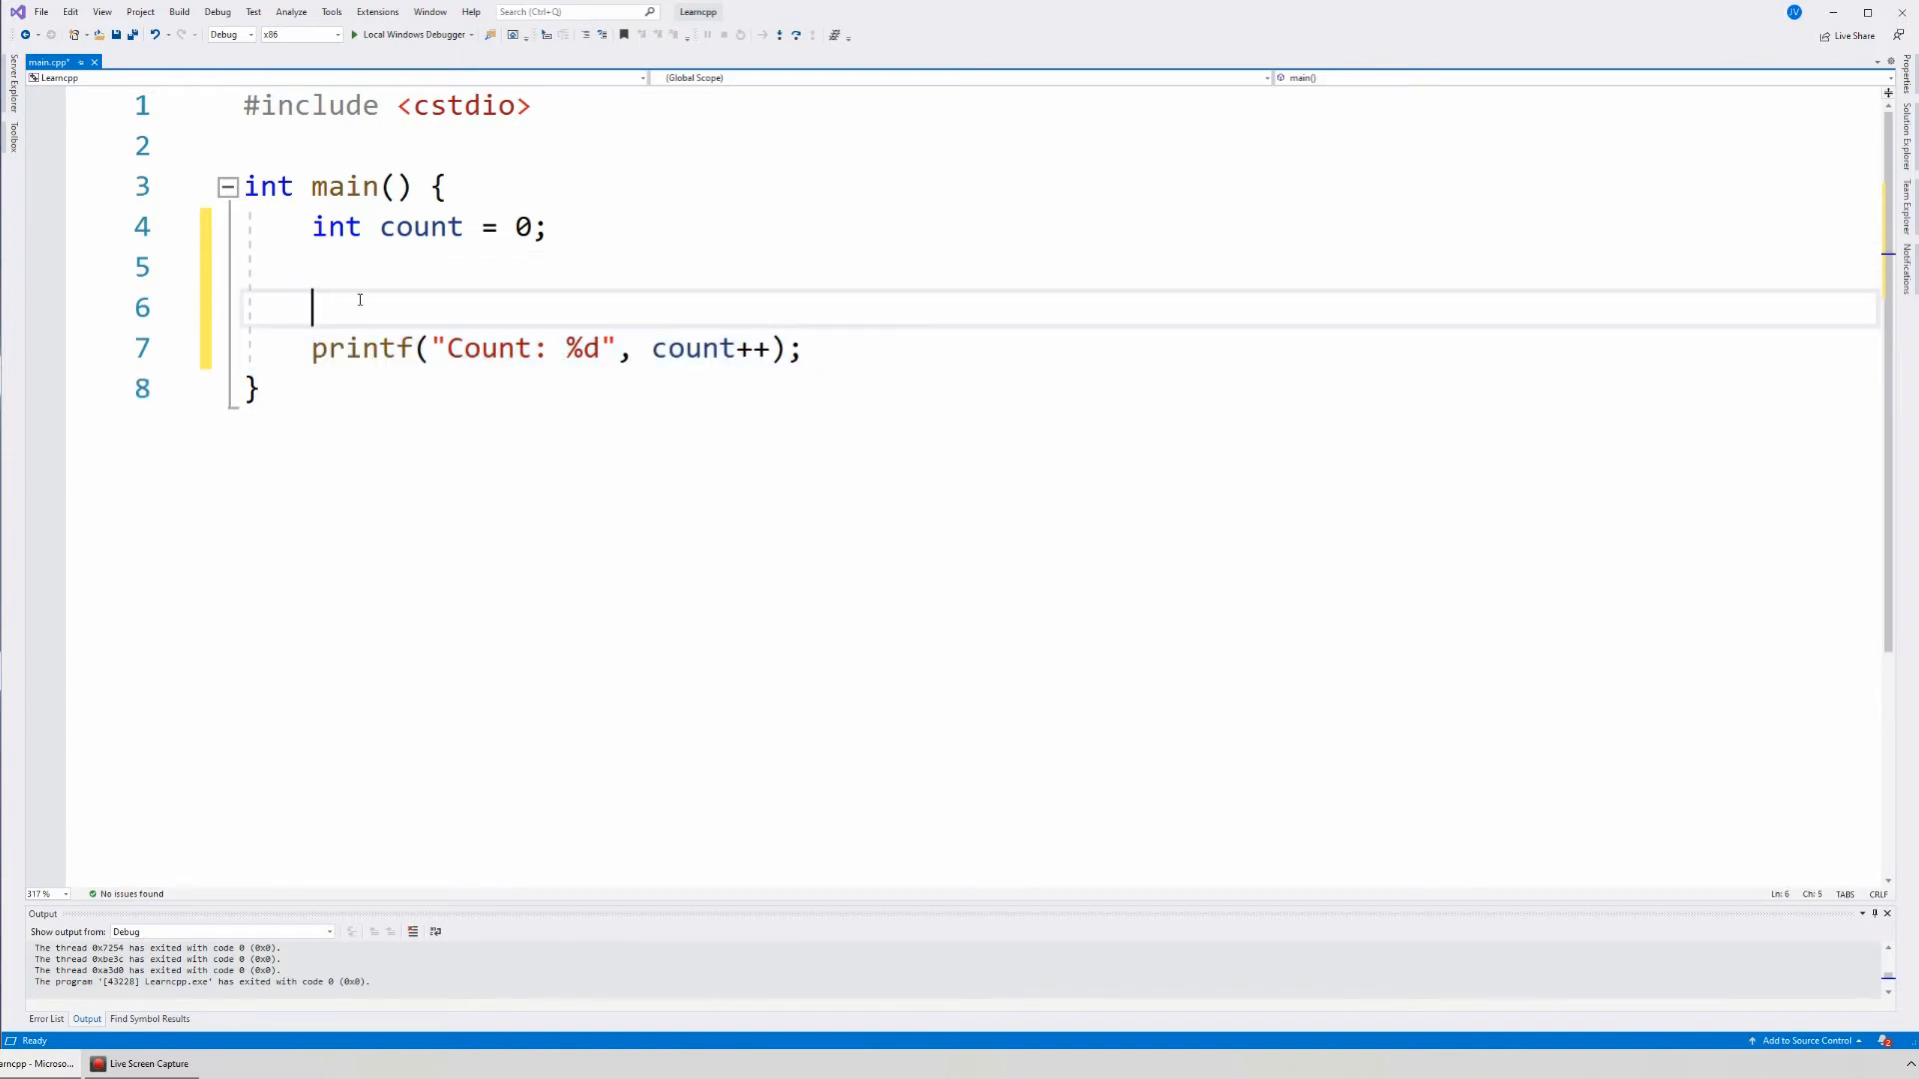
mouse_move(408, 292)
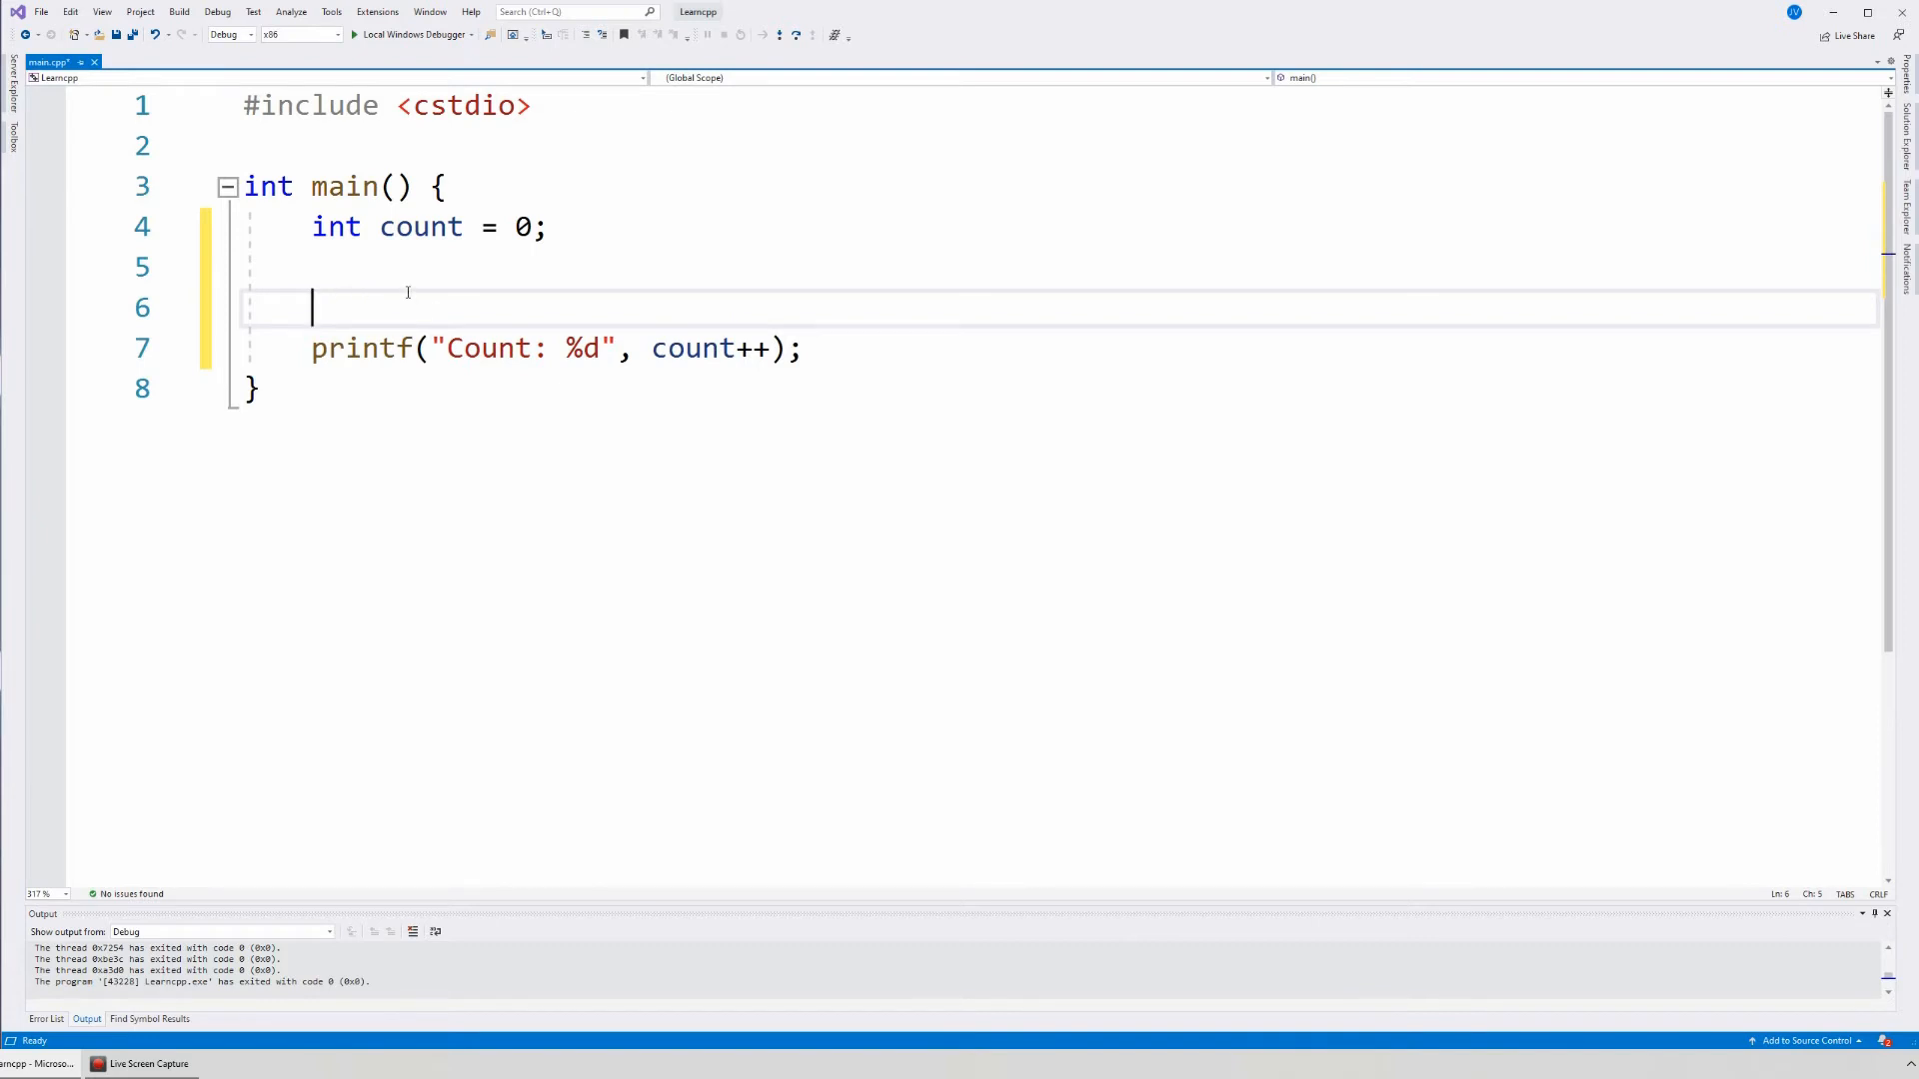
double_click(338, 226)
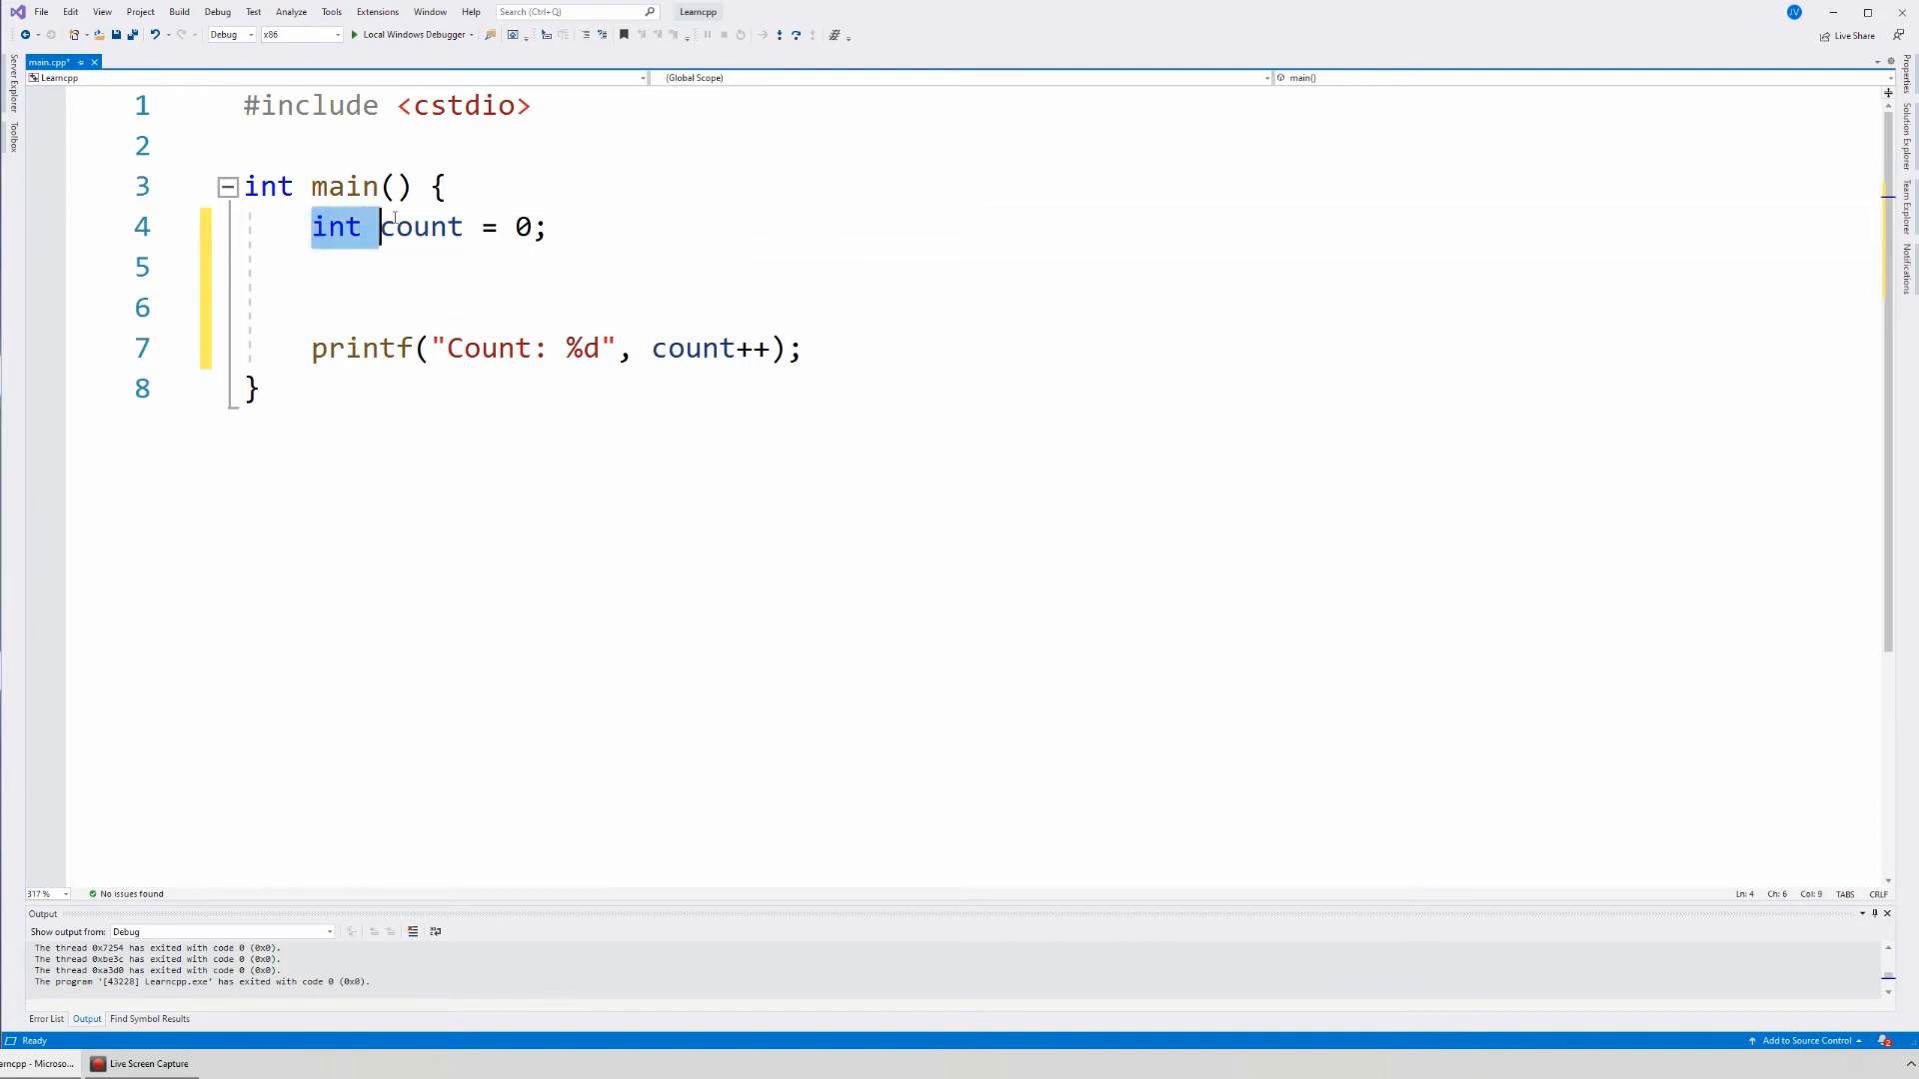
left_click(587, 226)
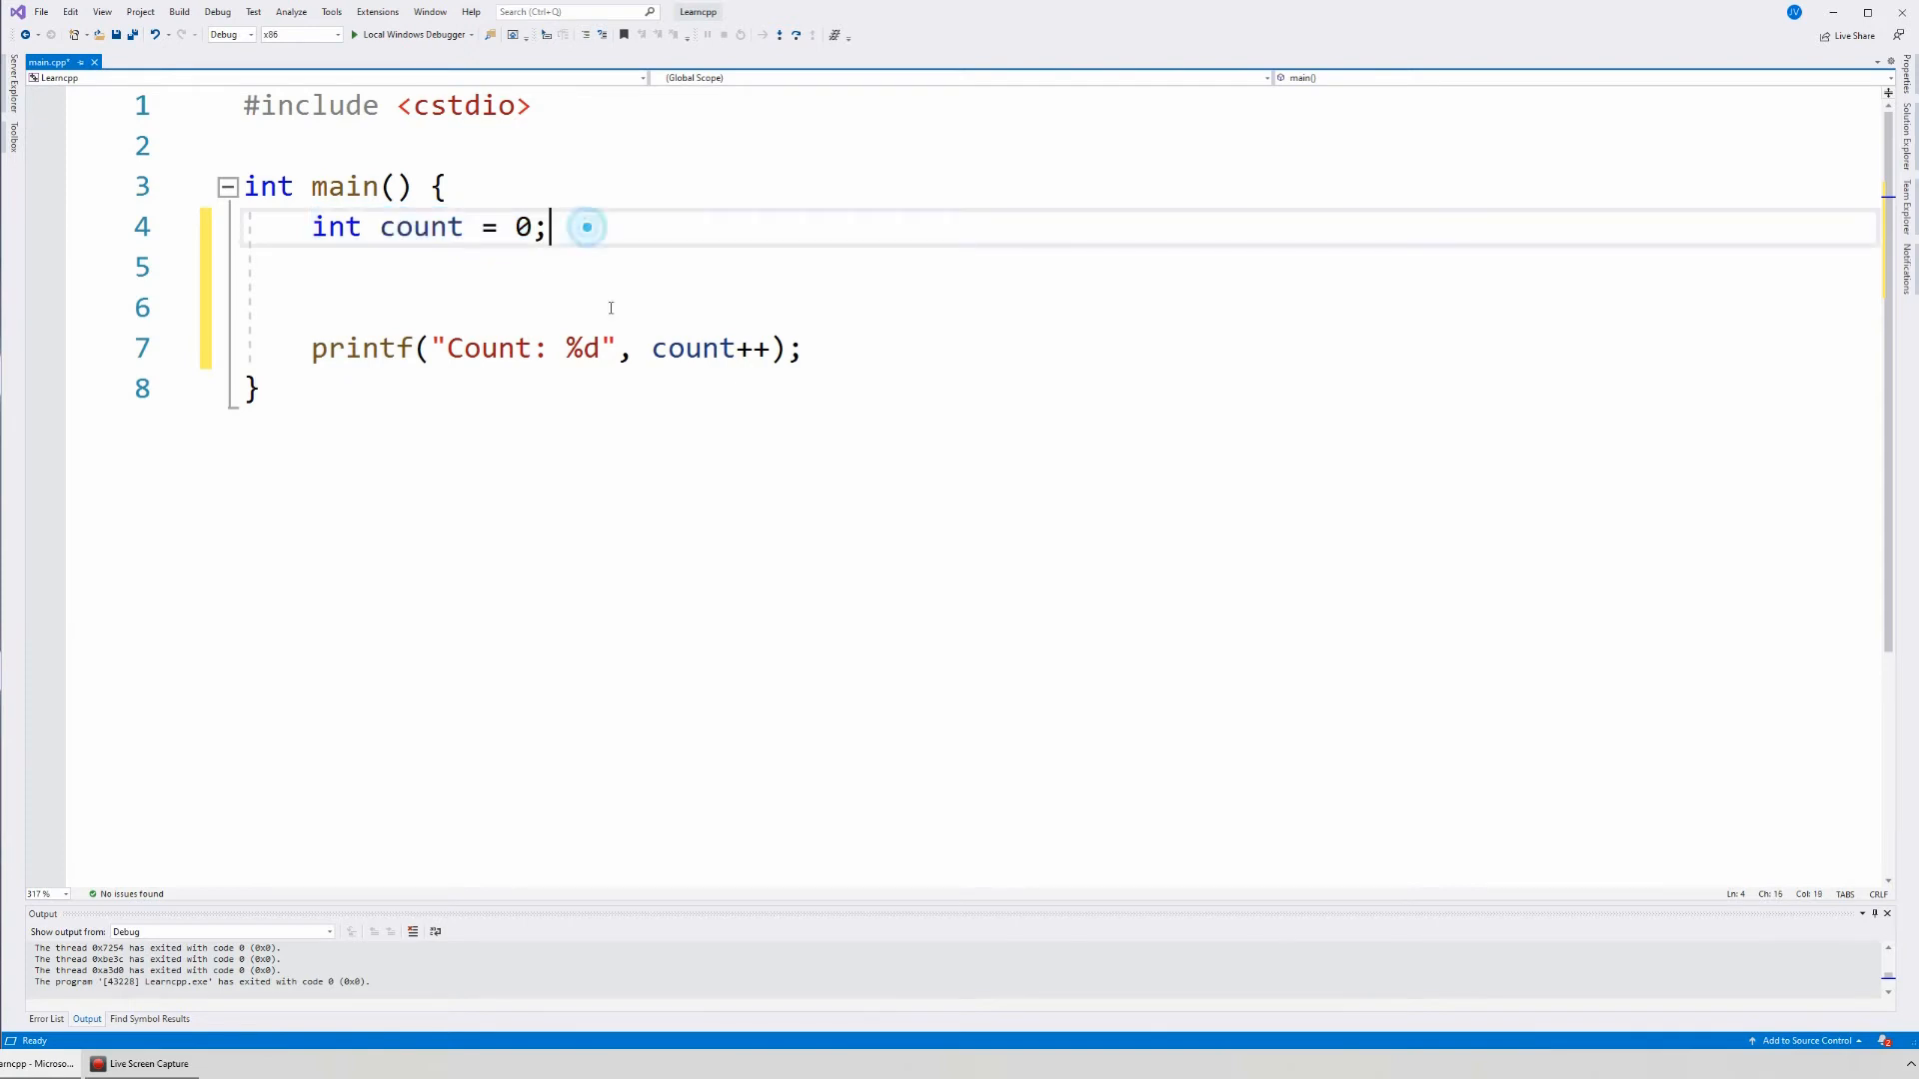
- Select and delete the remaining blank lines so printf sits right under the declaration
left_click_drag(312, 348, 652, 347)
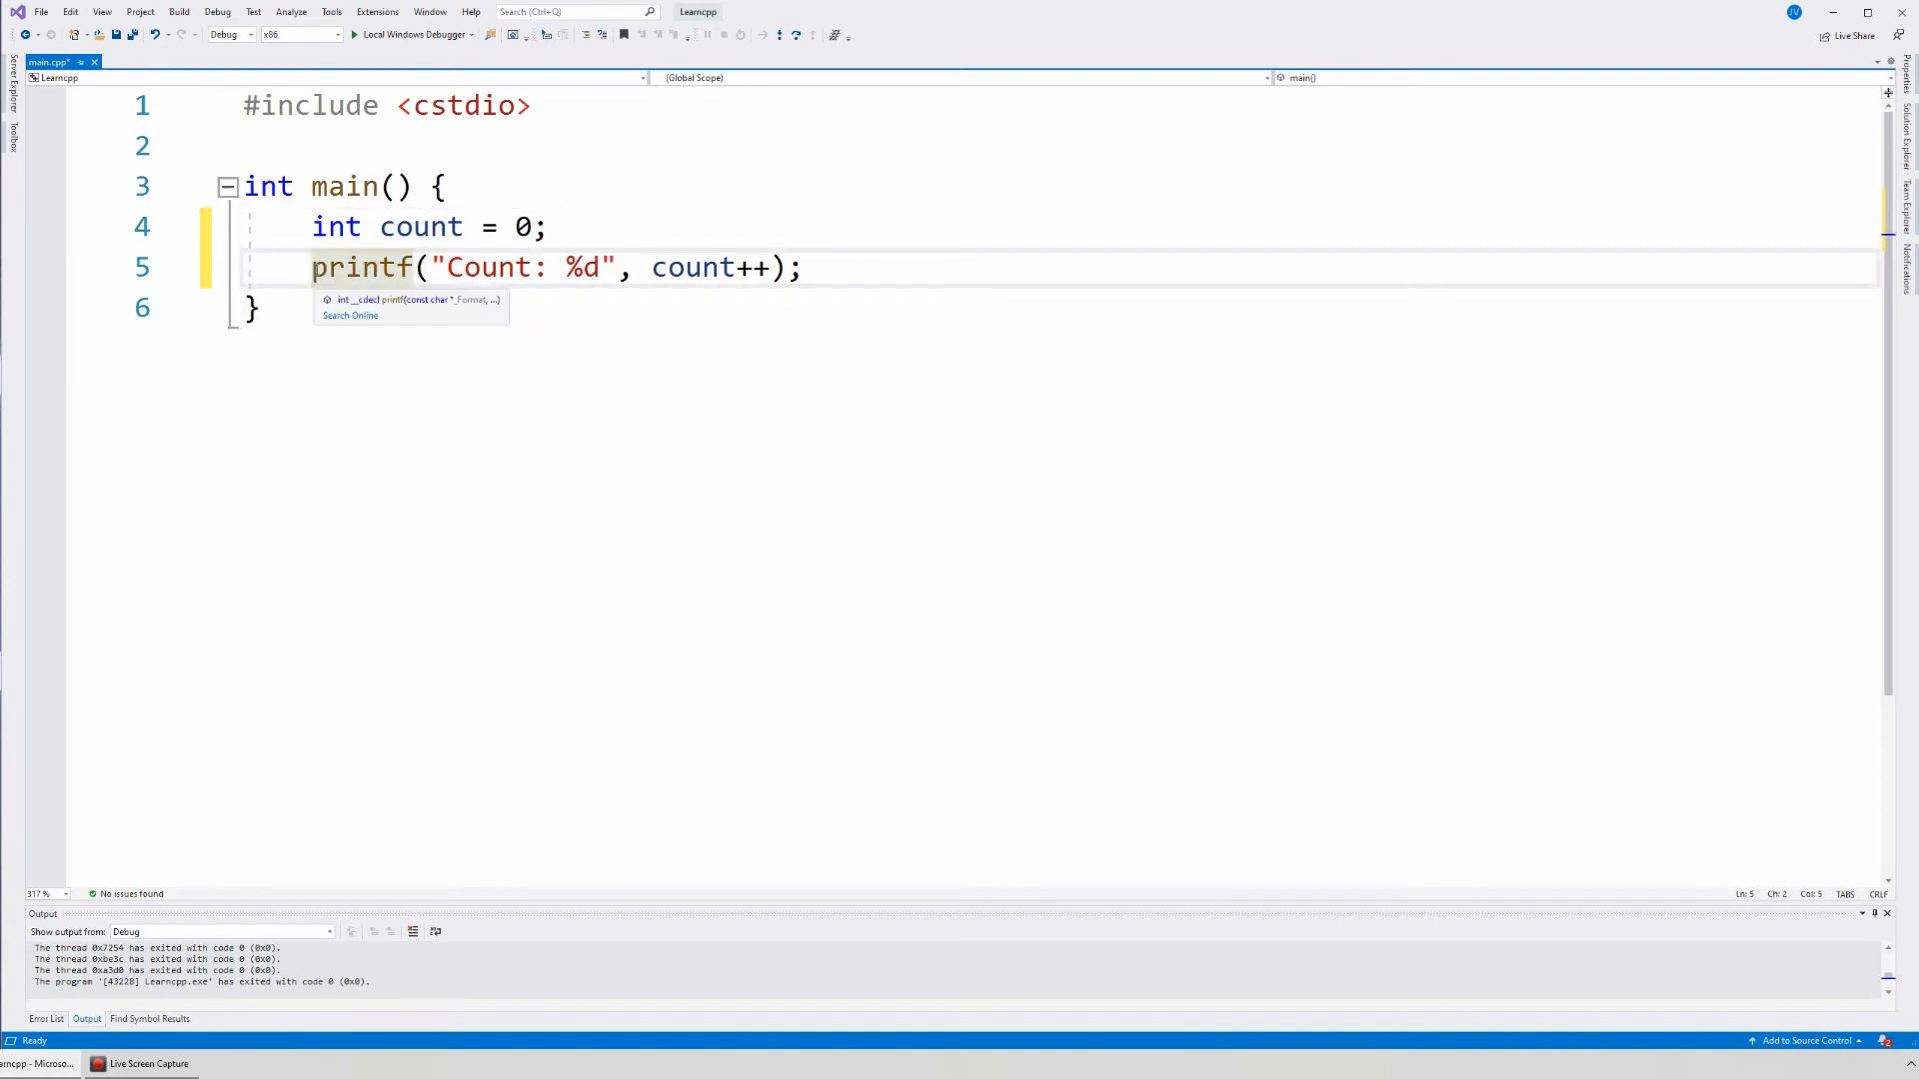
left_click(283, 278)
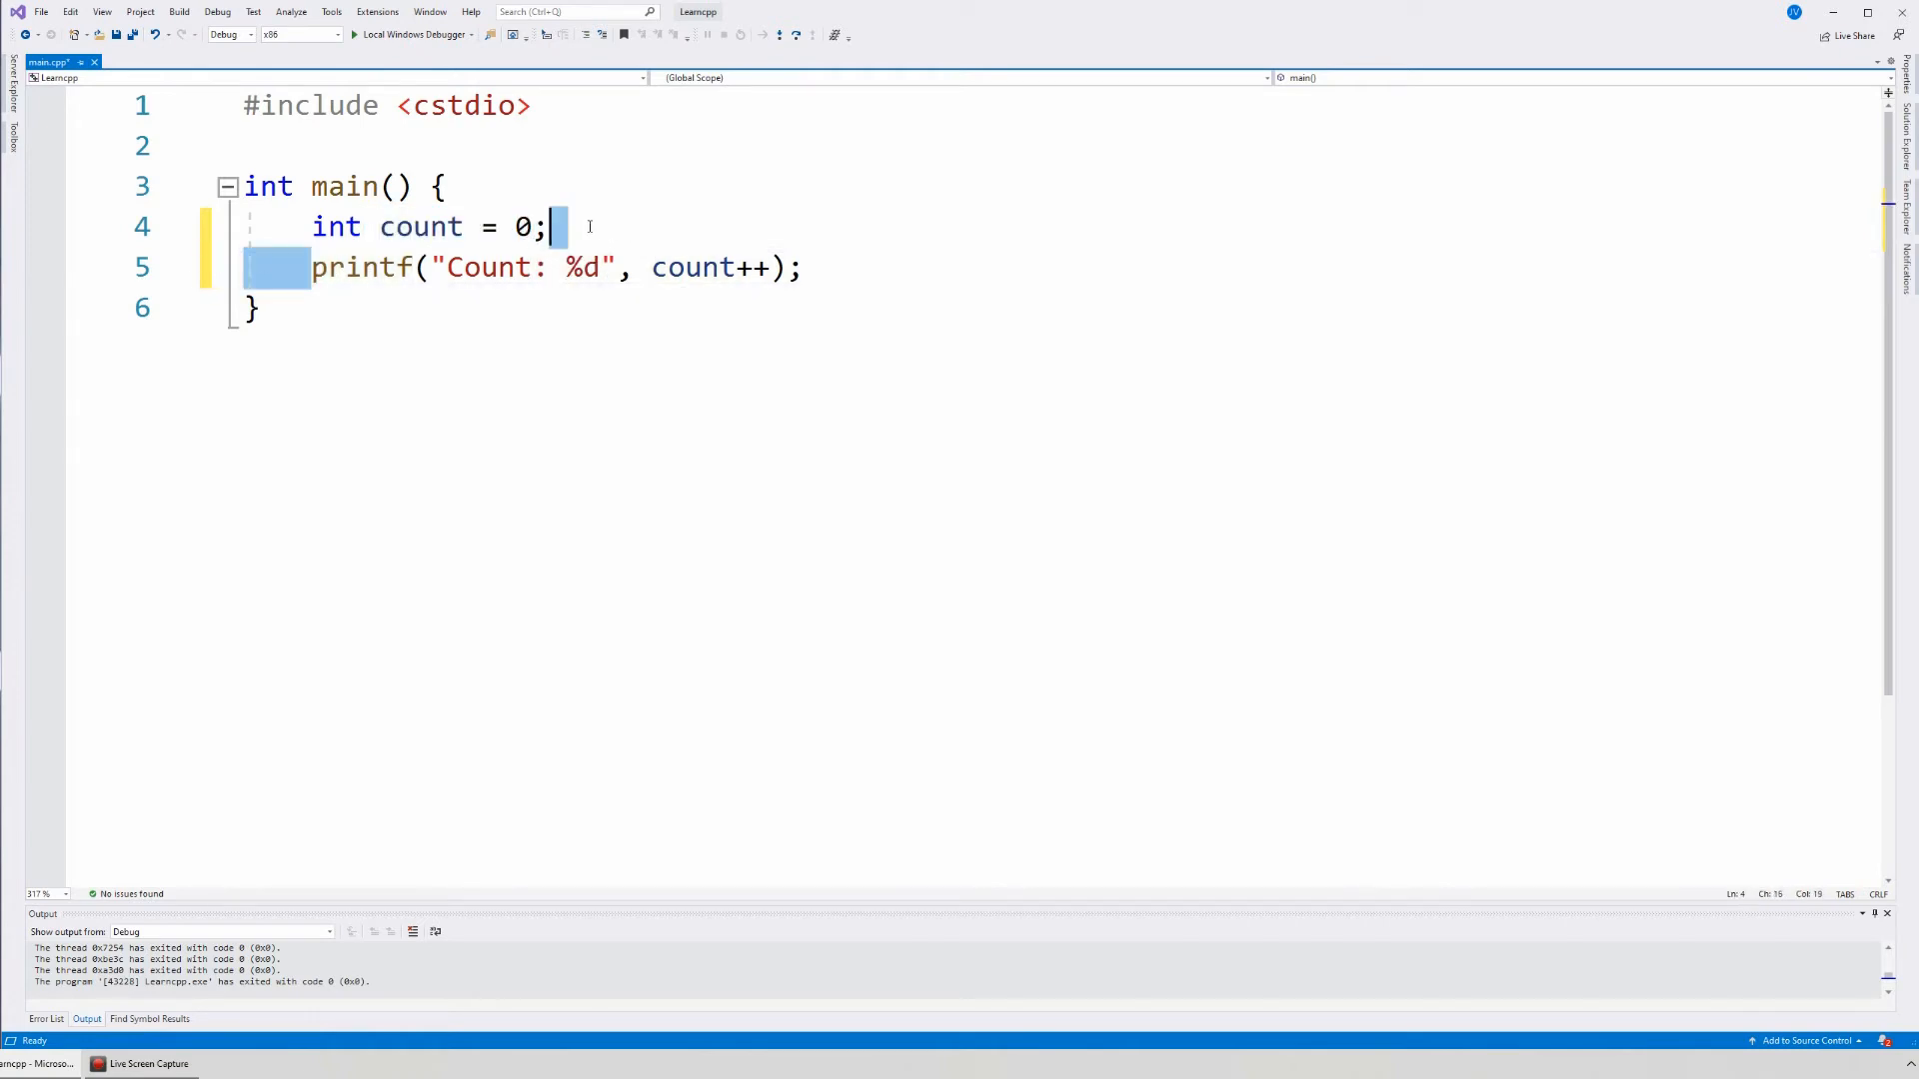
mouse_move(574, 236)
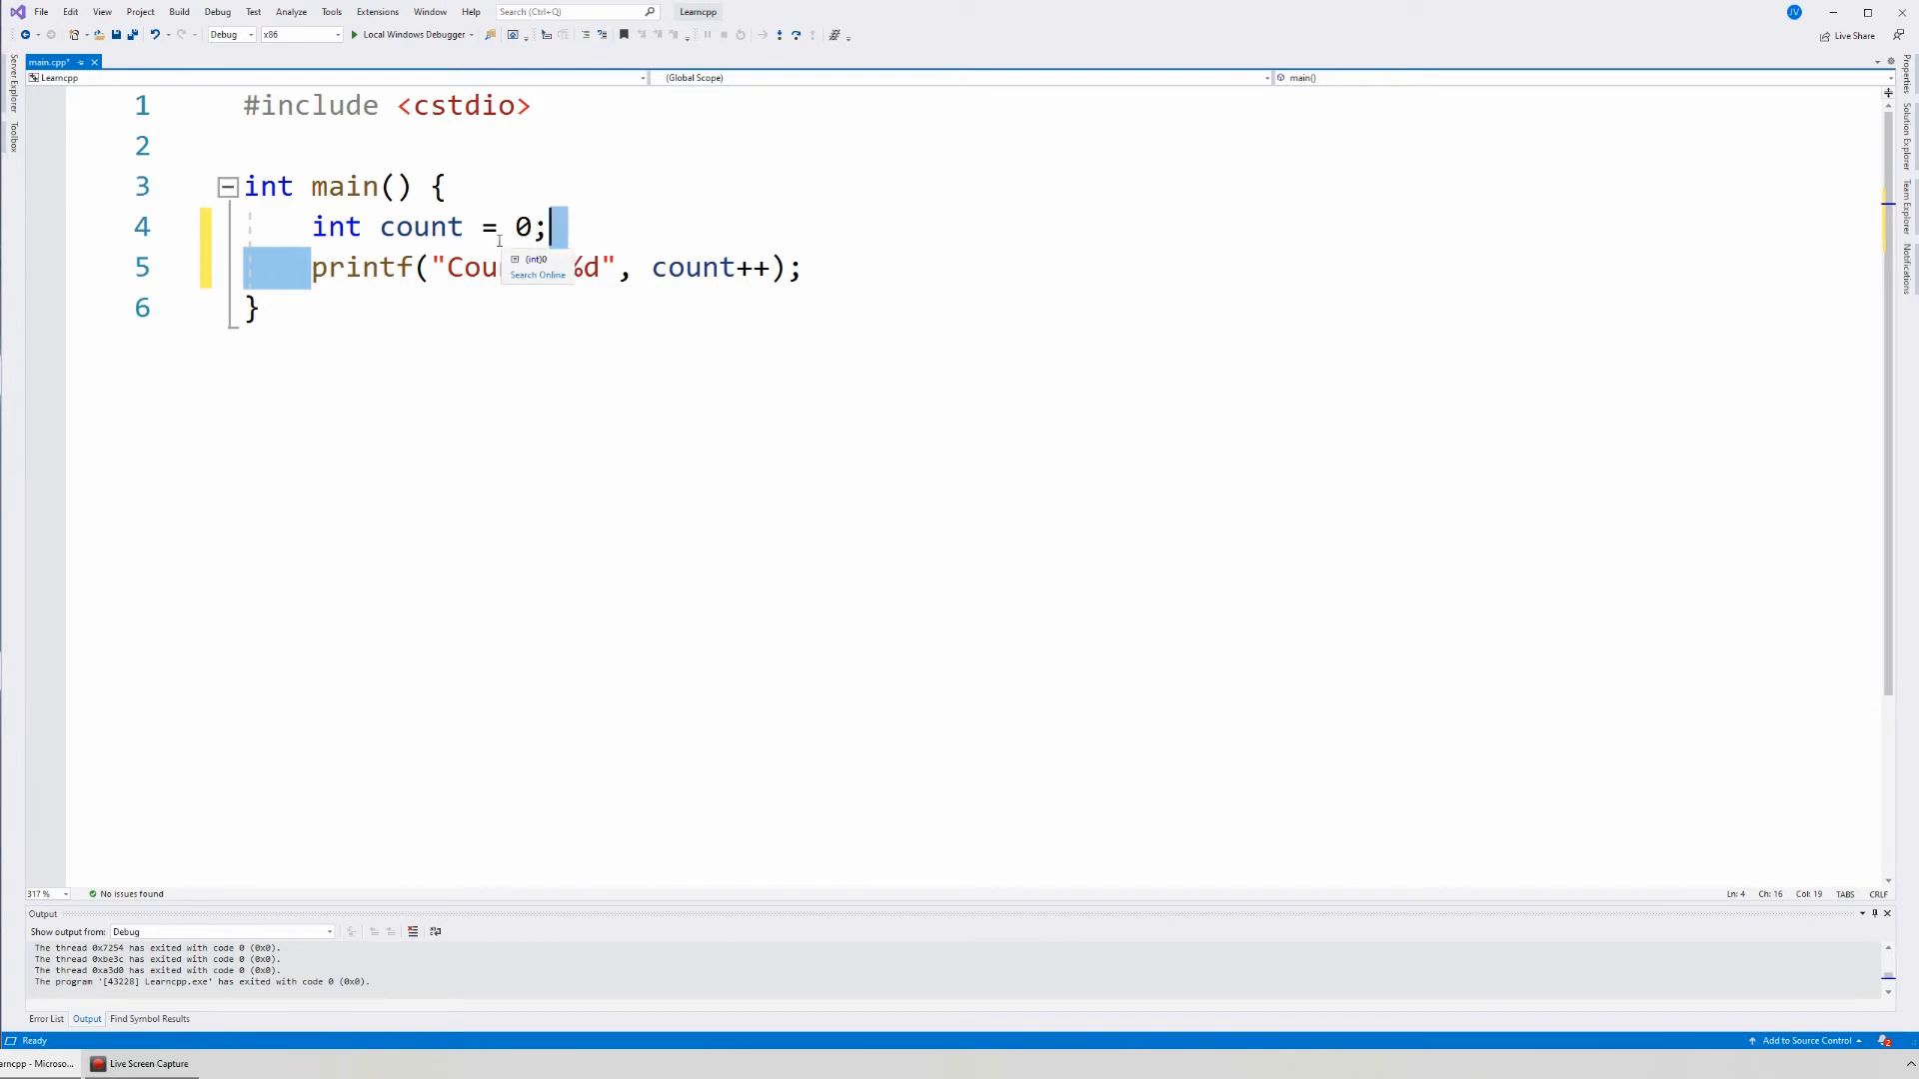
key("Escape")
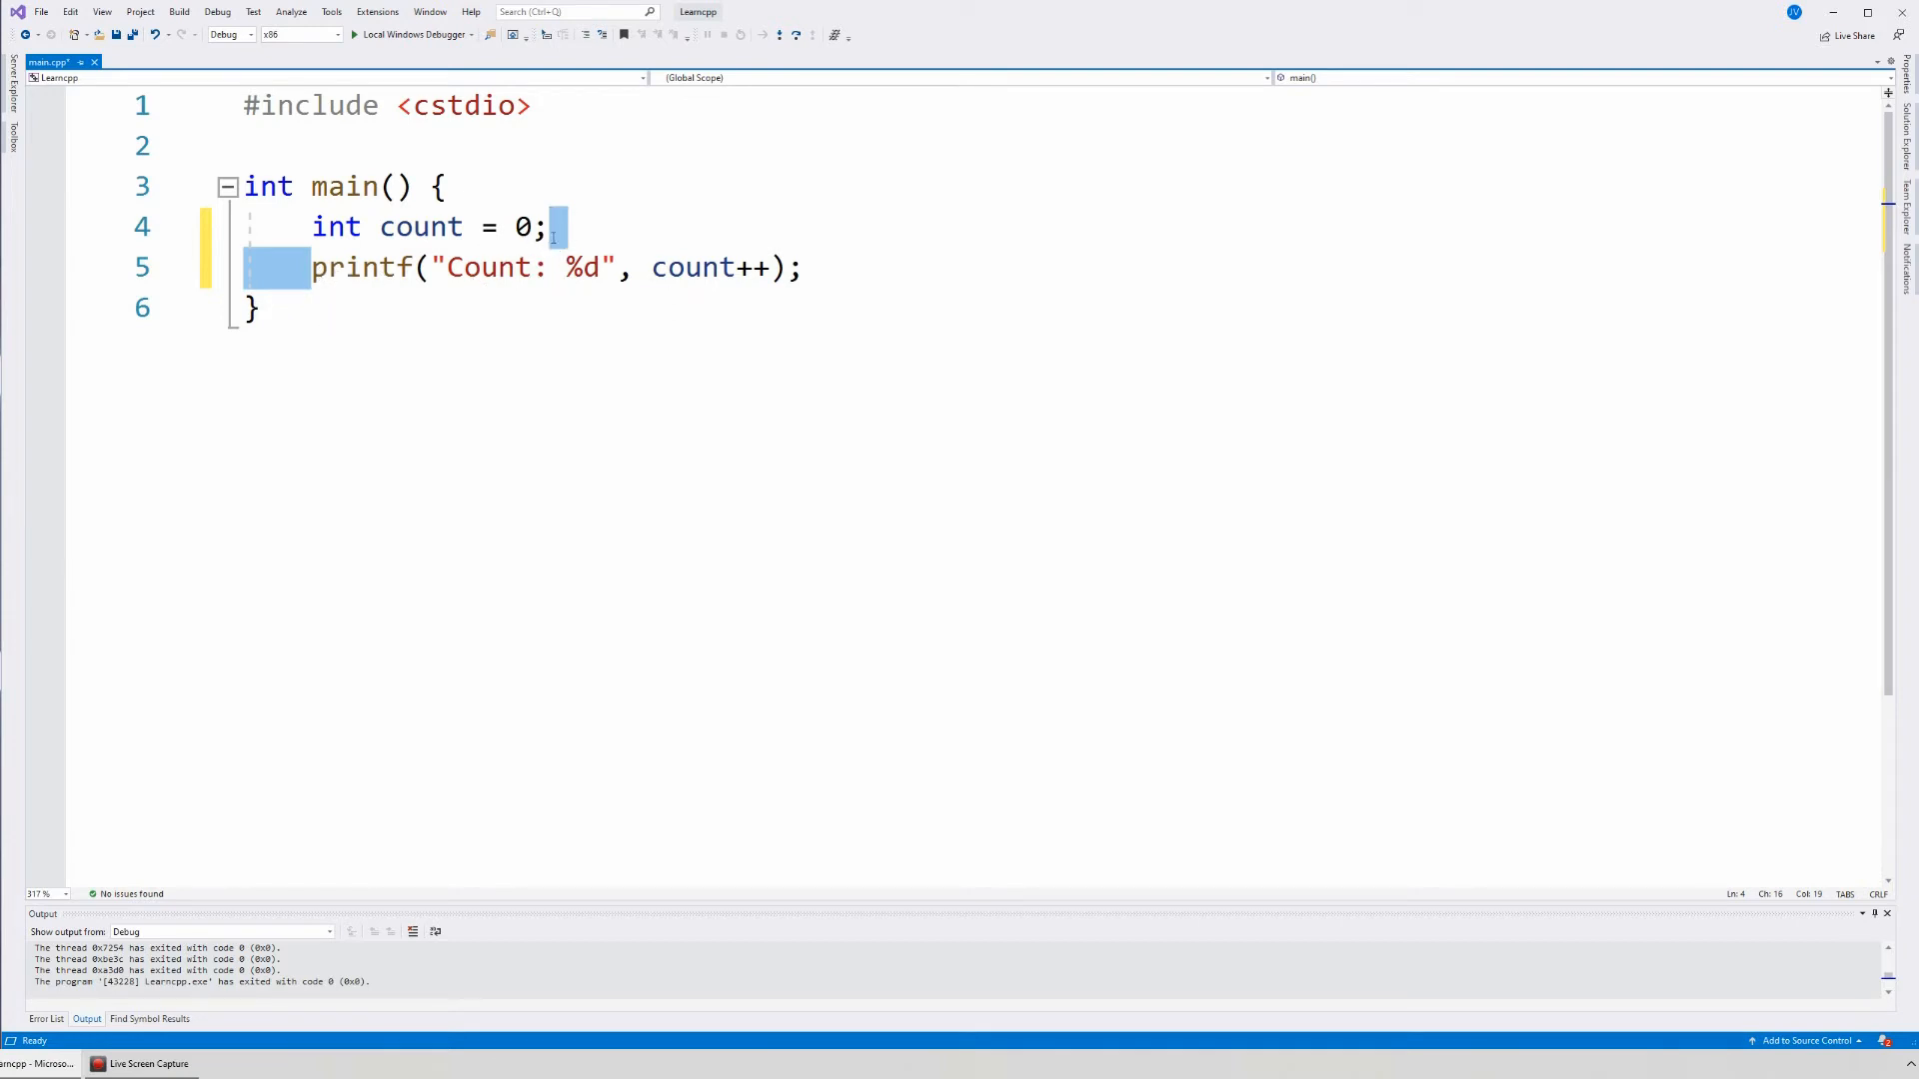
left_click(360, 267)
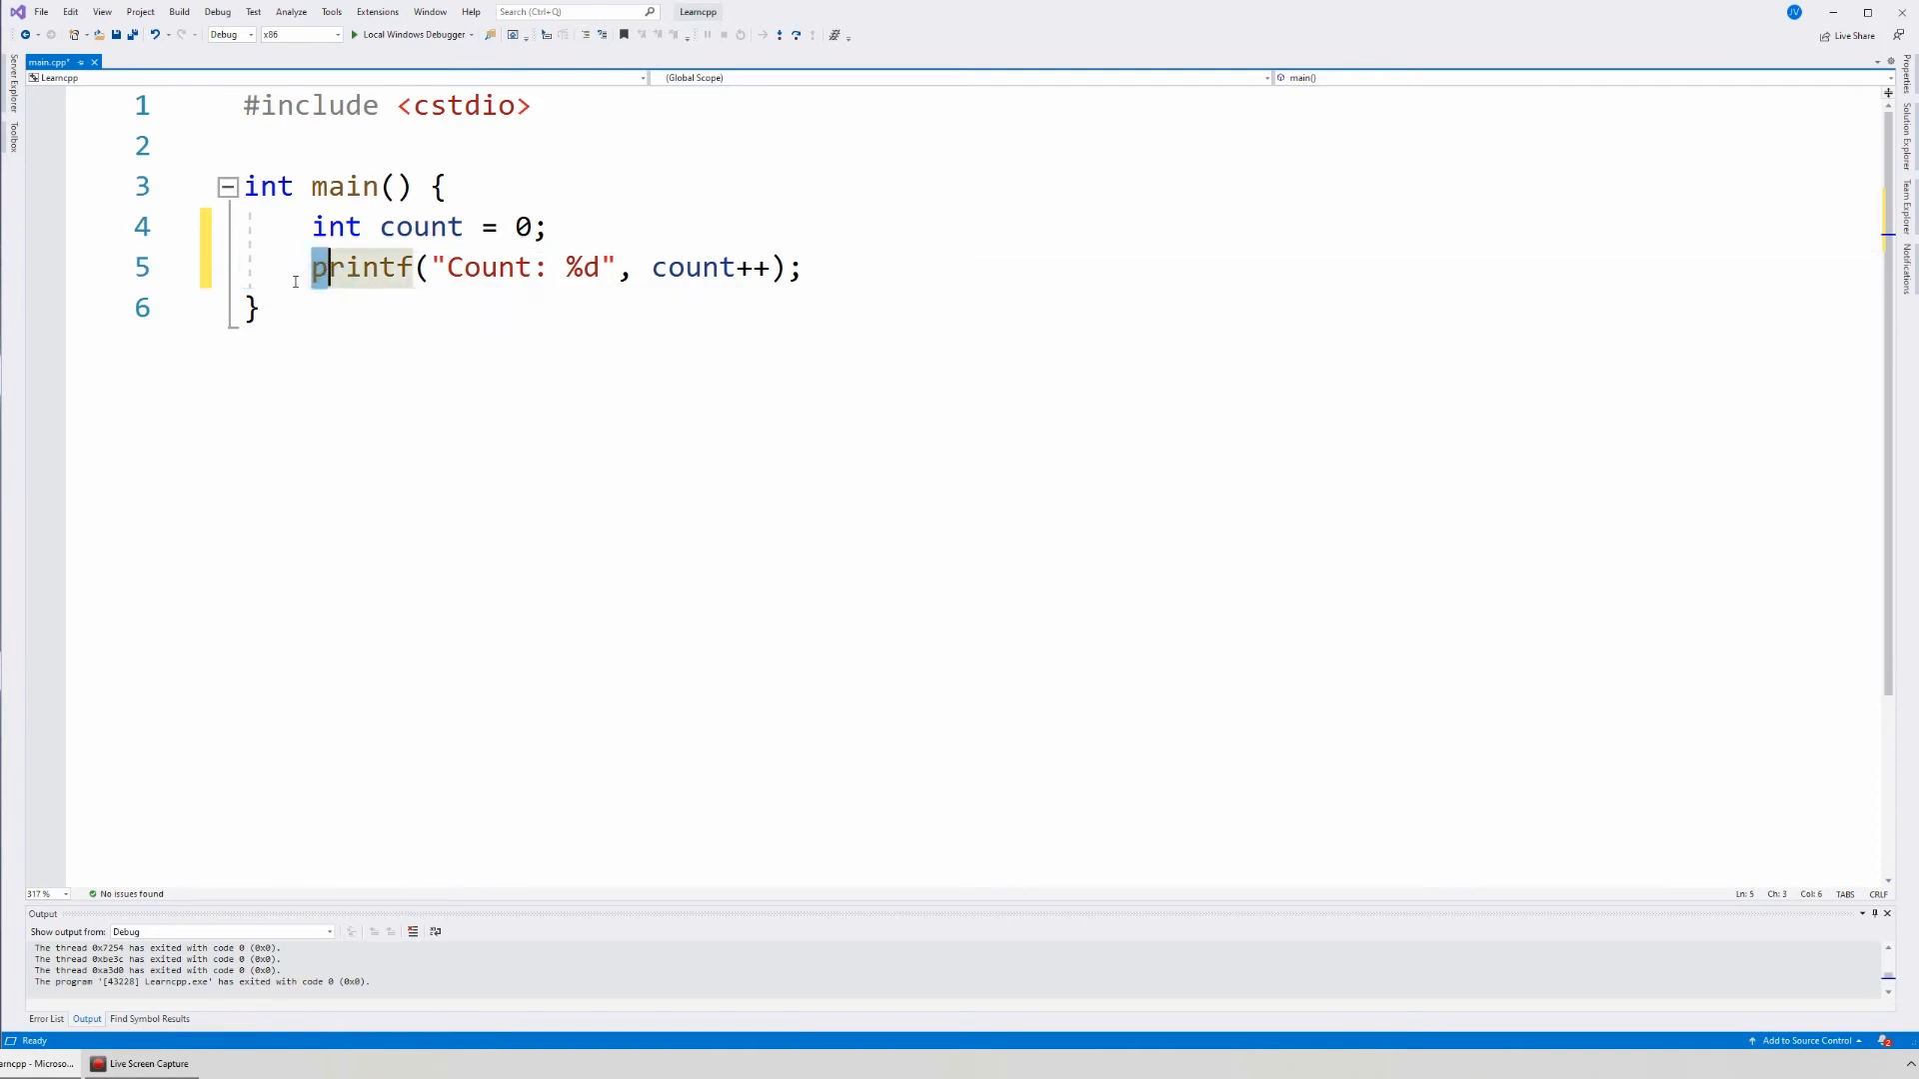
left_click_drag(312, 266, 689, 266)
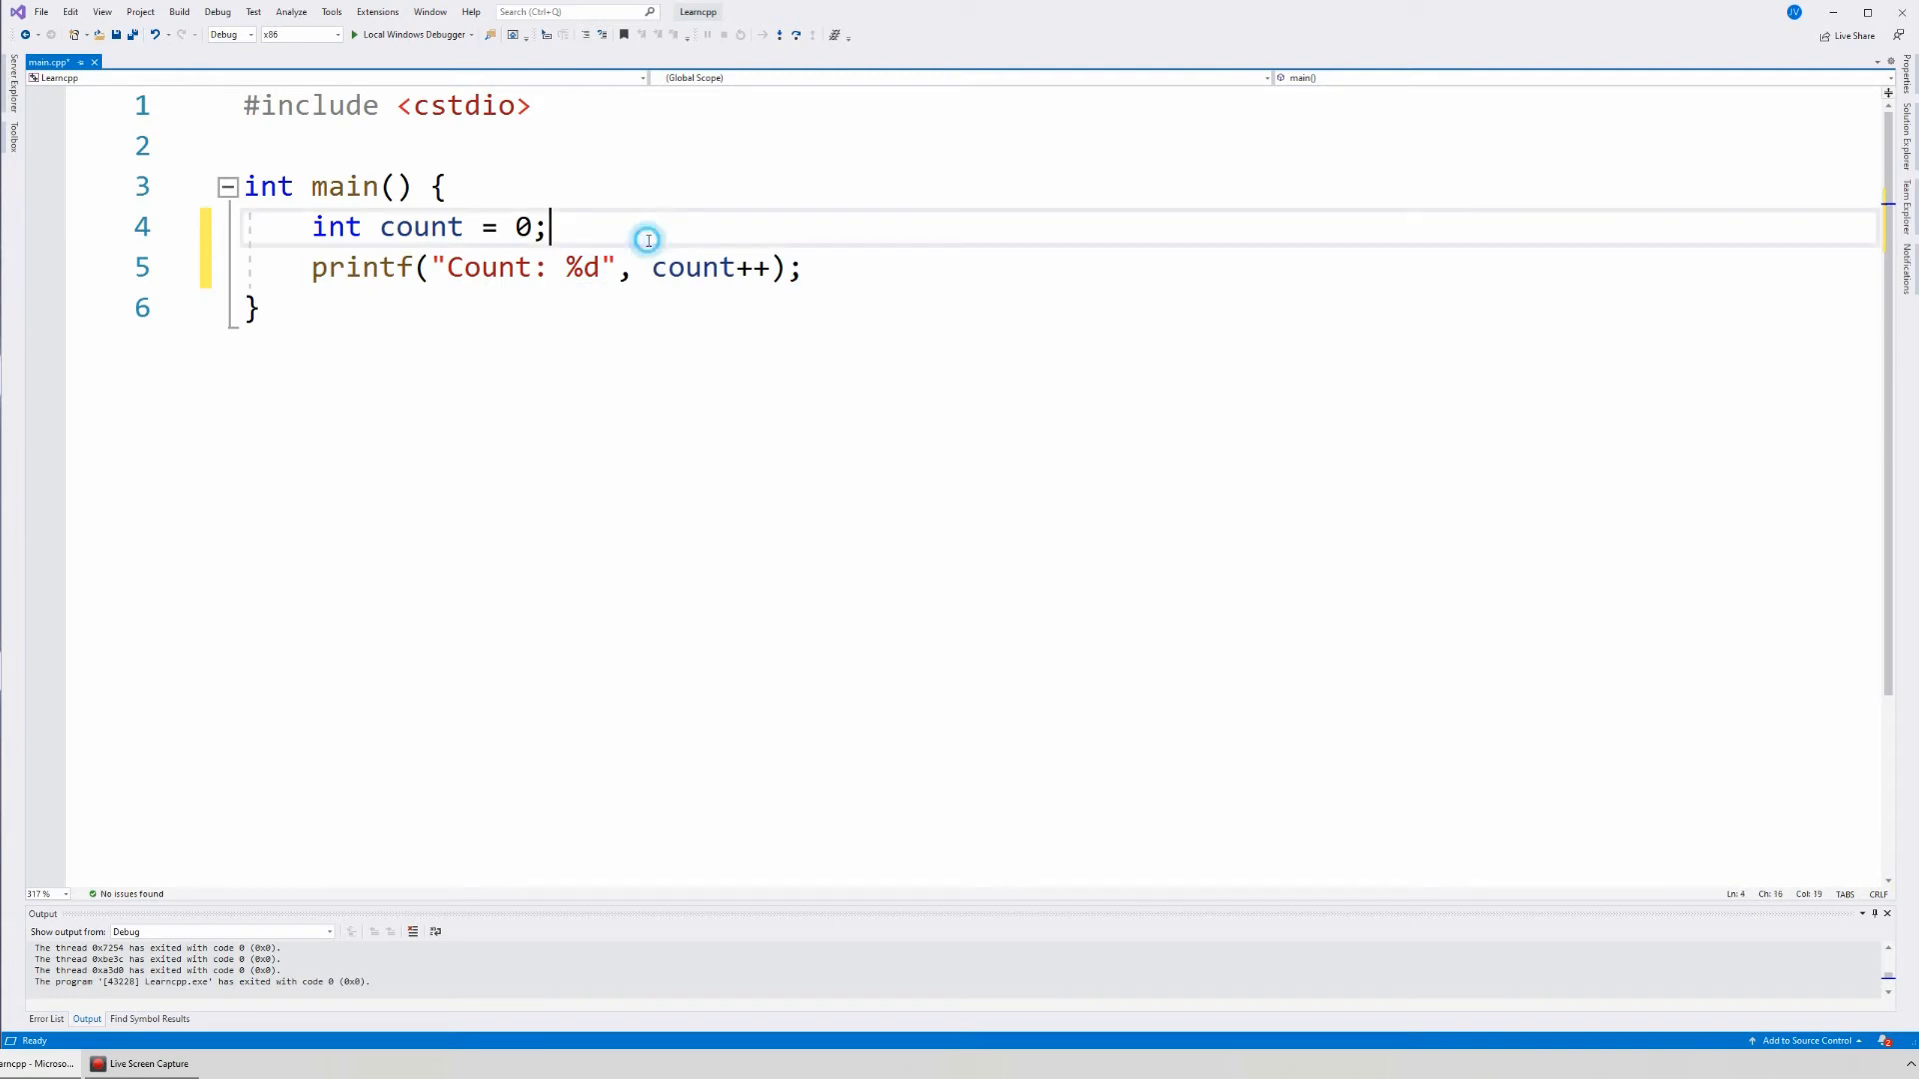
- Join printf onto the declaration line and mark where the declaration ends
key("Delete")
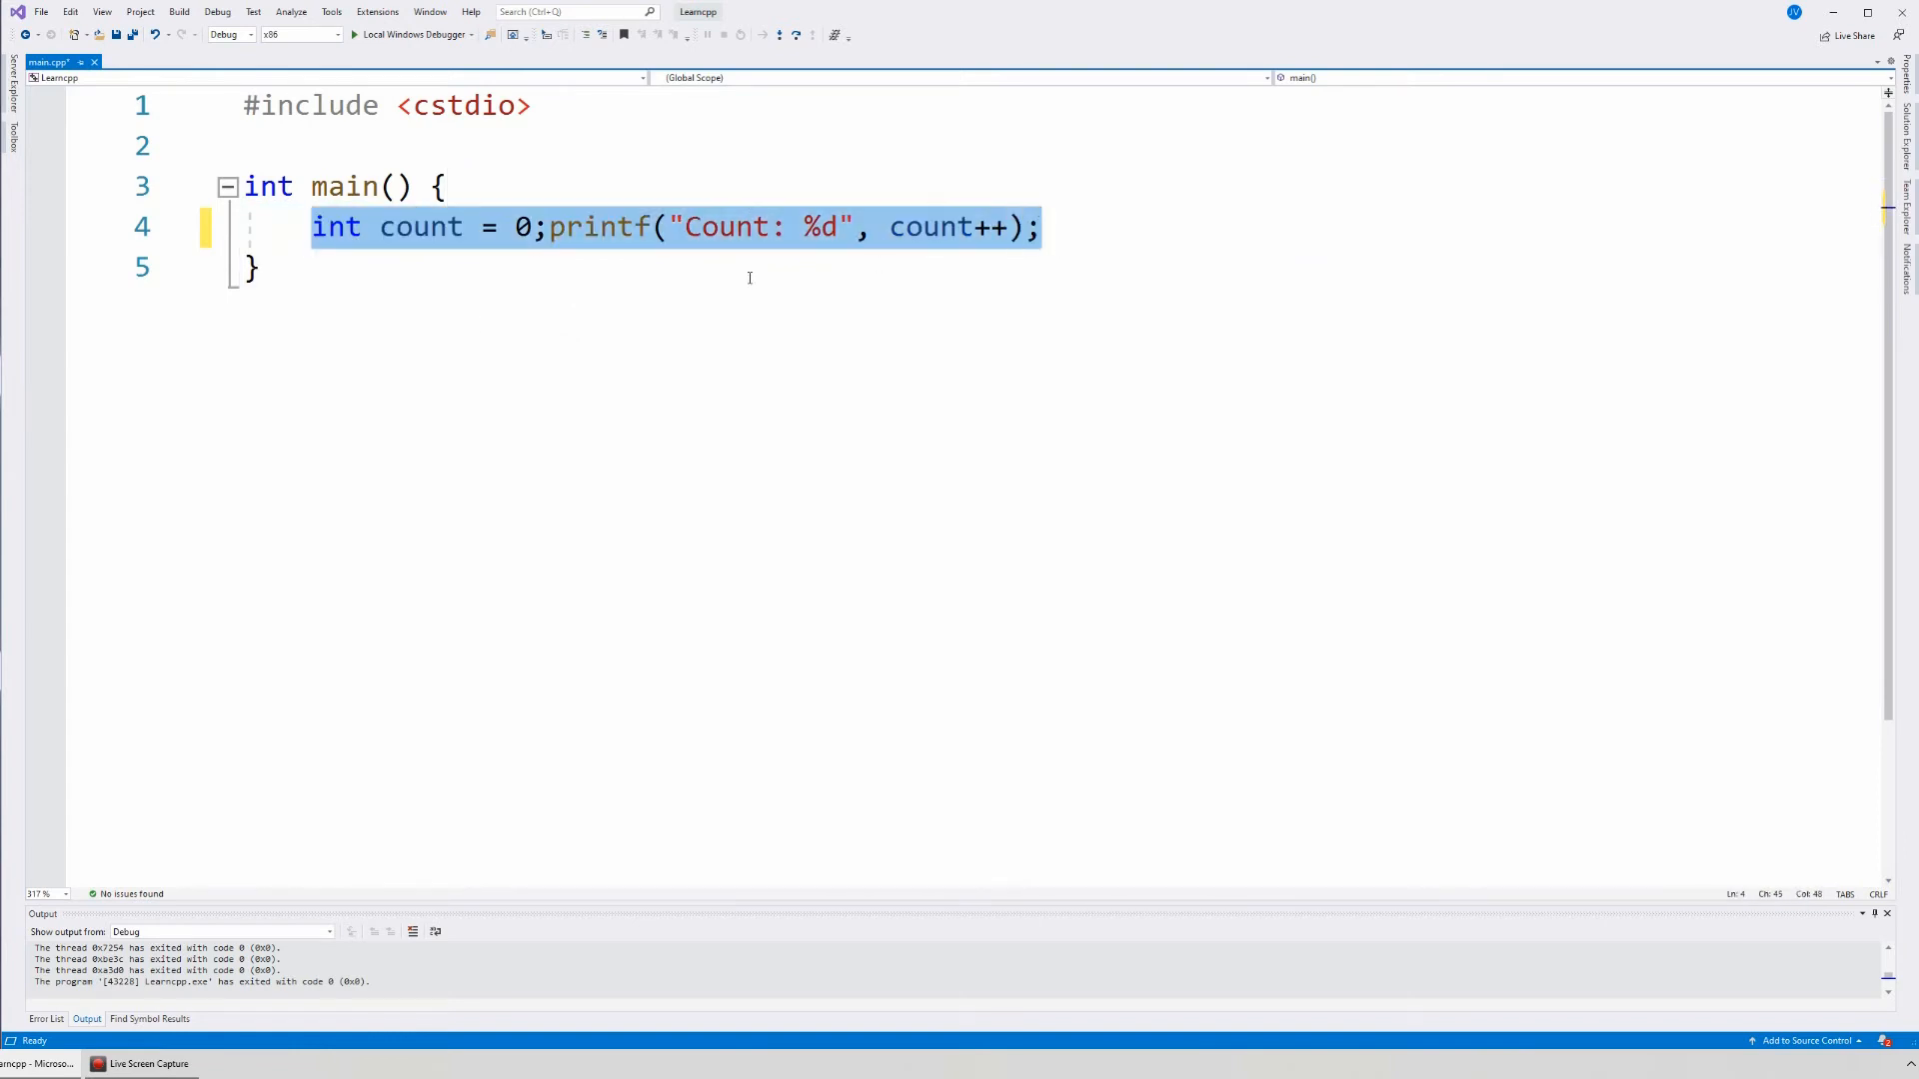
left_click(512, 226)
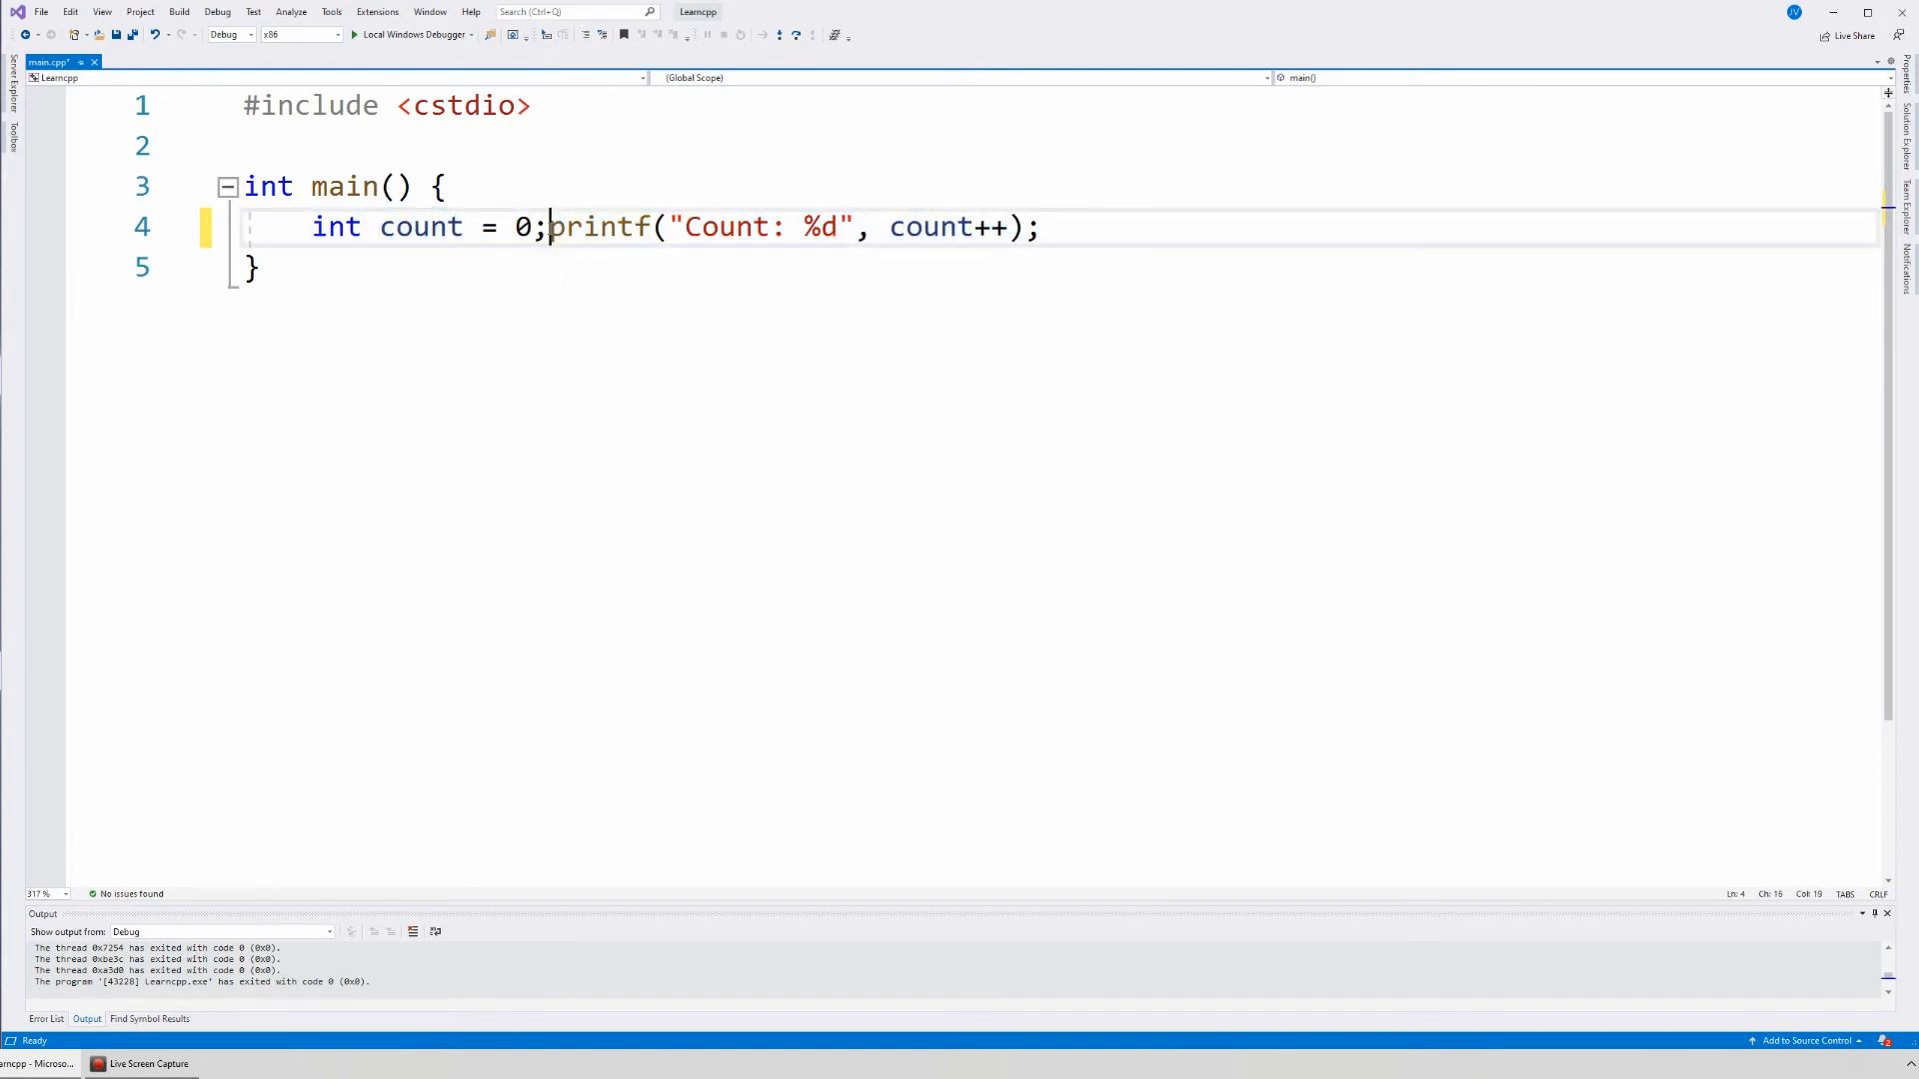
left_click_drag(528, 226, 312, 225)
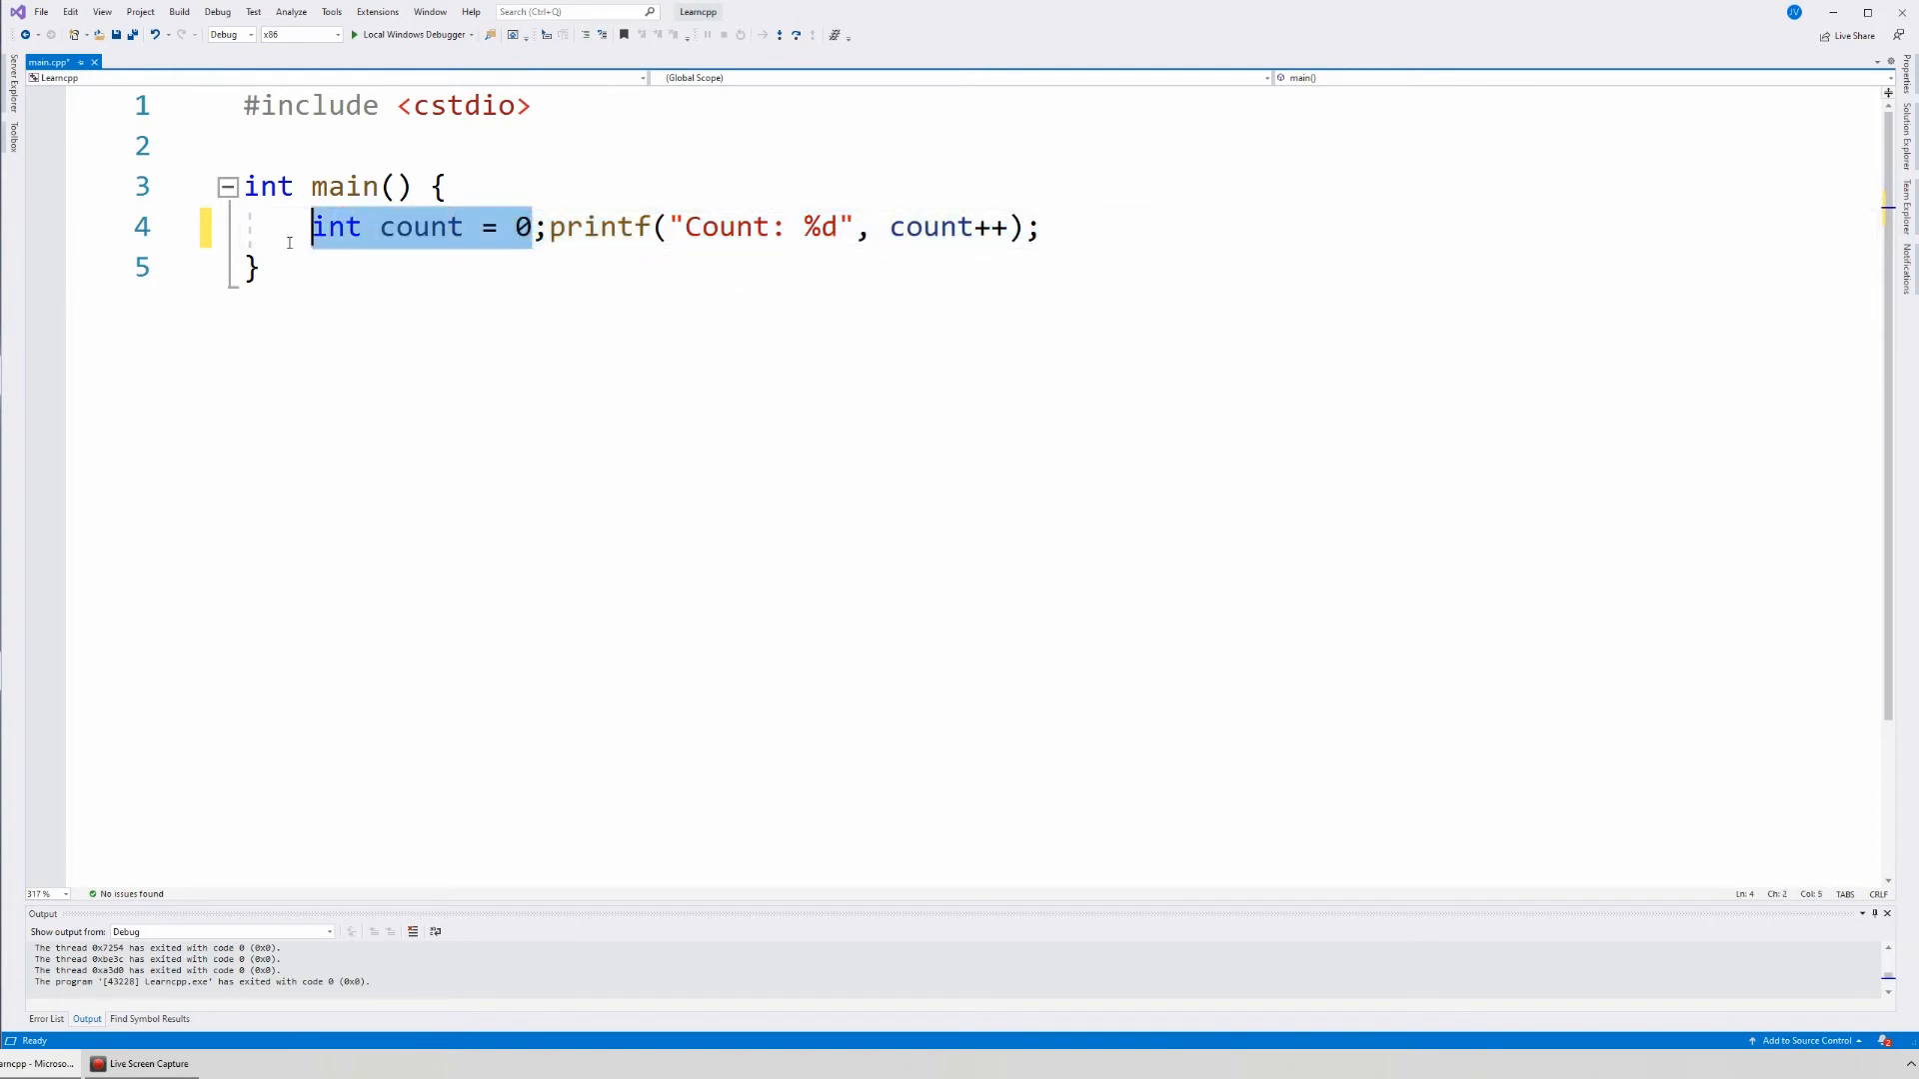
left_click(1059, 208)
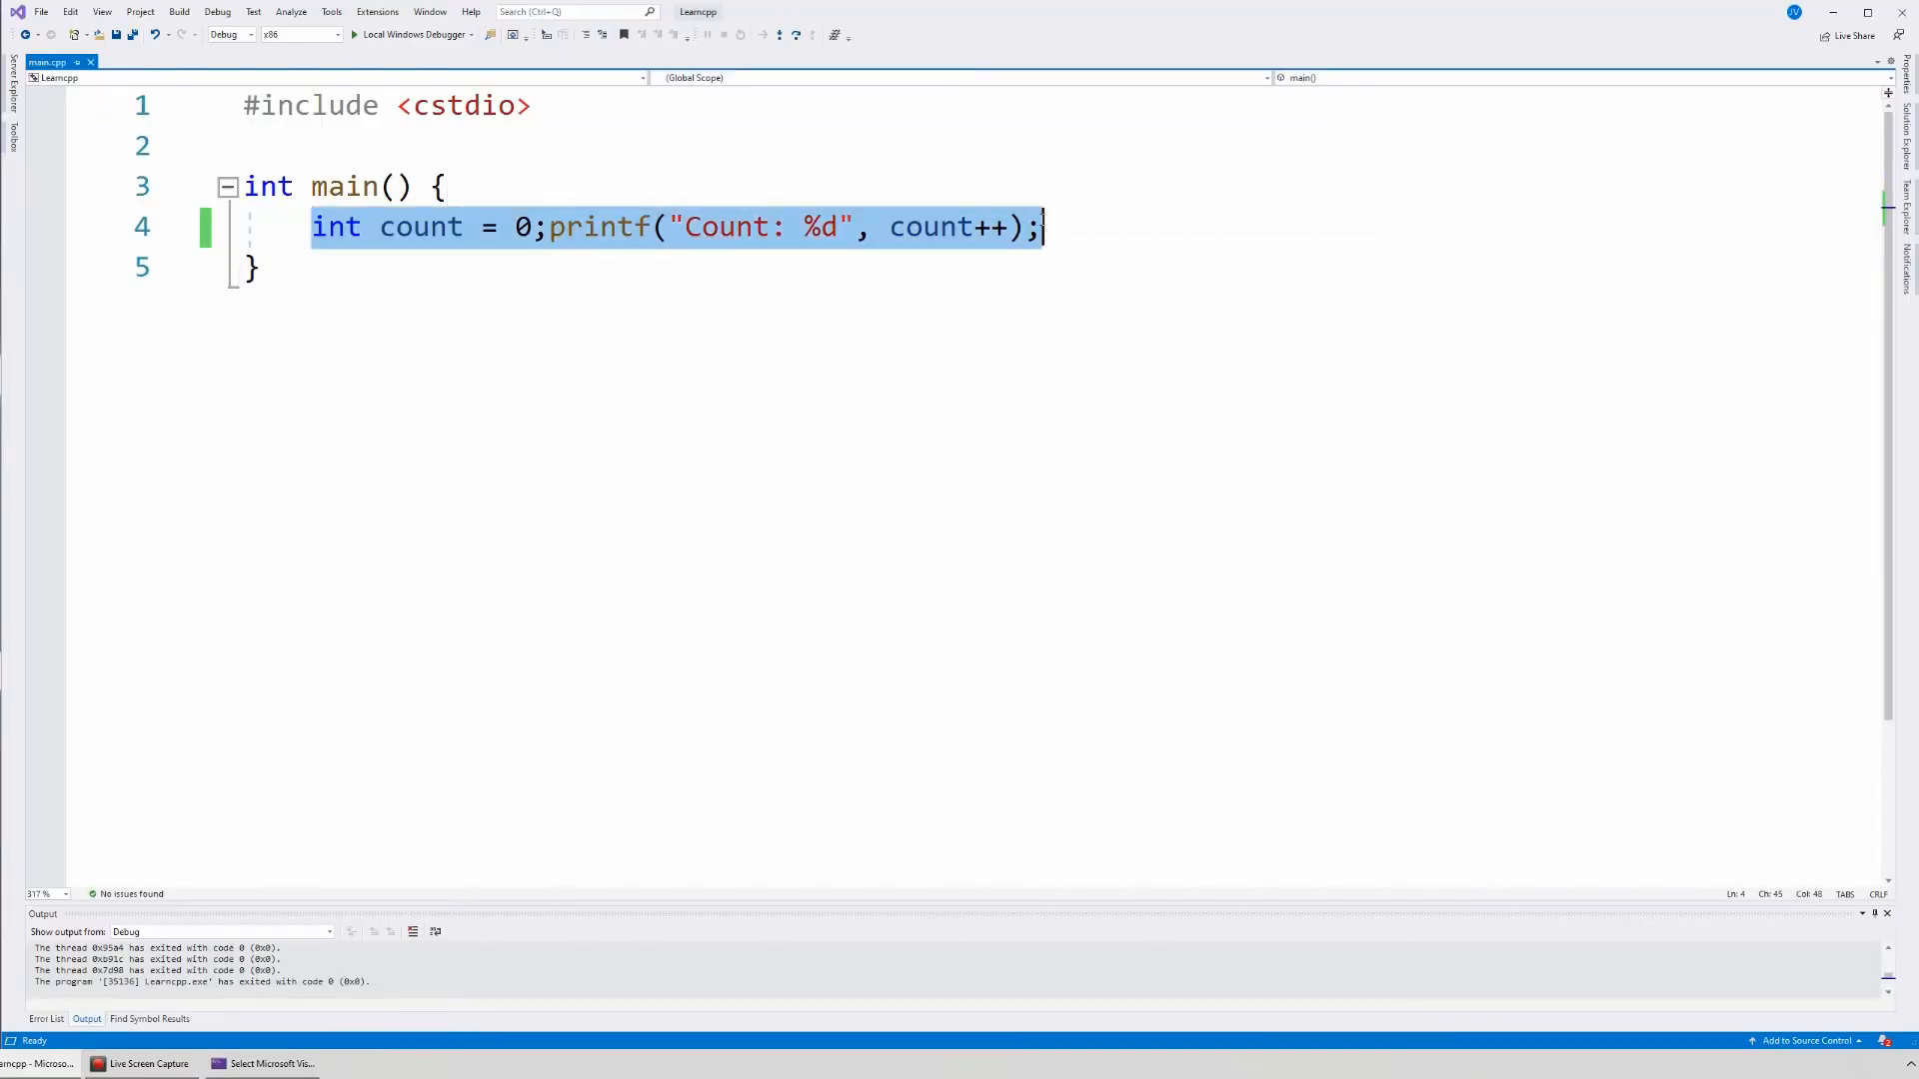
left_click(545, 226)
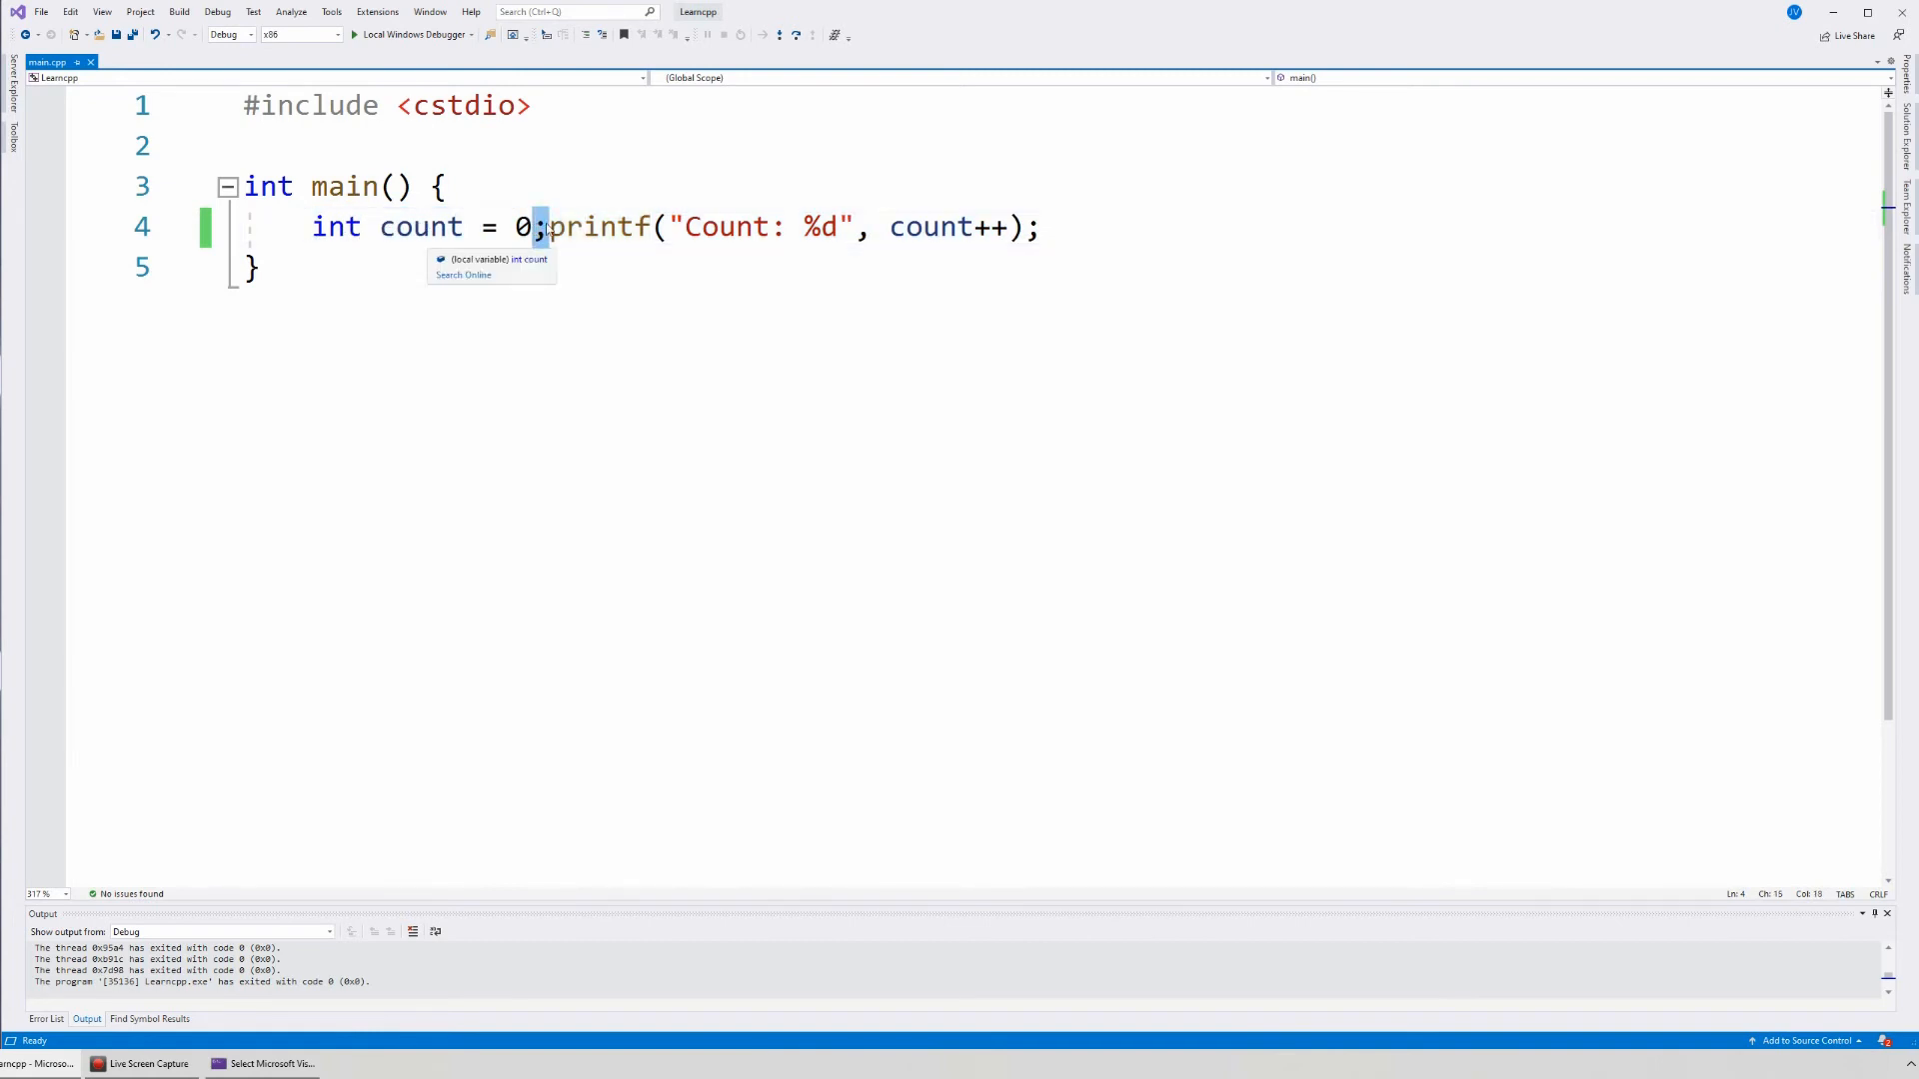
- Split the merged line so printf returns to its own line 5
left_click(315, 226)
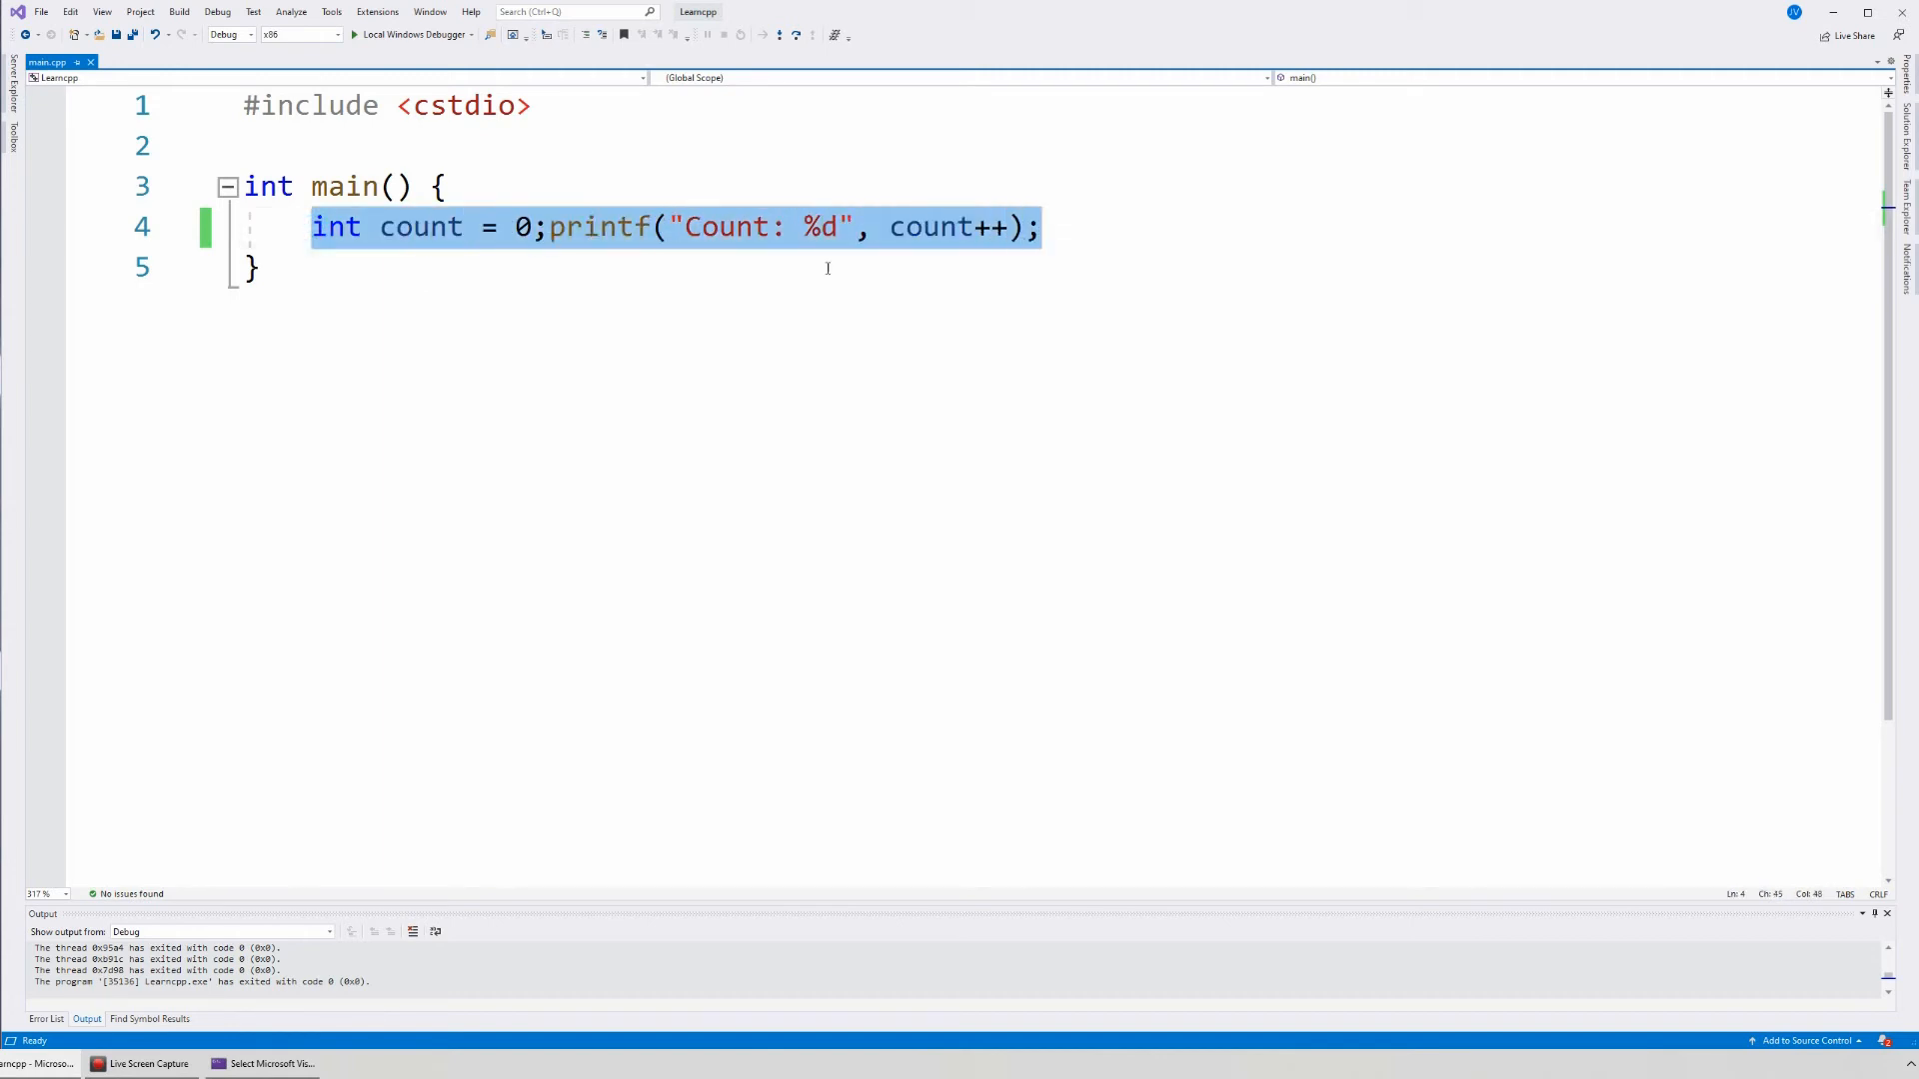
left_click(548, 226)
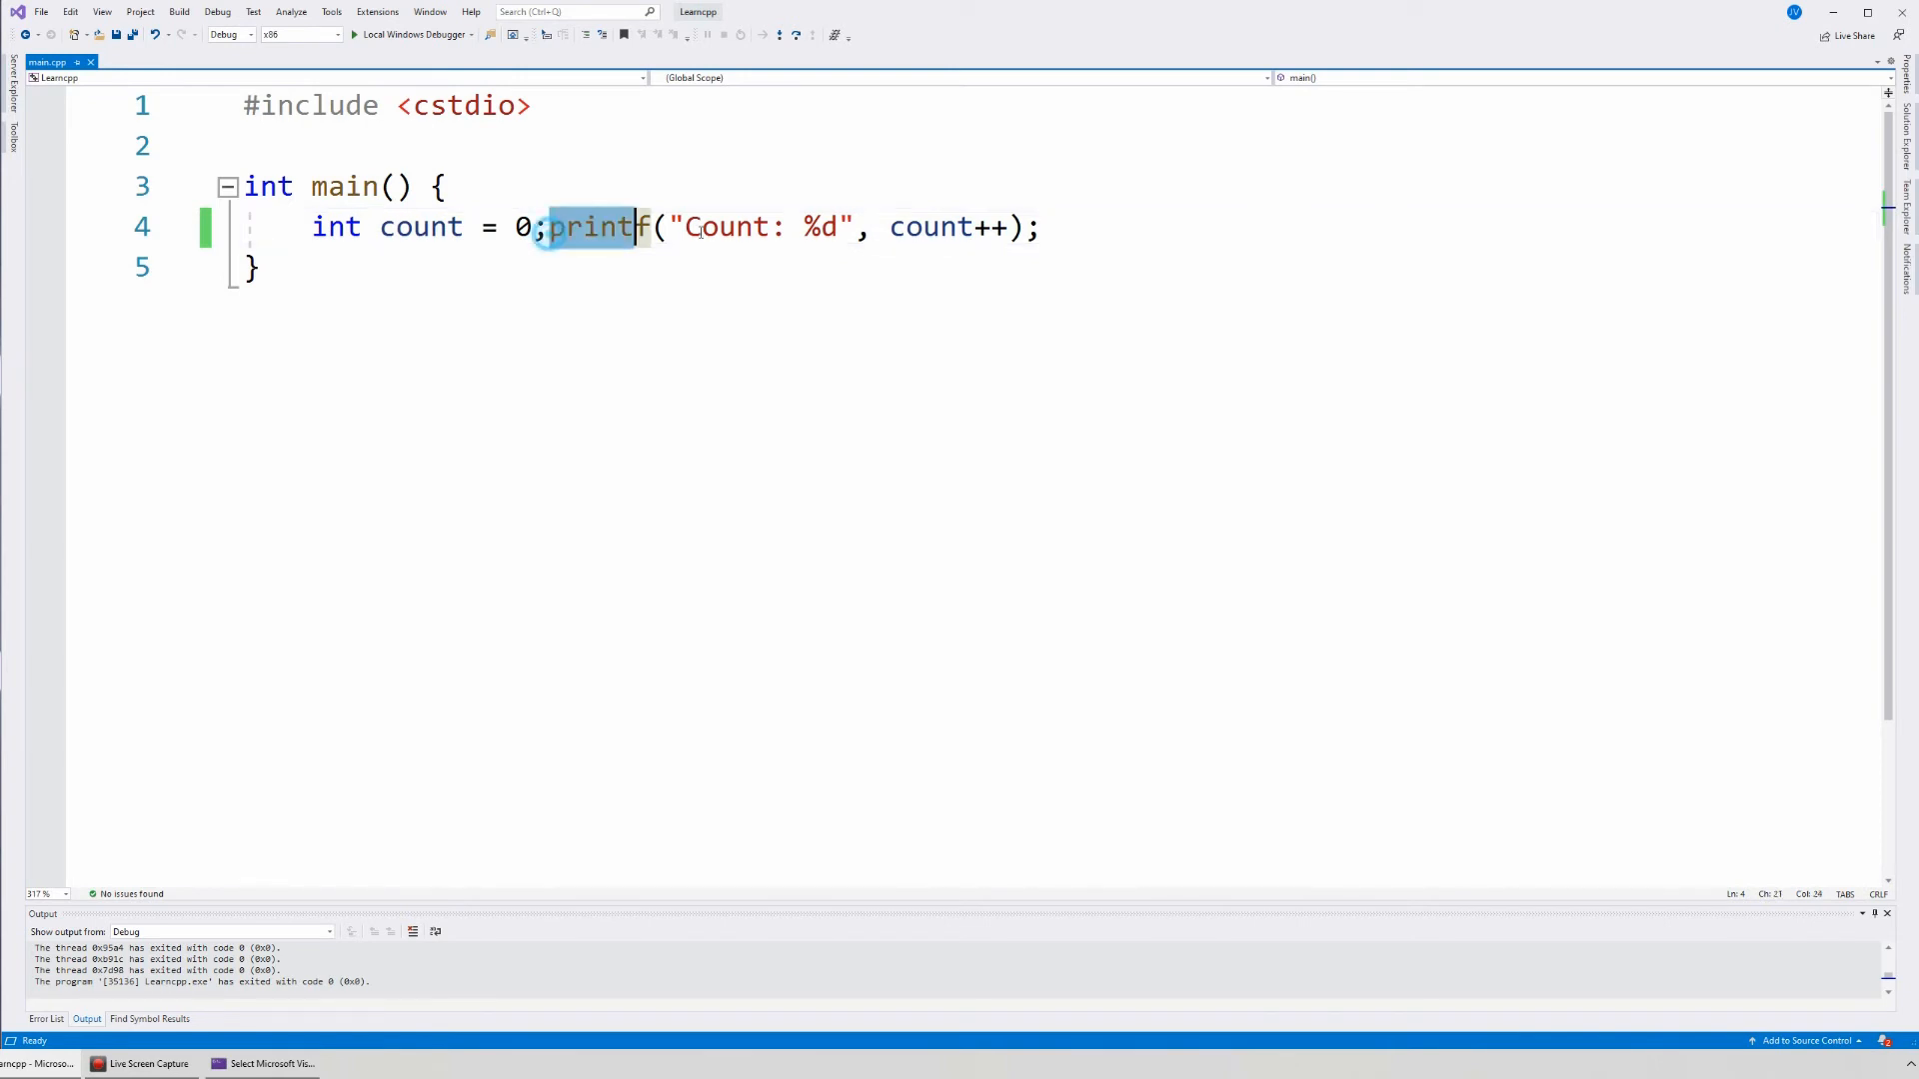
left_click_drag(547, 226, 1044, 226)
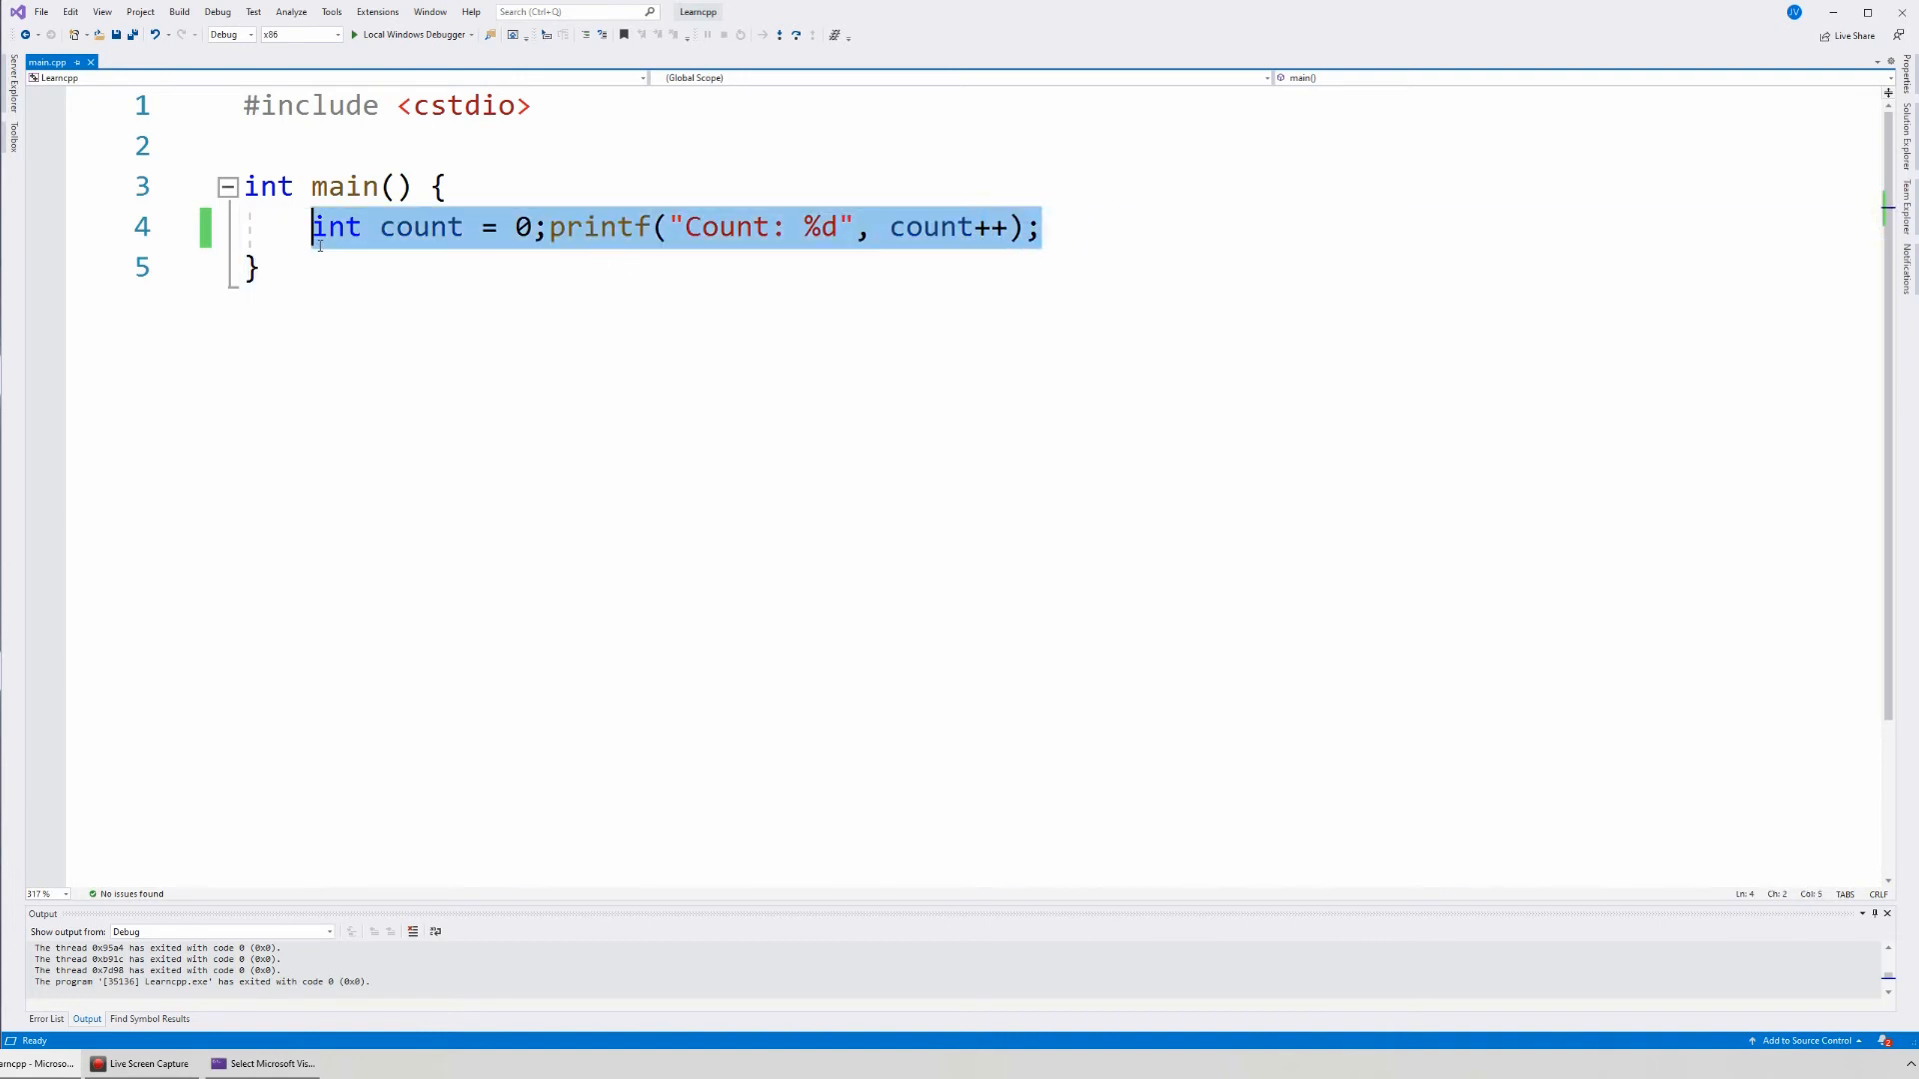
left_click(545, 226)
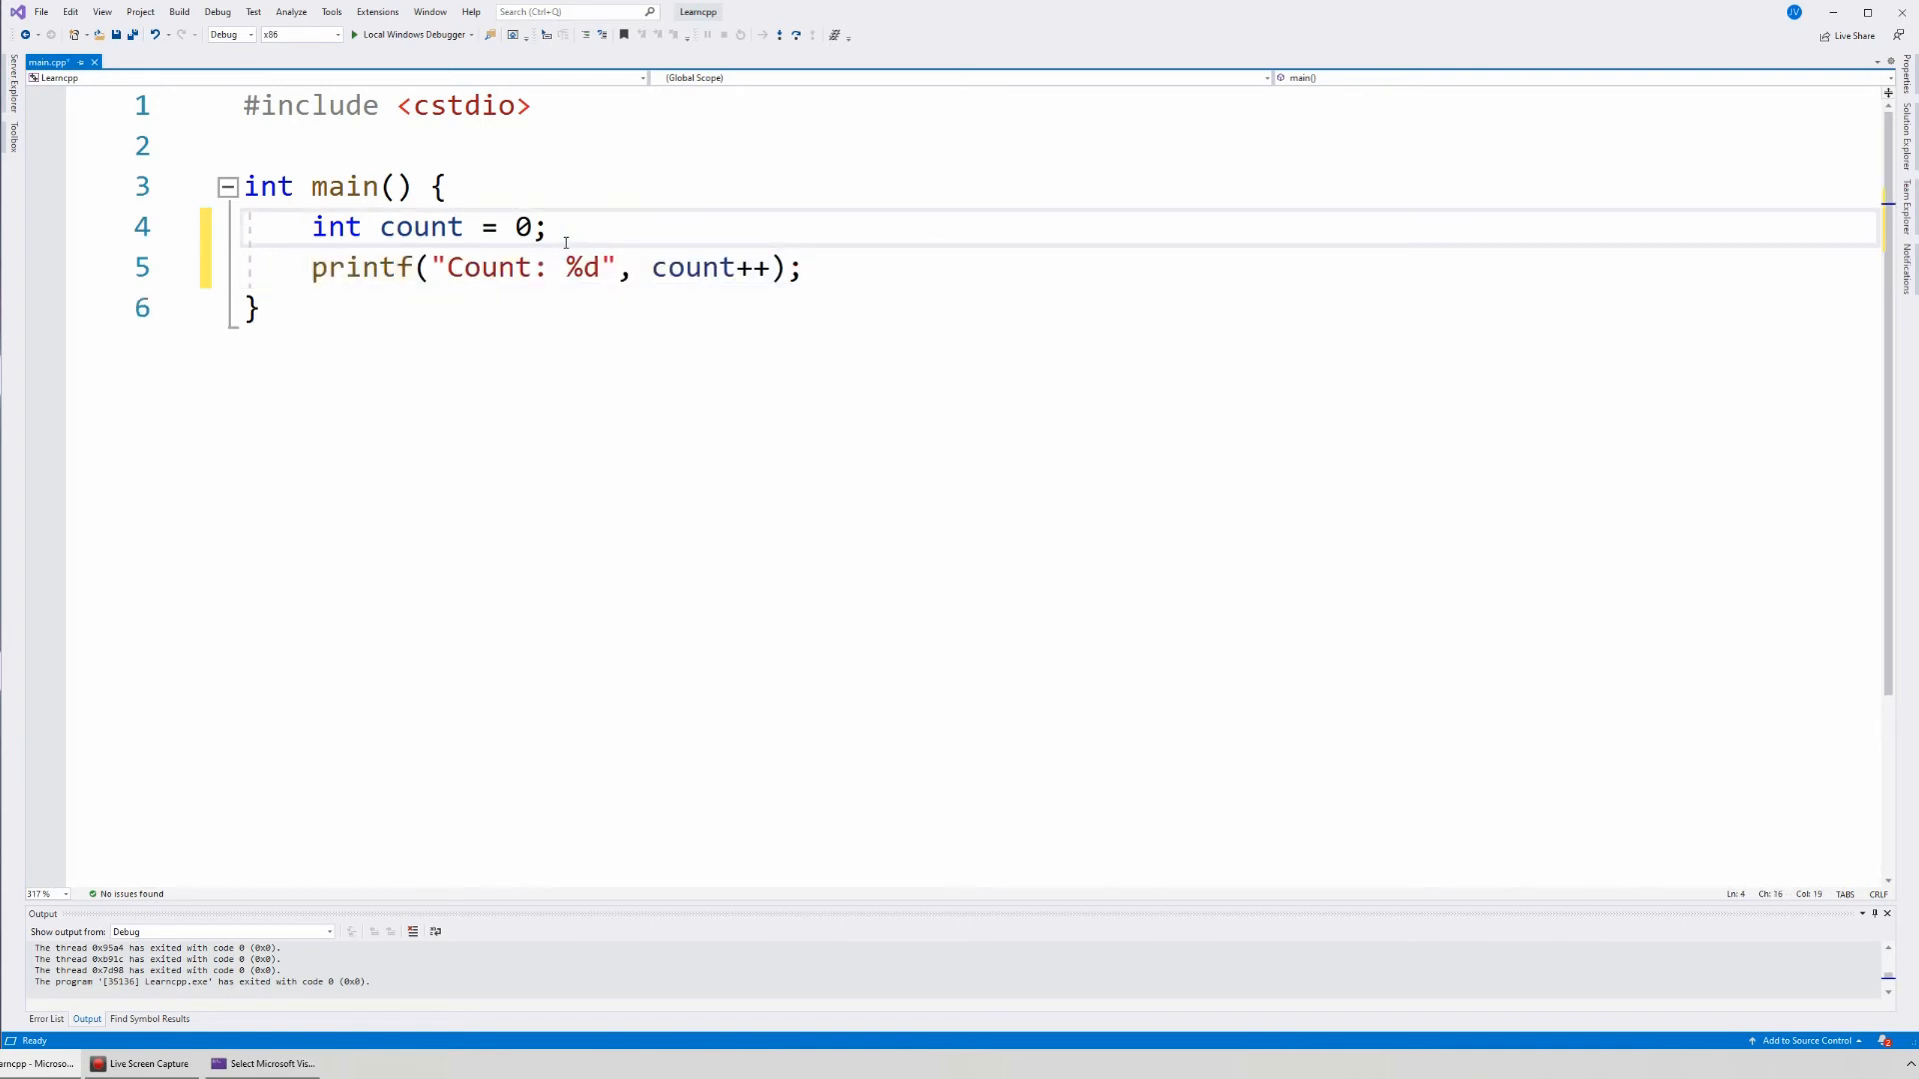
- Write count++; and count = count + 3; after the declaration, with blank lines before printf
key("Enter")
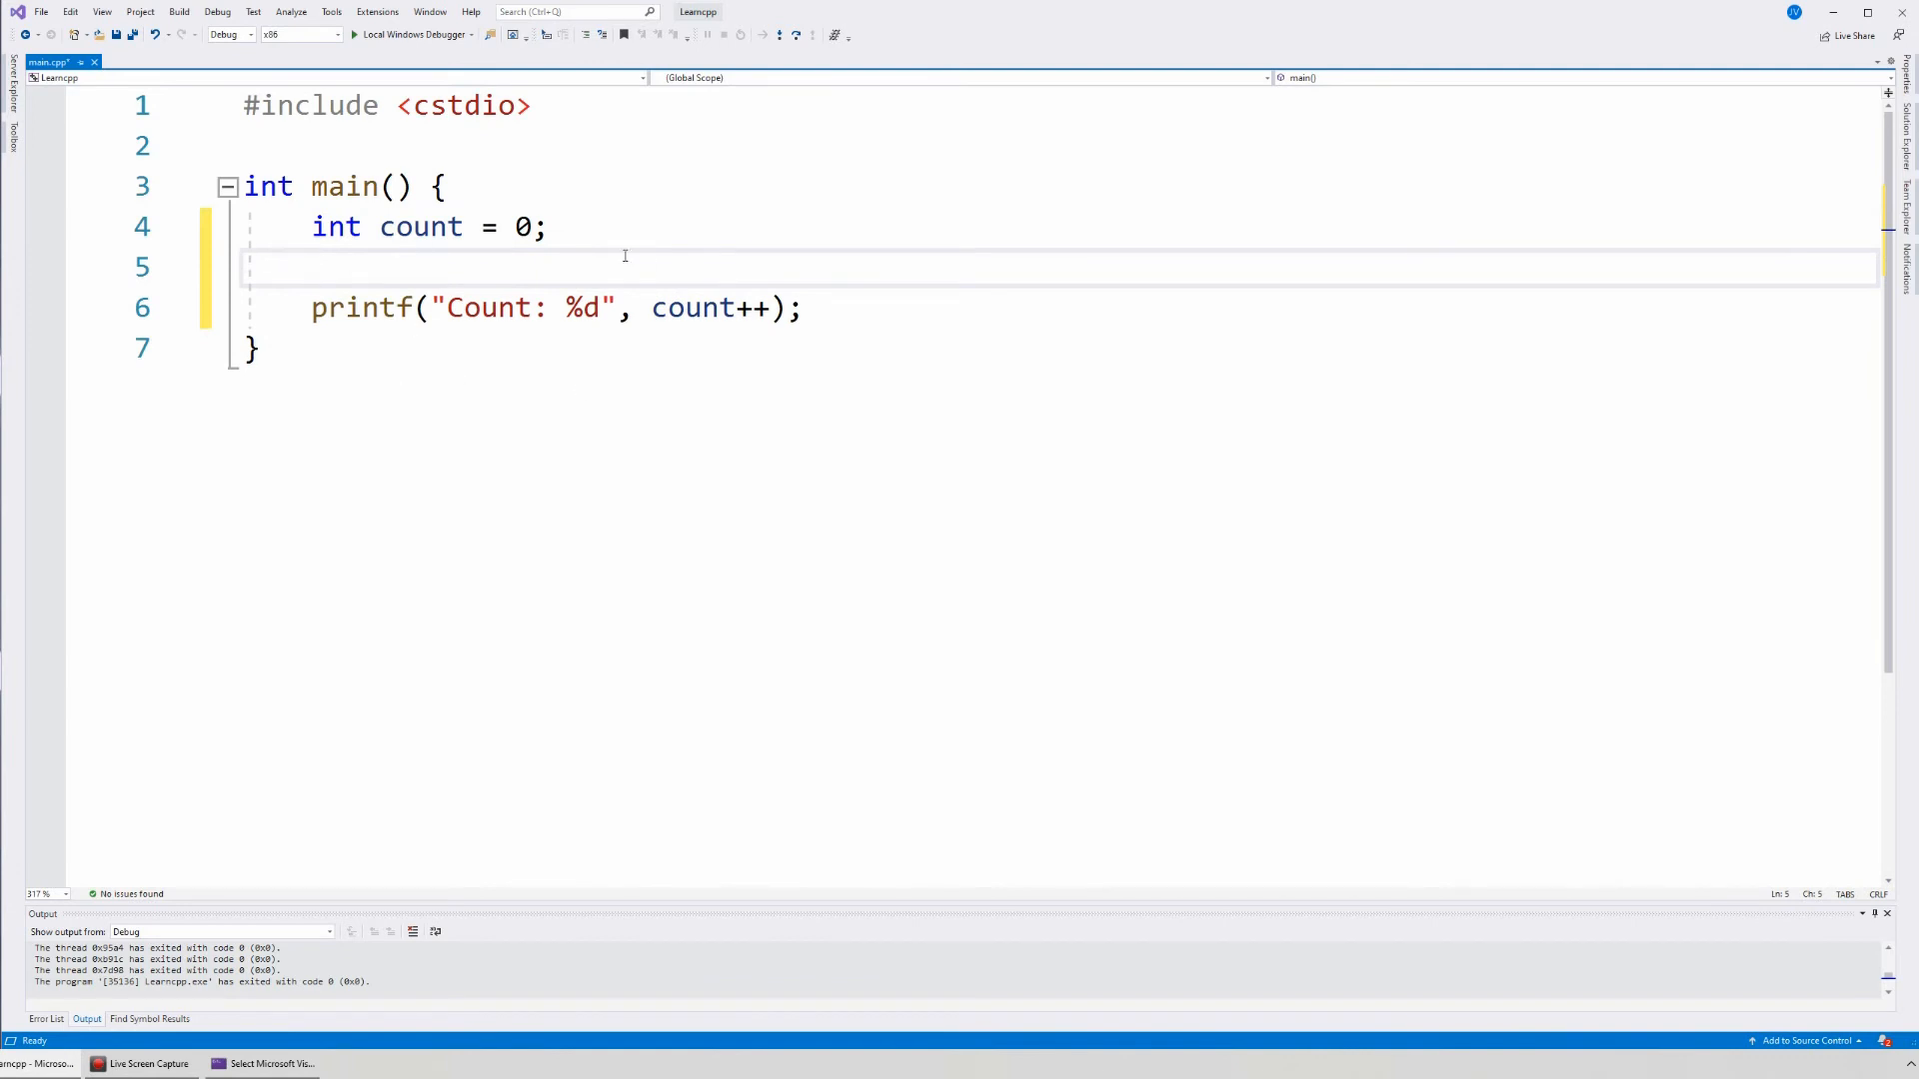
key("Enter")
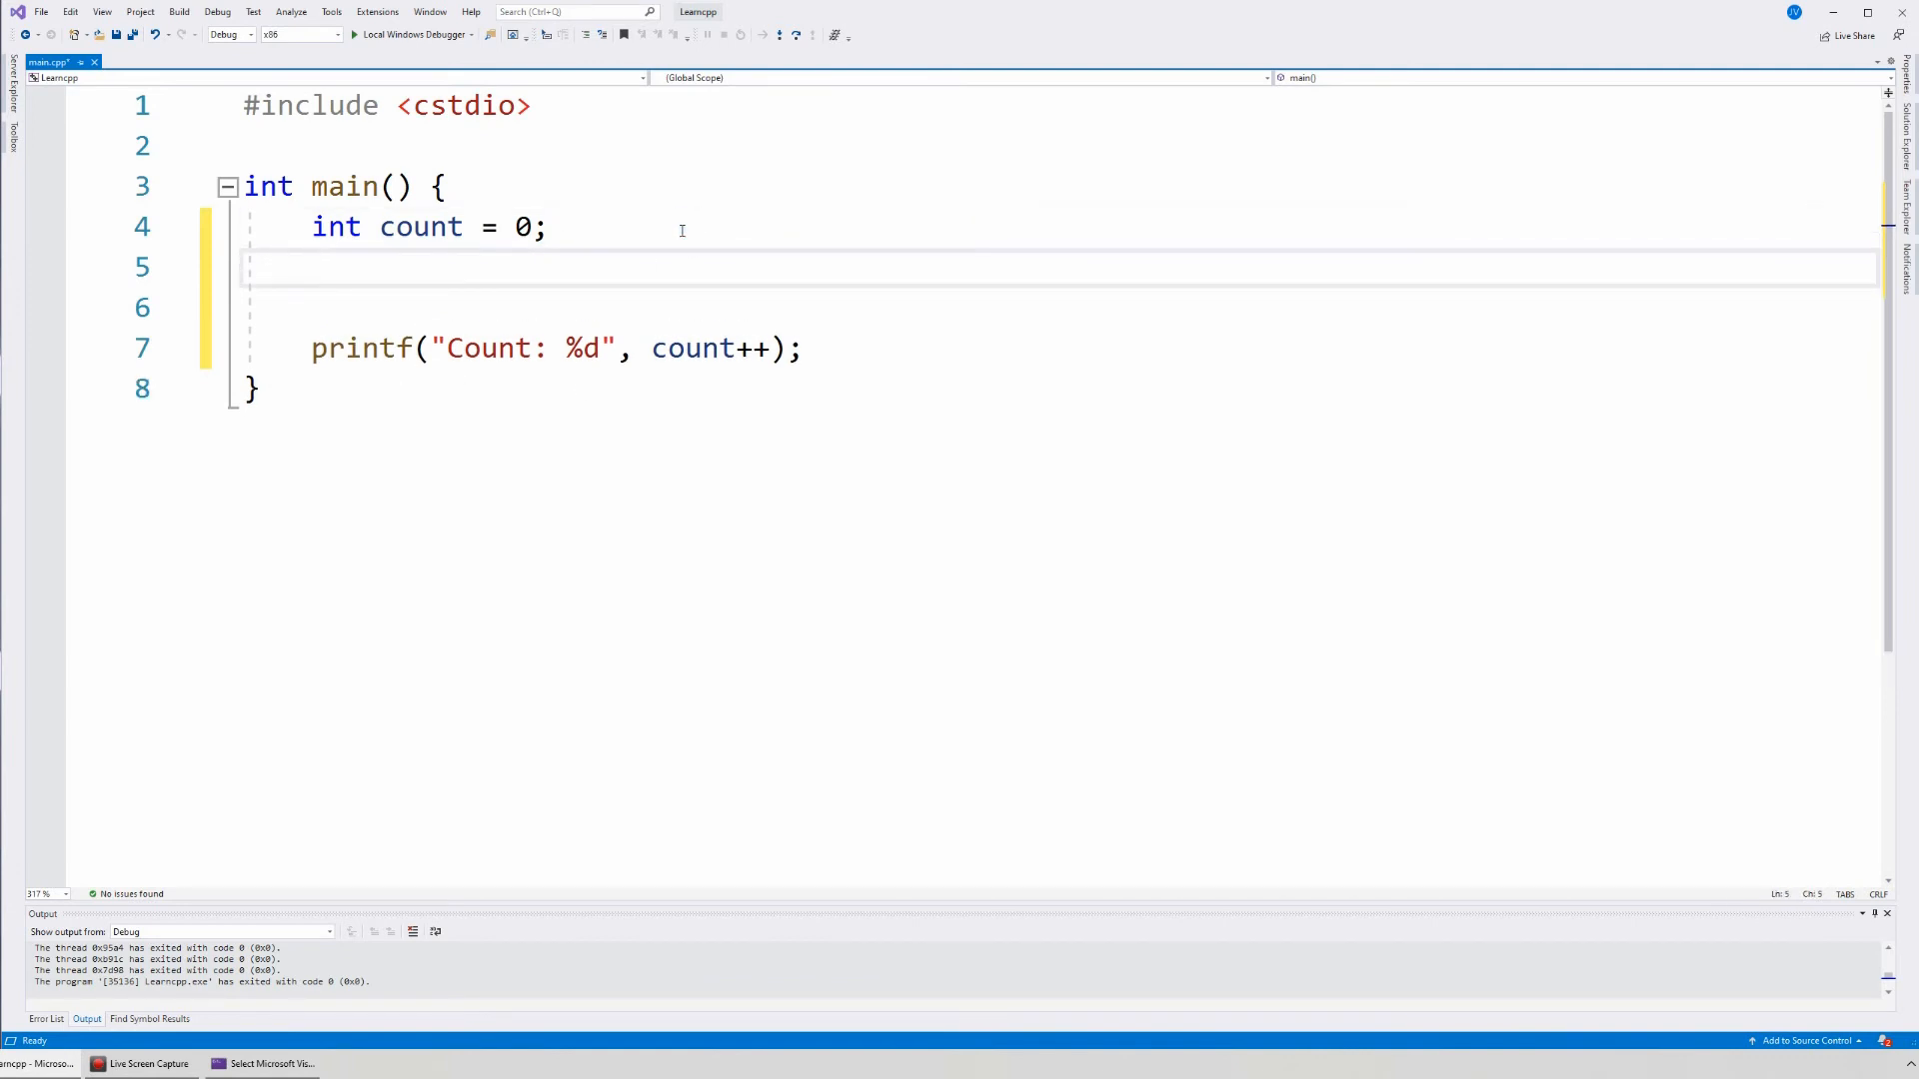
type("count++;")
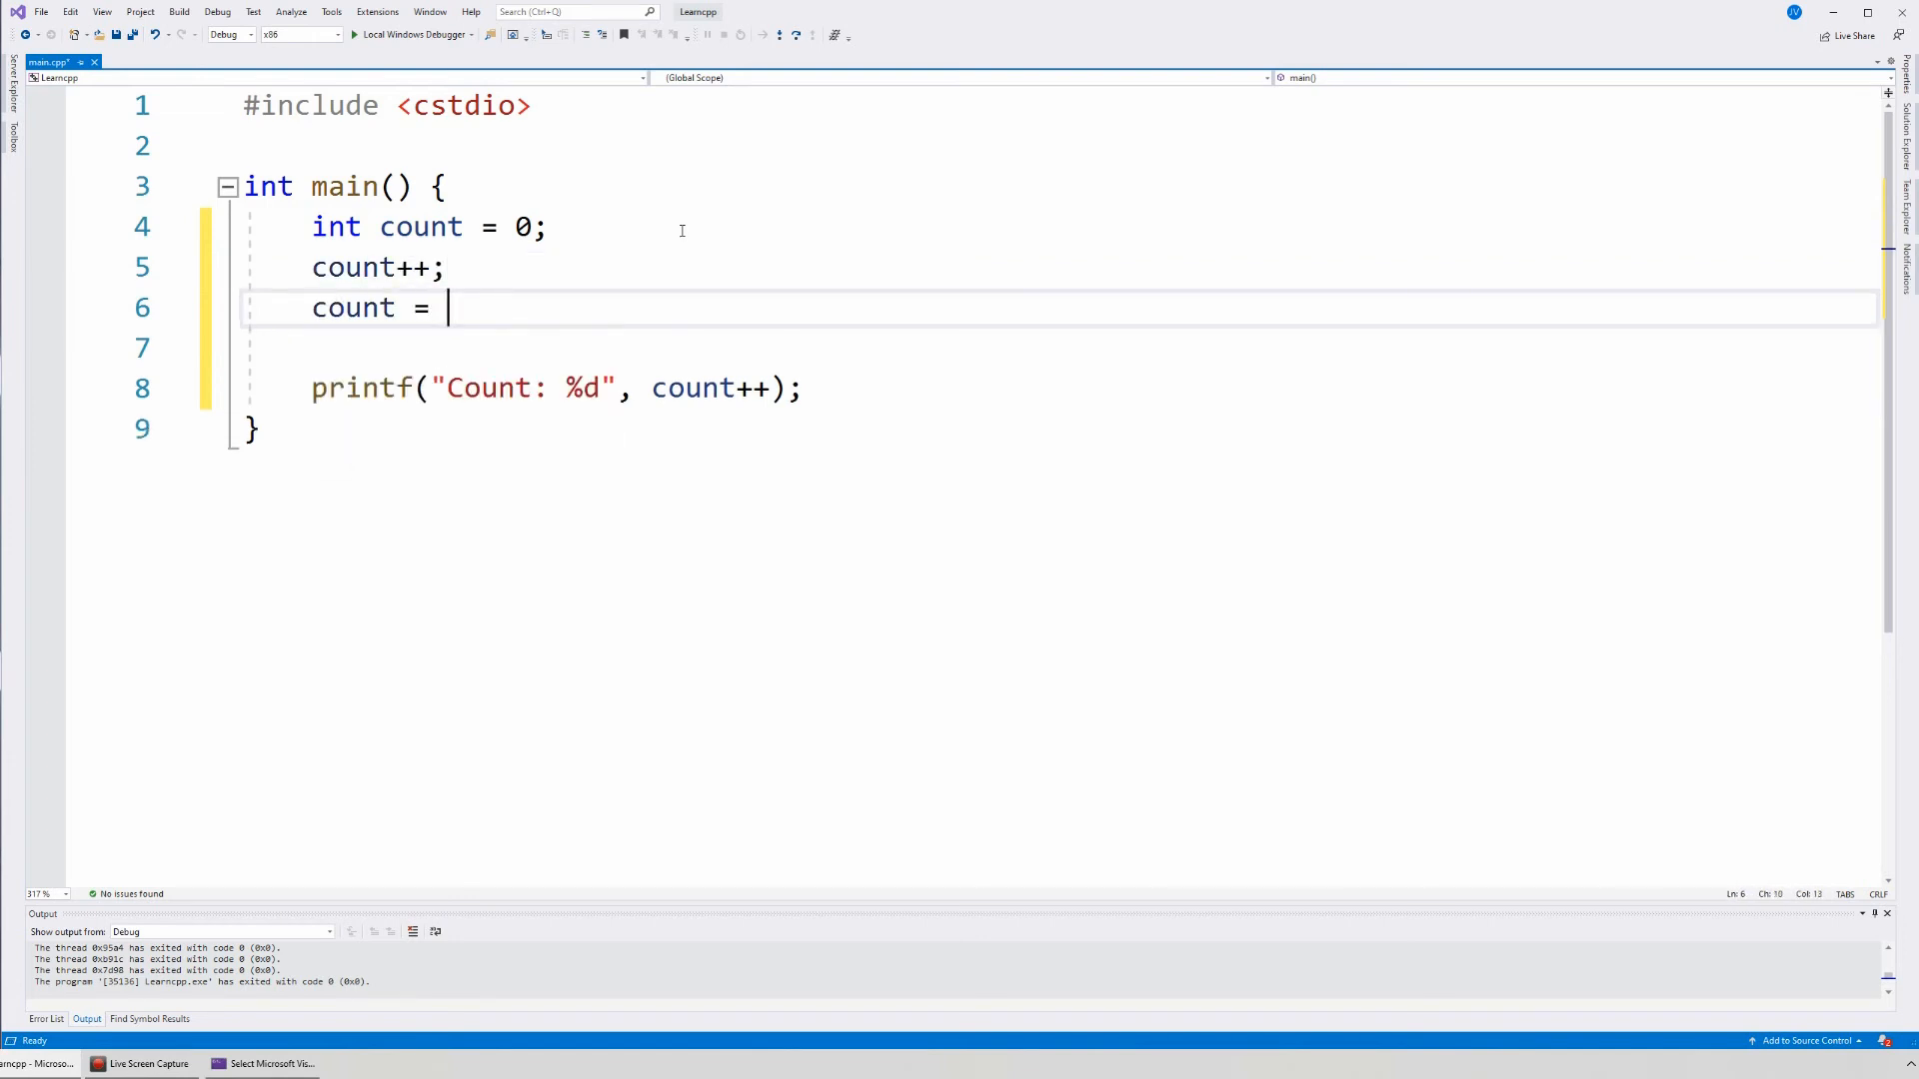
type("count + 3;")
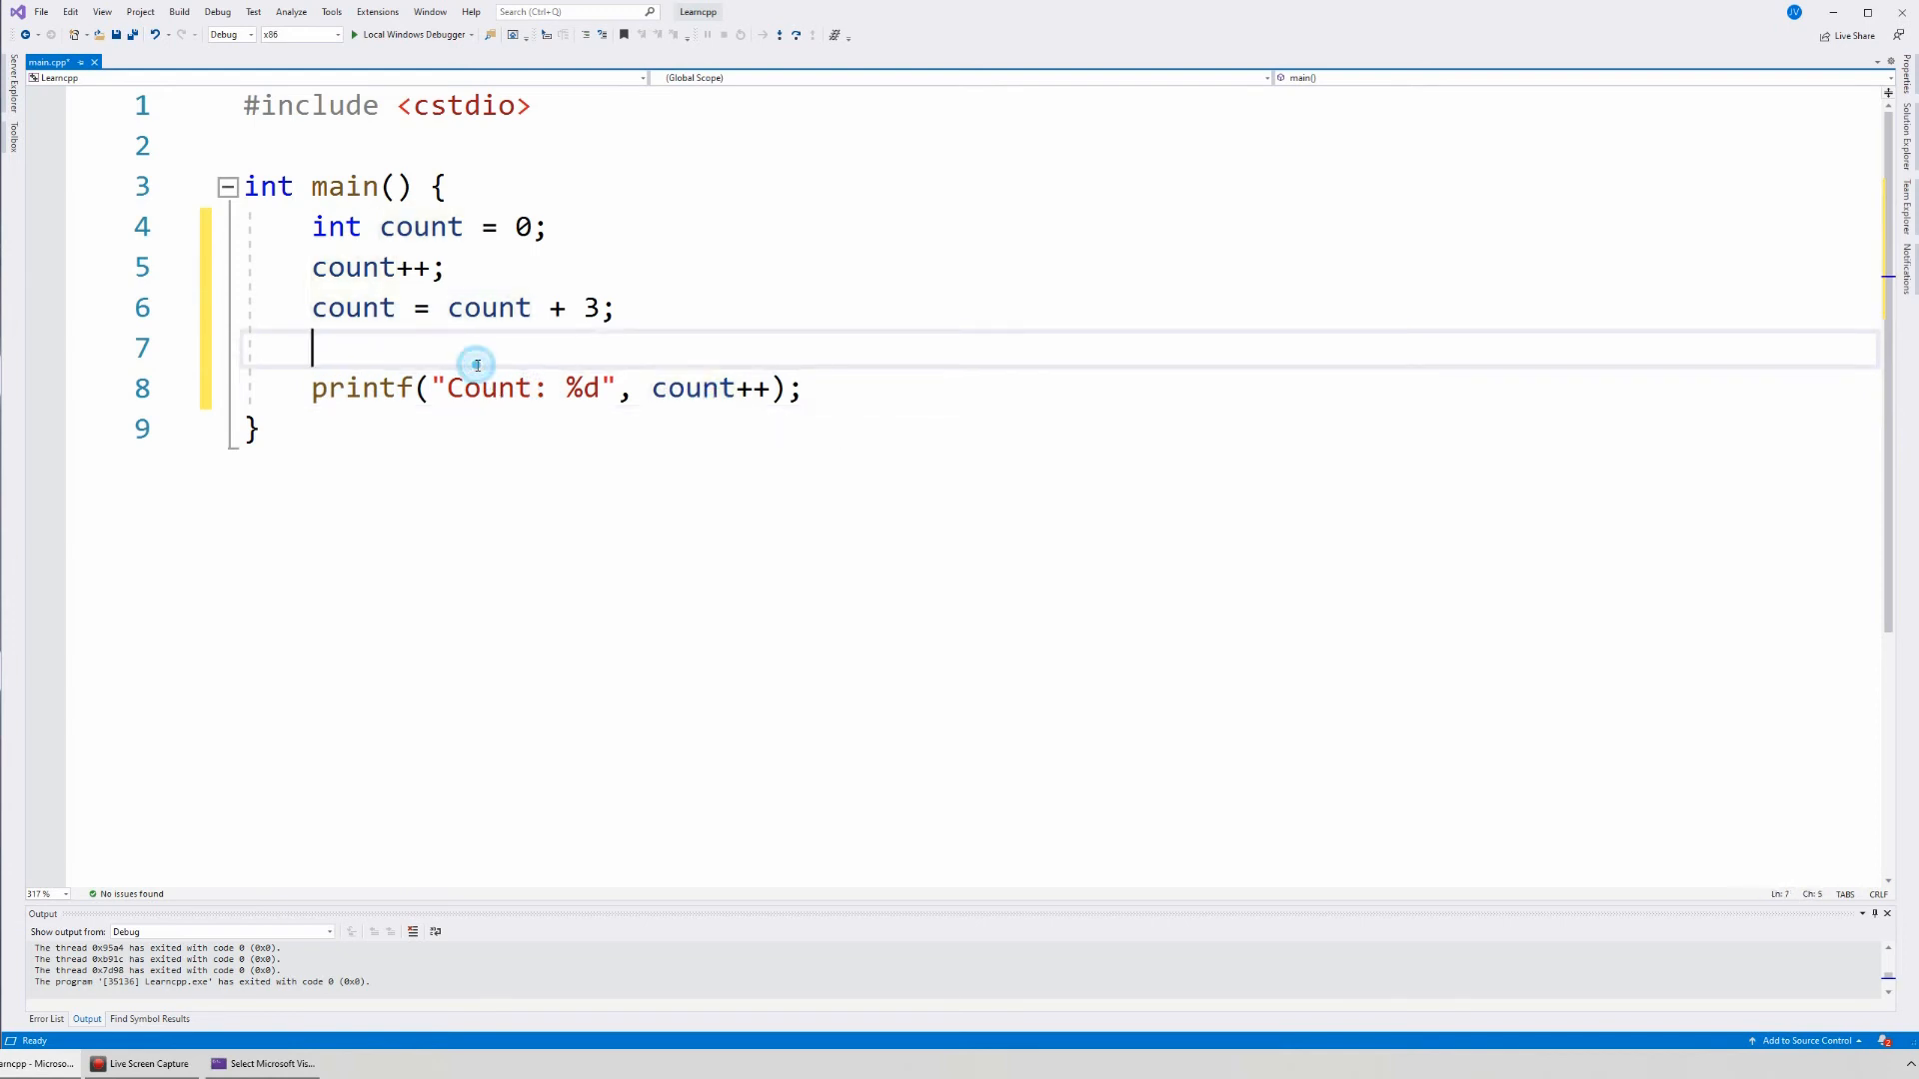
key("Enter")
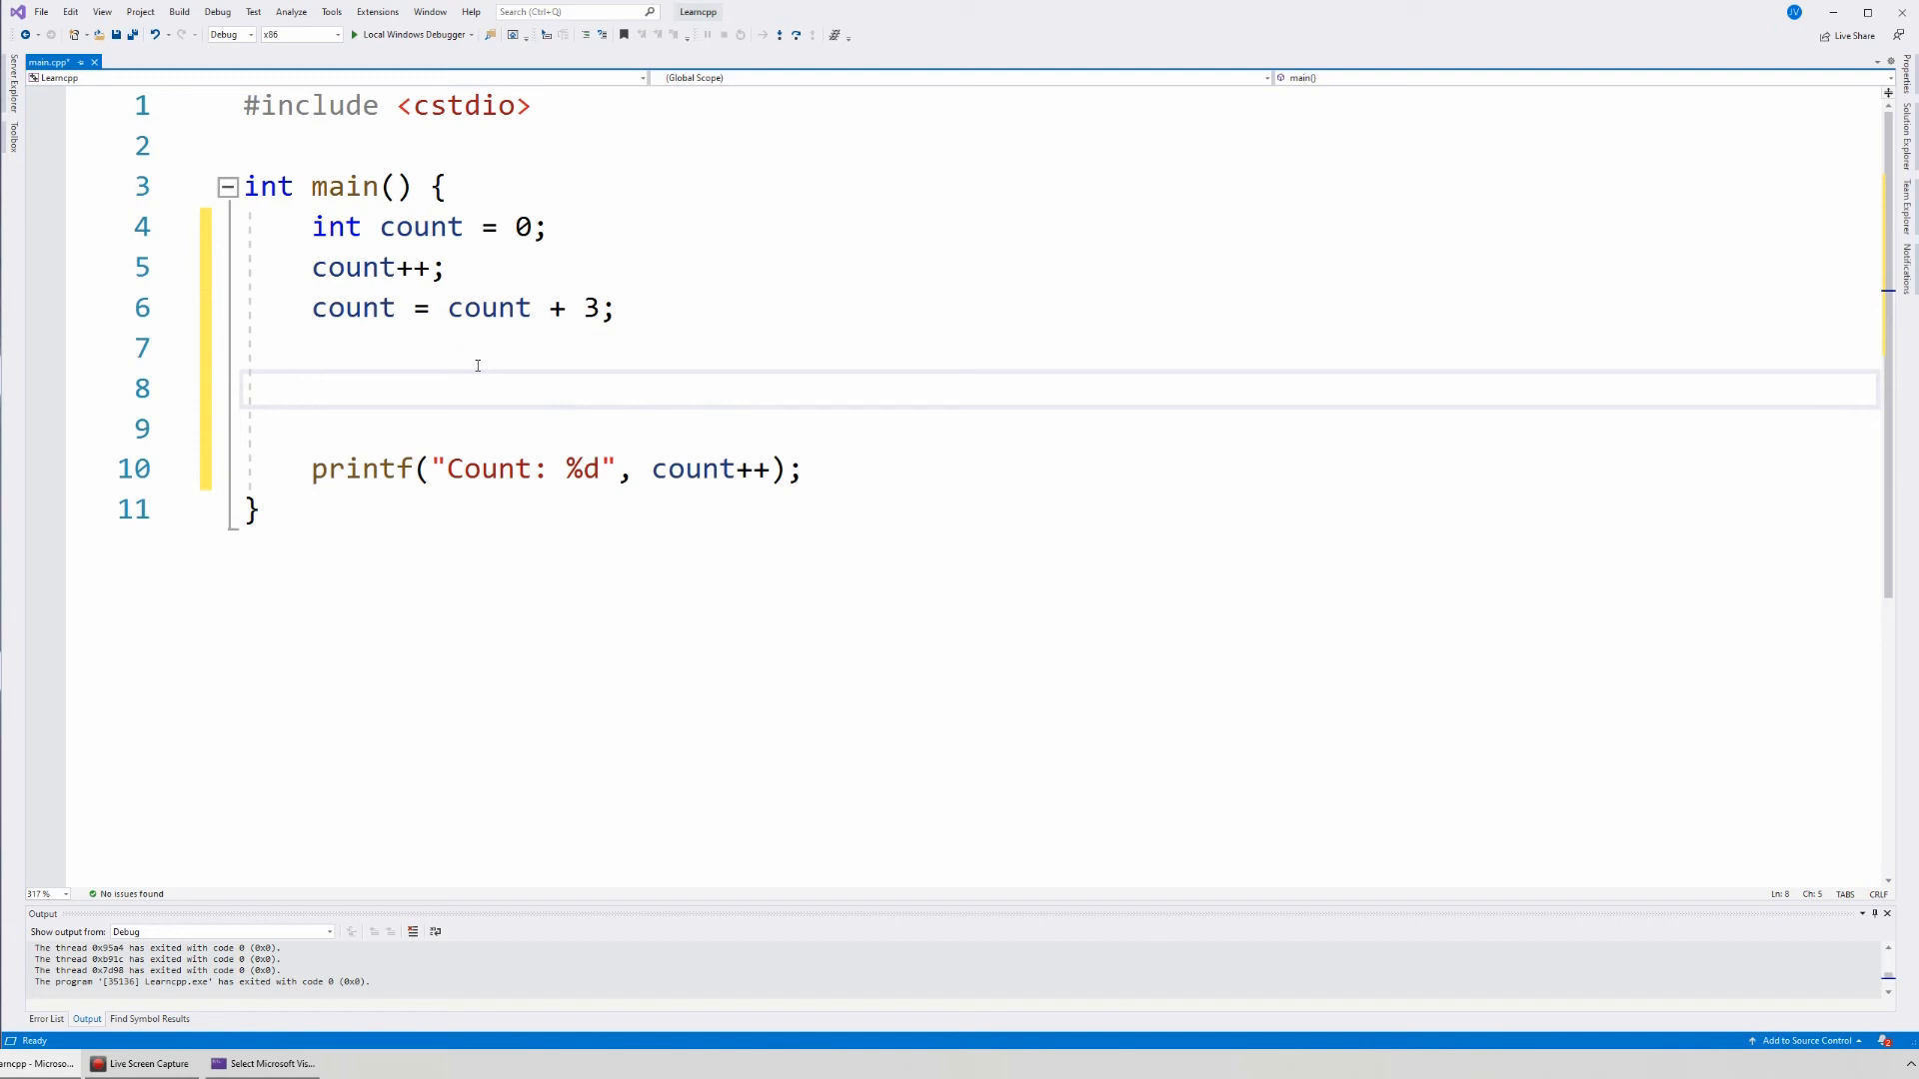
- Remove the line breaks so declaration, count++, count + 3 and printf share line 4
left_click(364, 348)
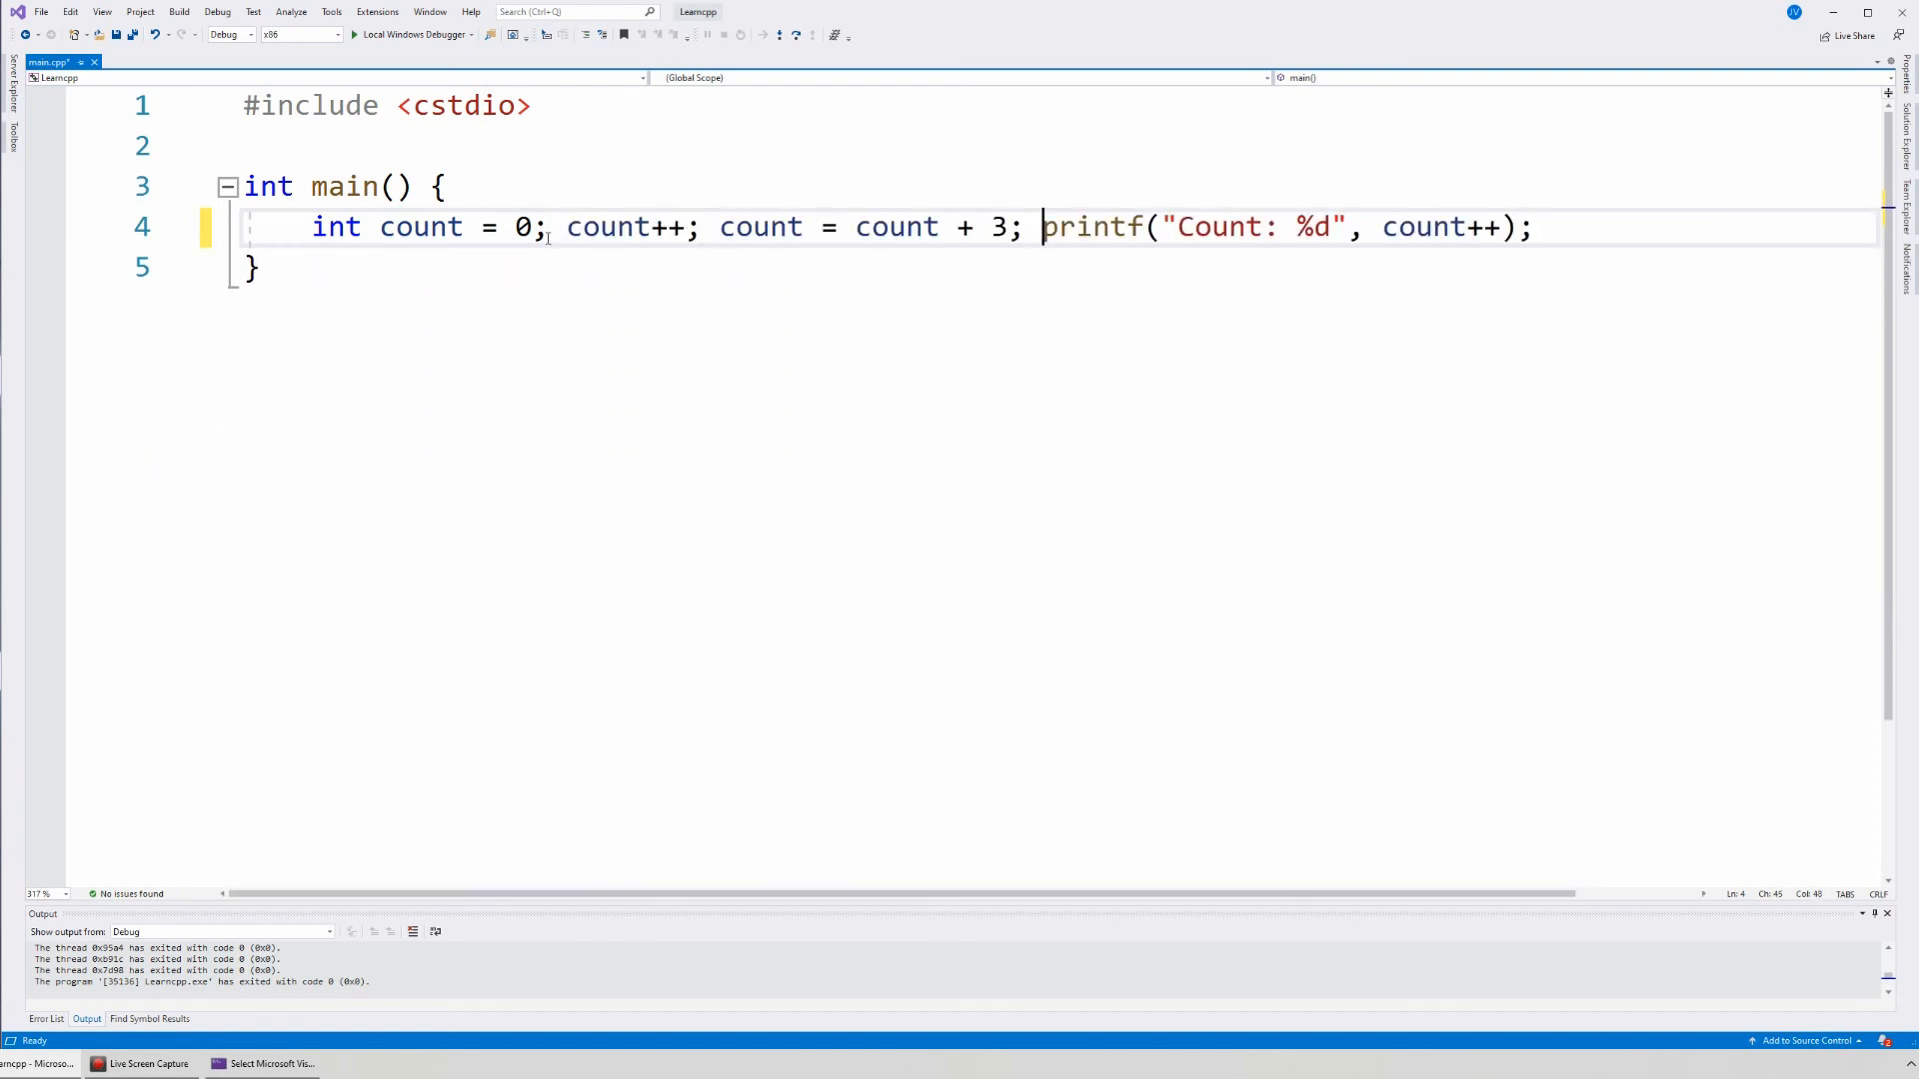
left_click(544, 236)
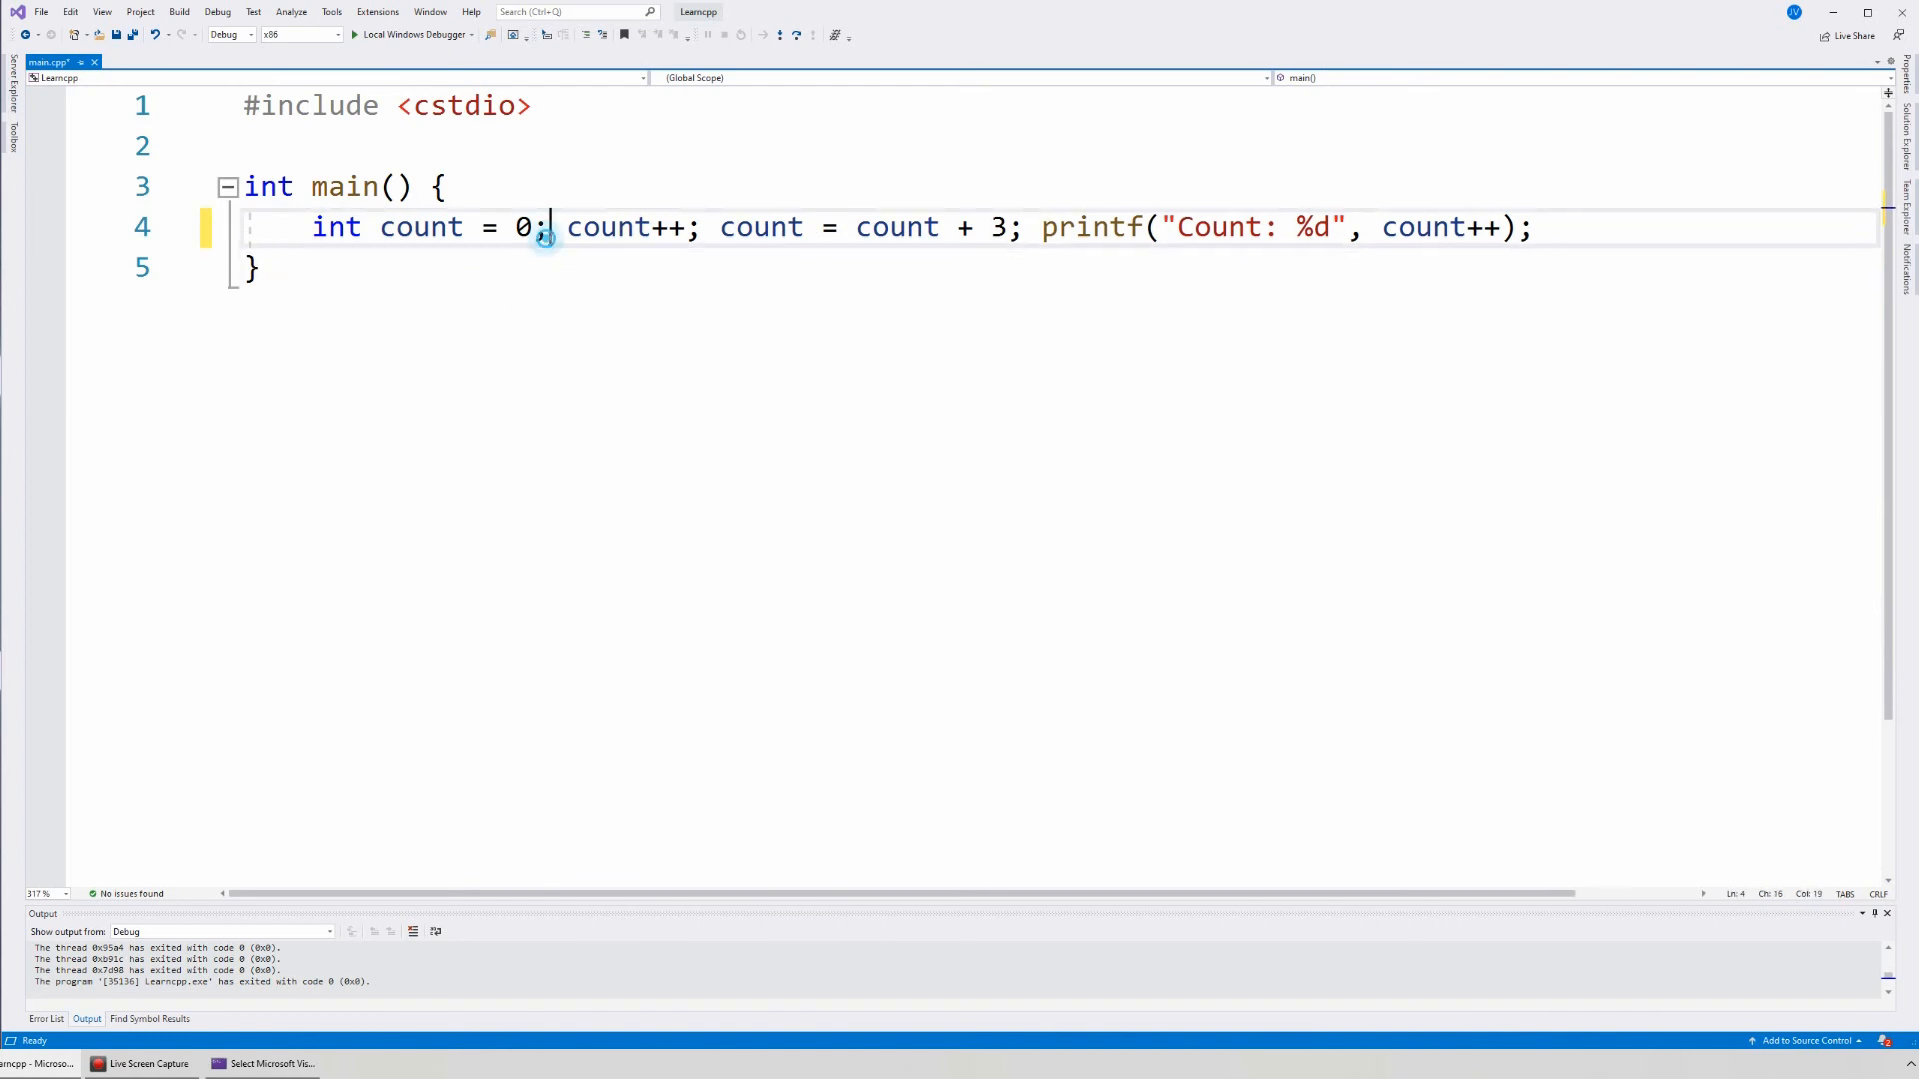
left_click(1025, 226)
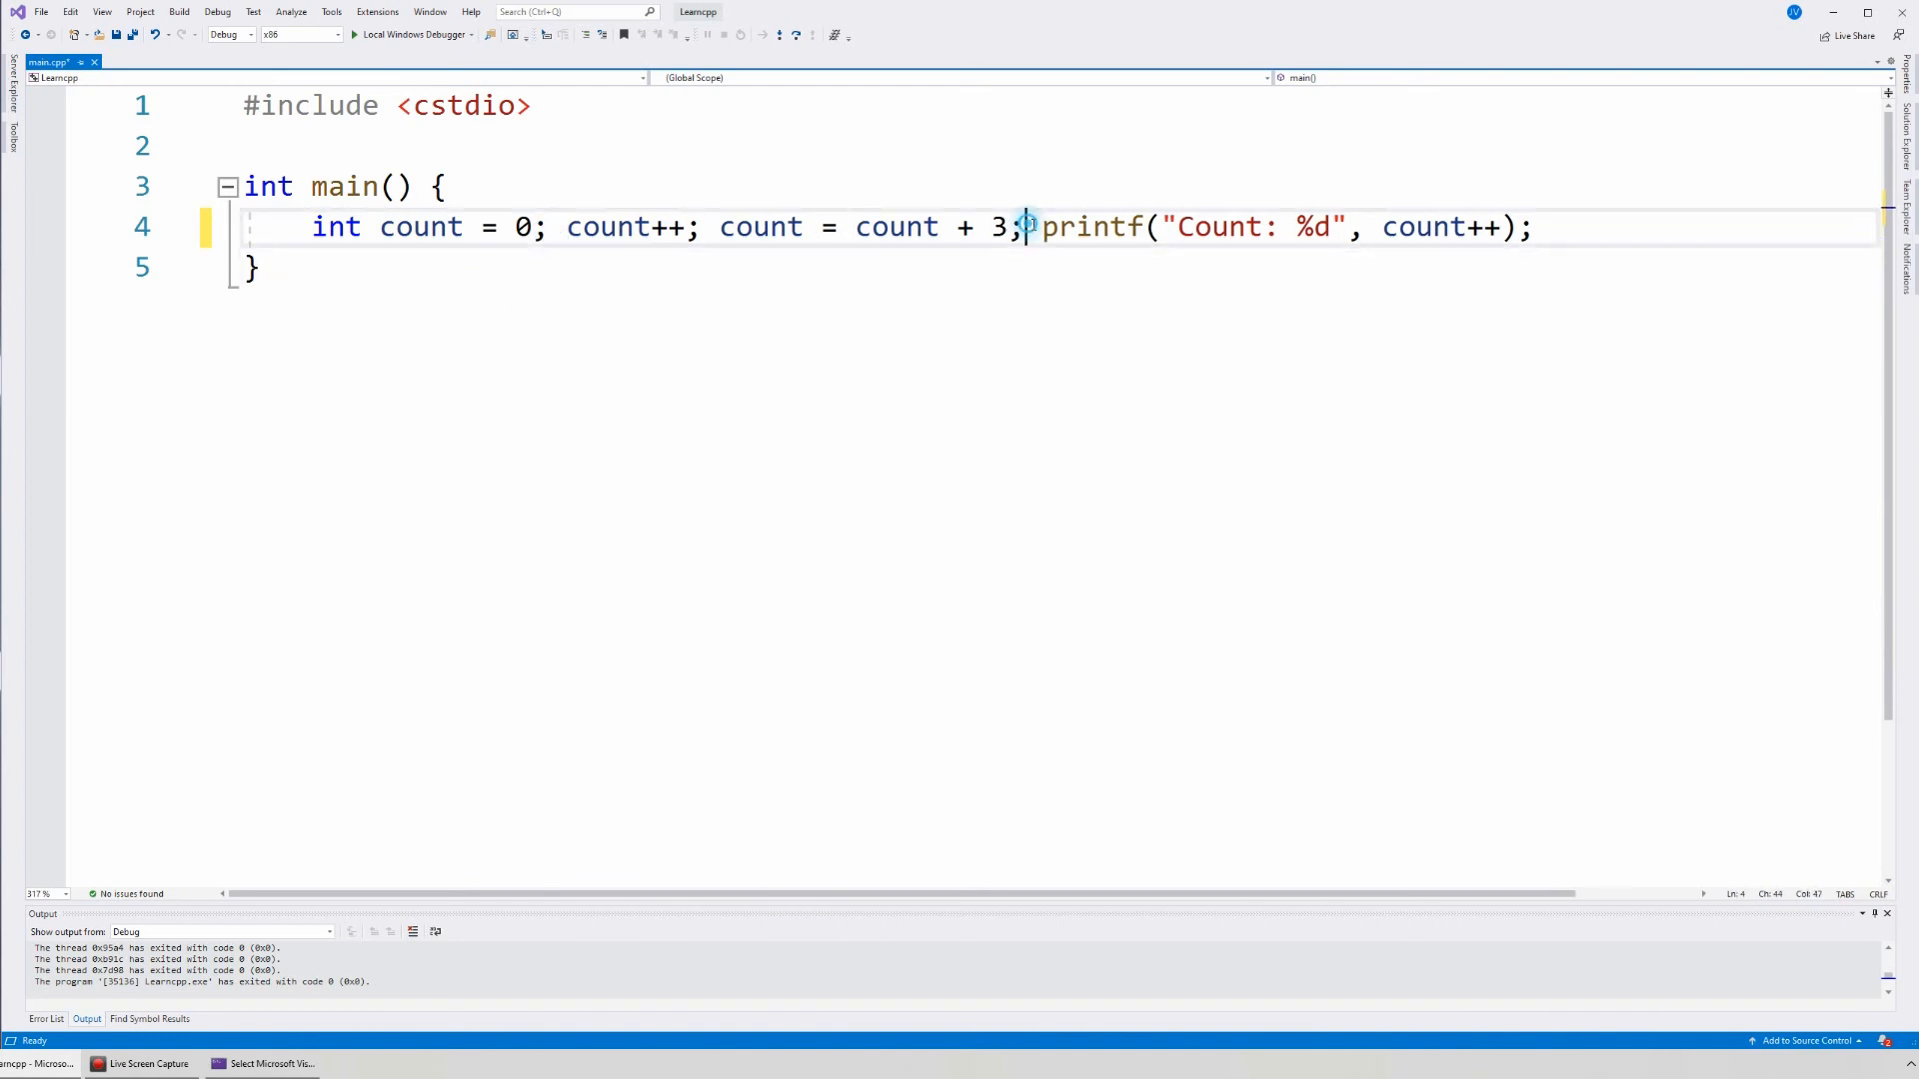
left_click(715, 226)
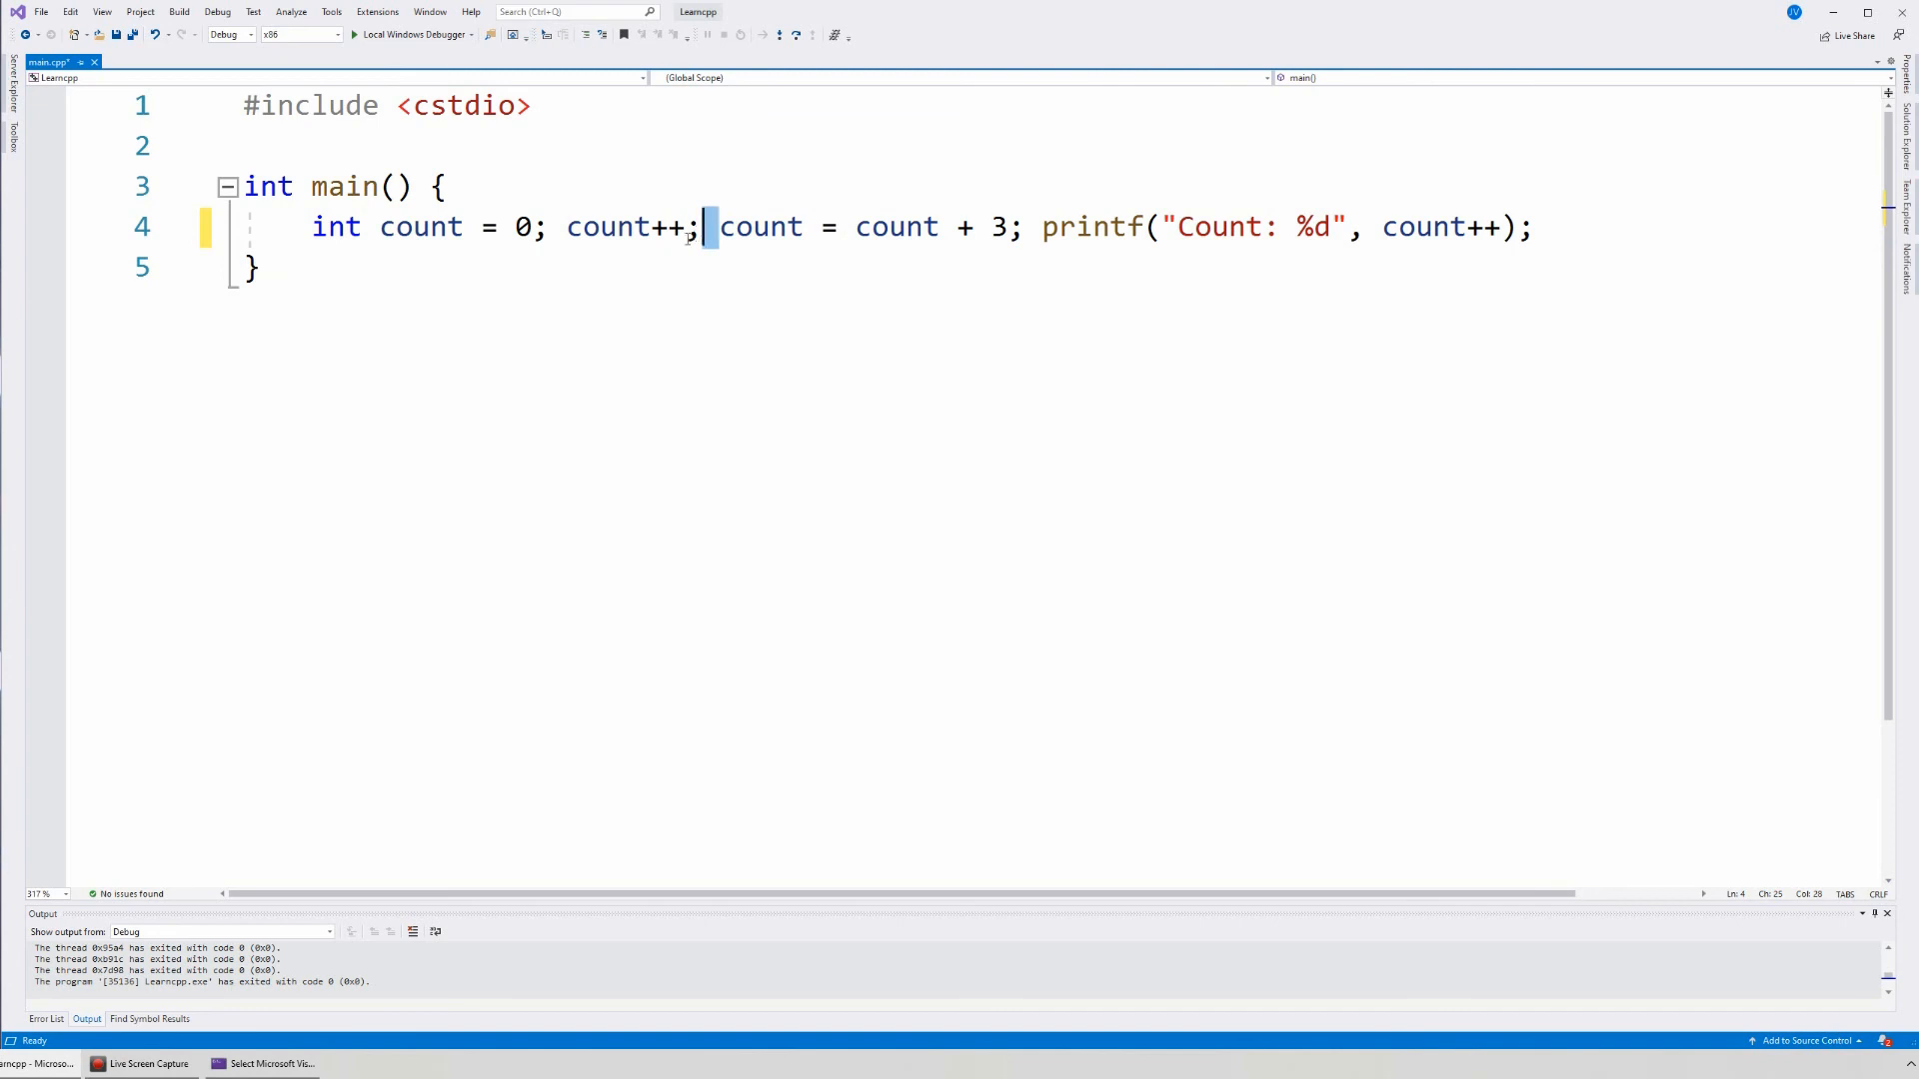
mouse_move(676, 298)
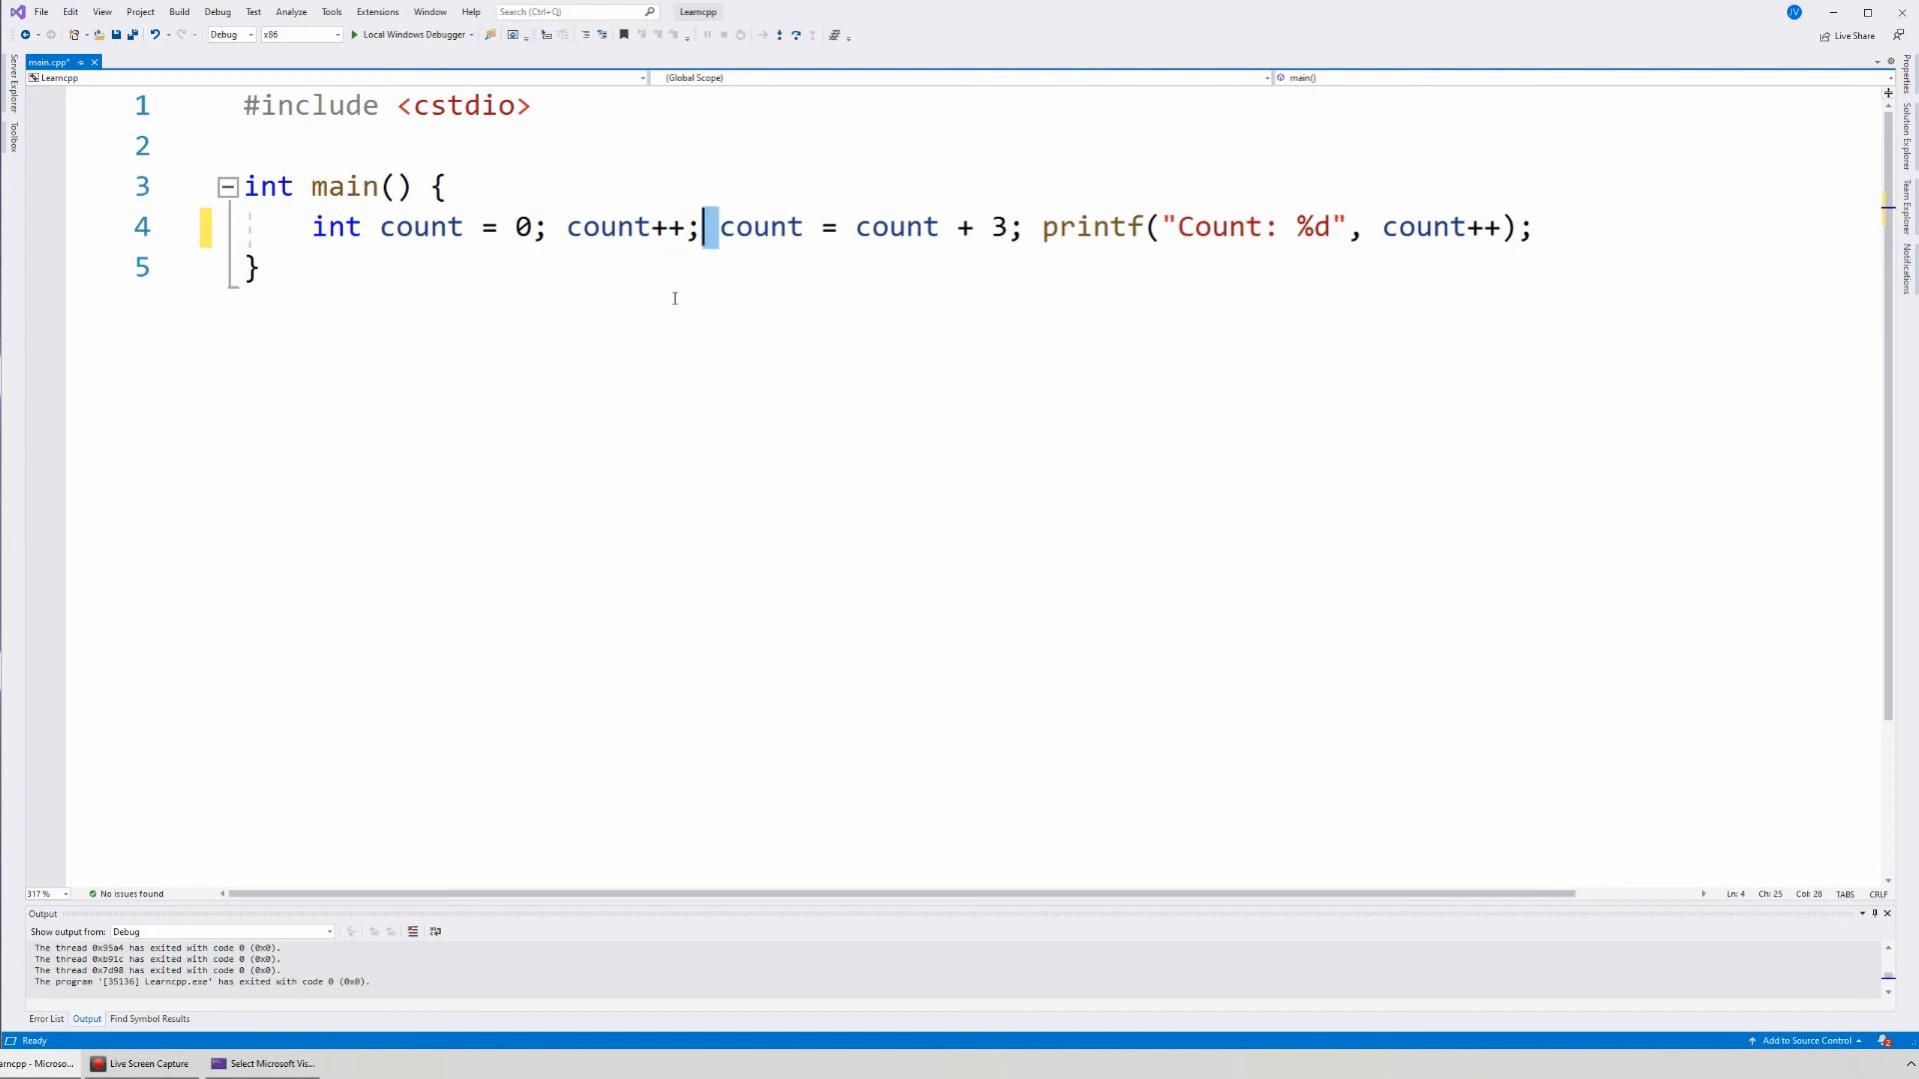
mouse_move(611, 248)
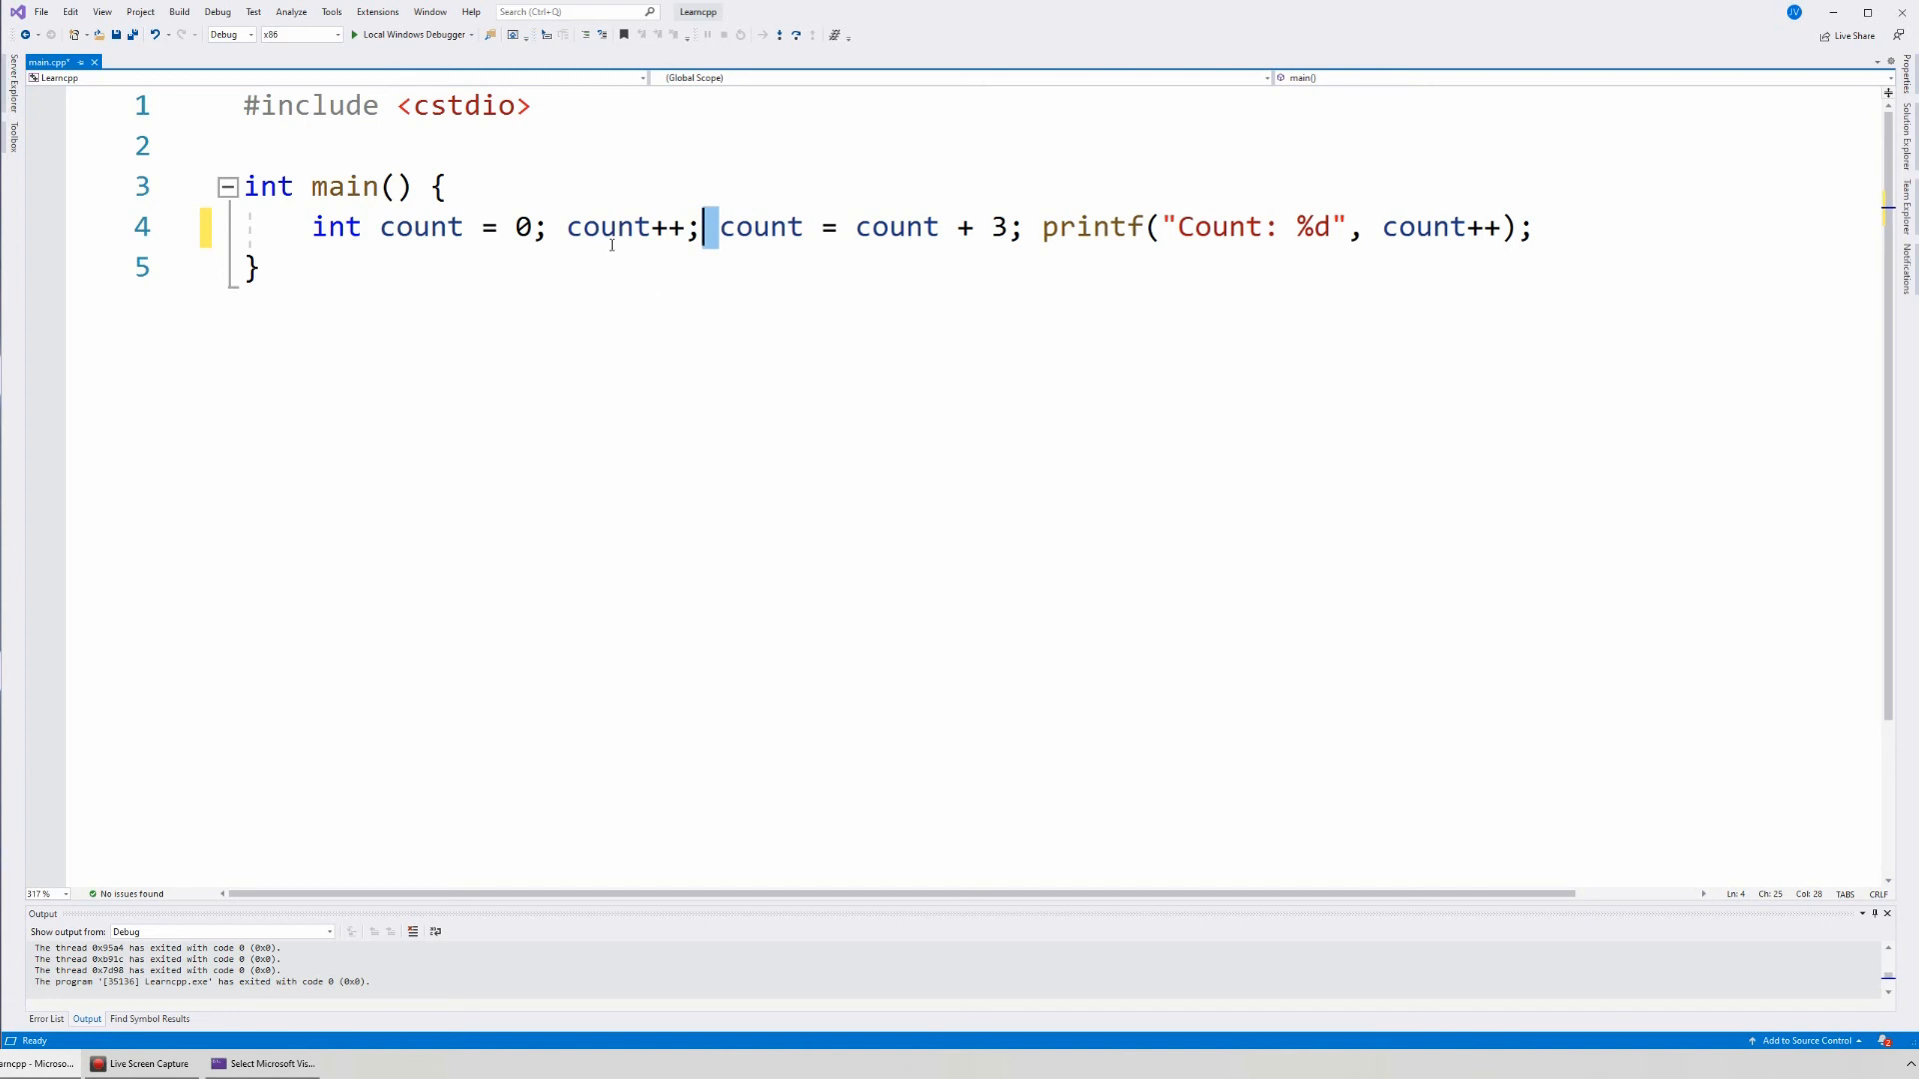
mouse_move(554, 214)
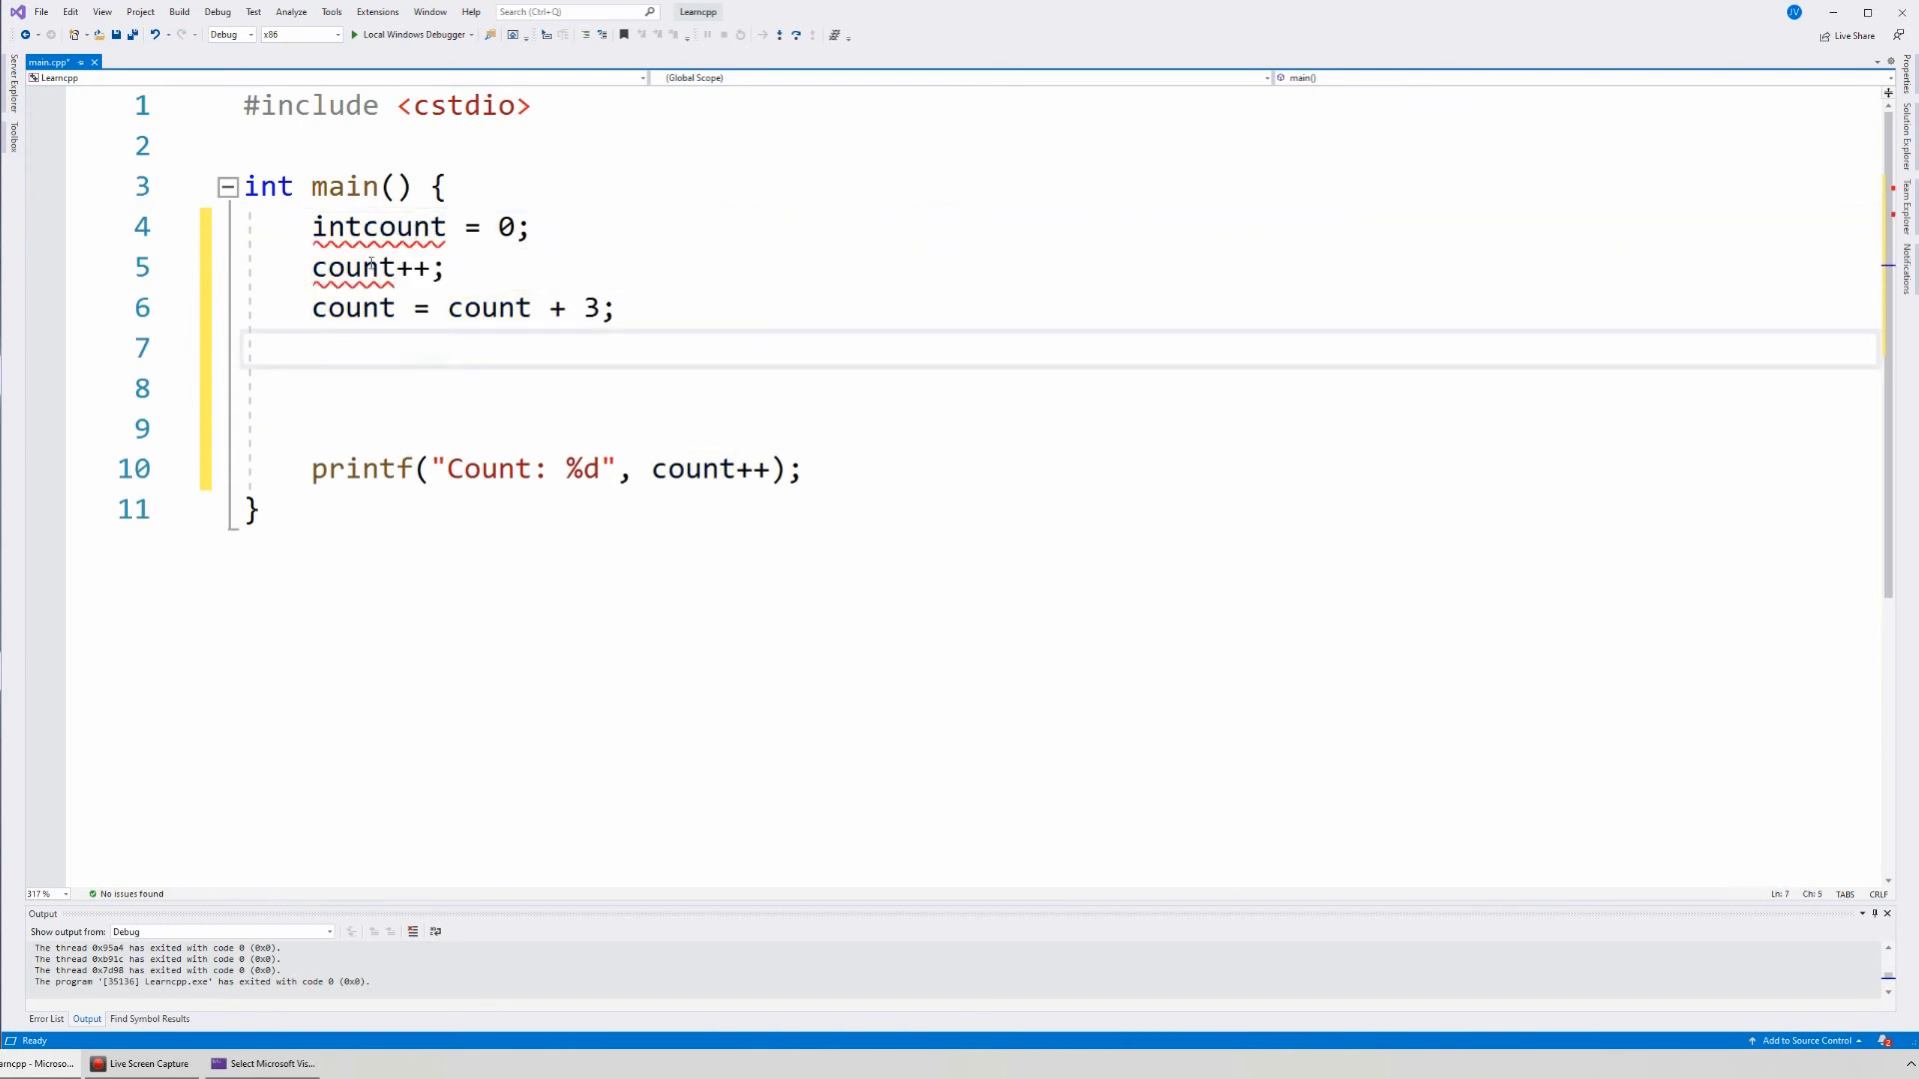
- Undo the join and repair the declaration to read int count = 0;
double_click(376, 226)
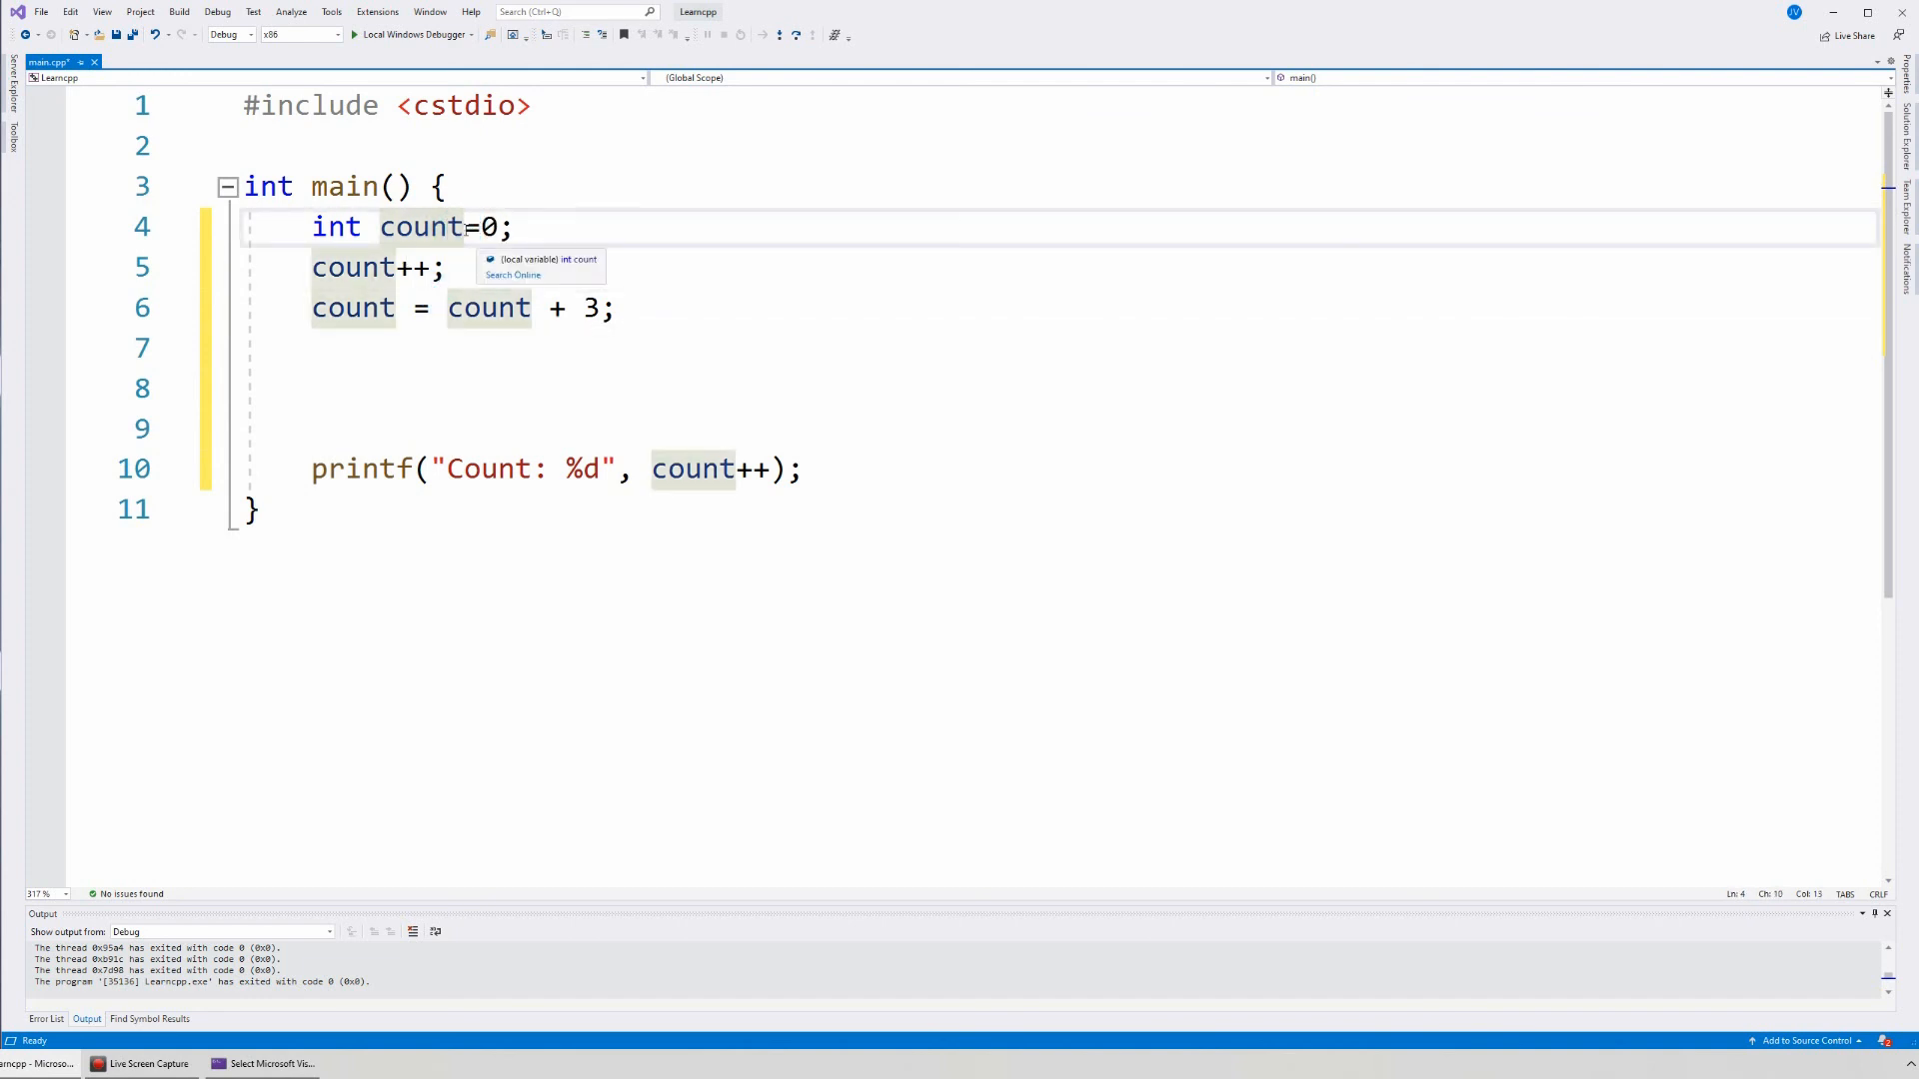
double_click(420, 226)
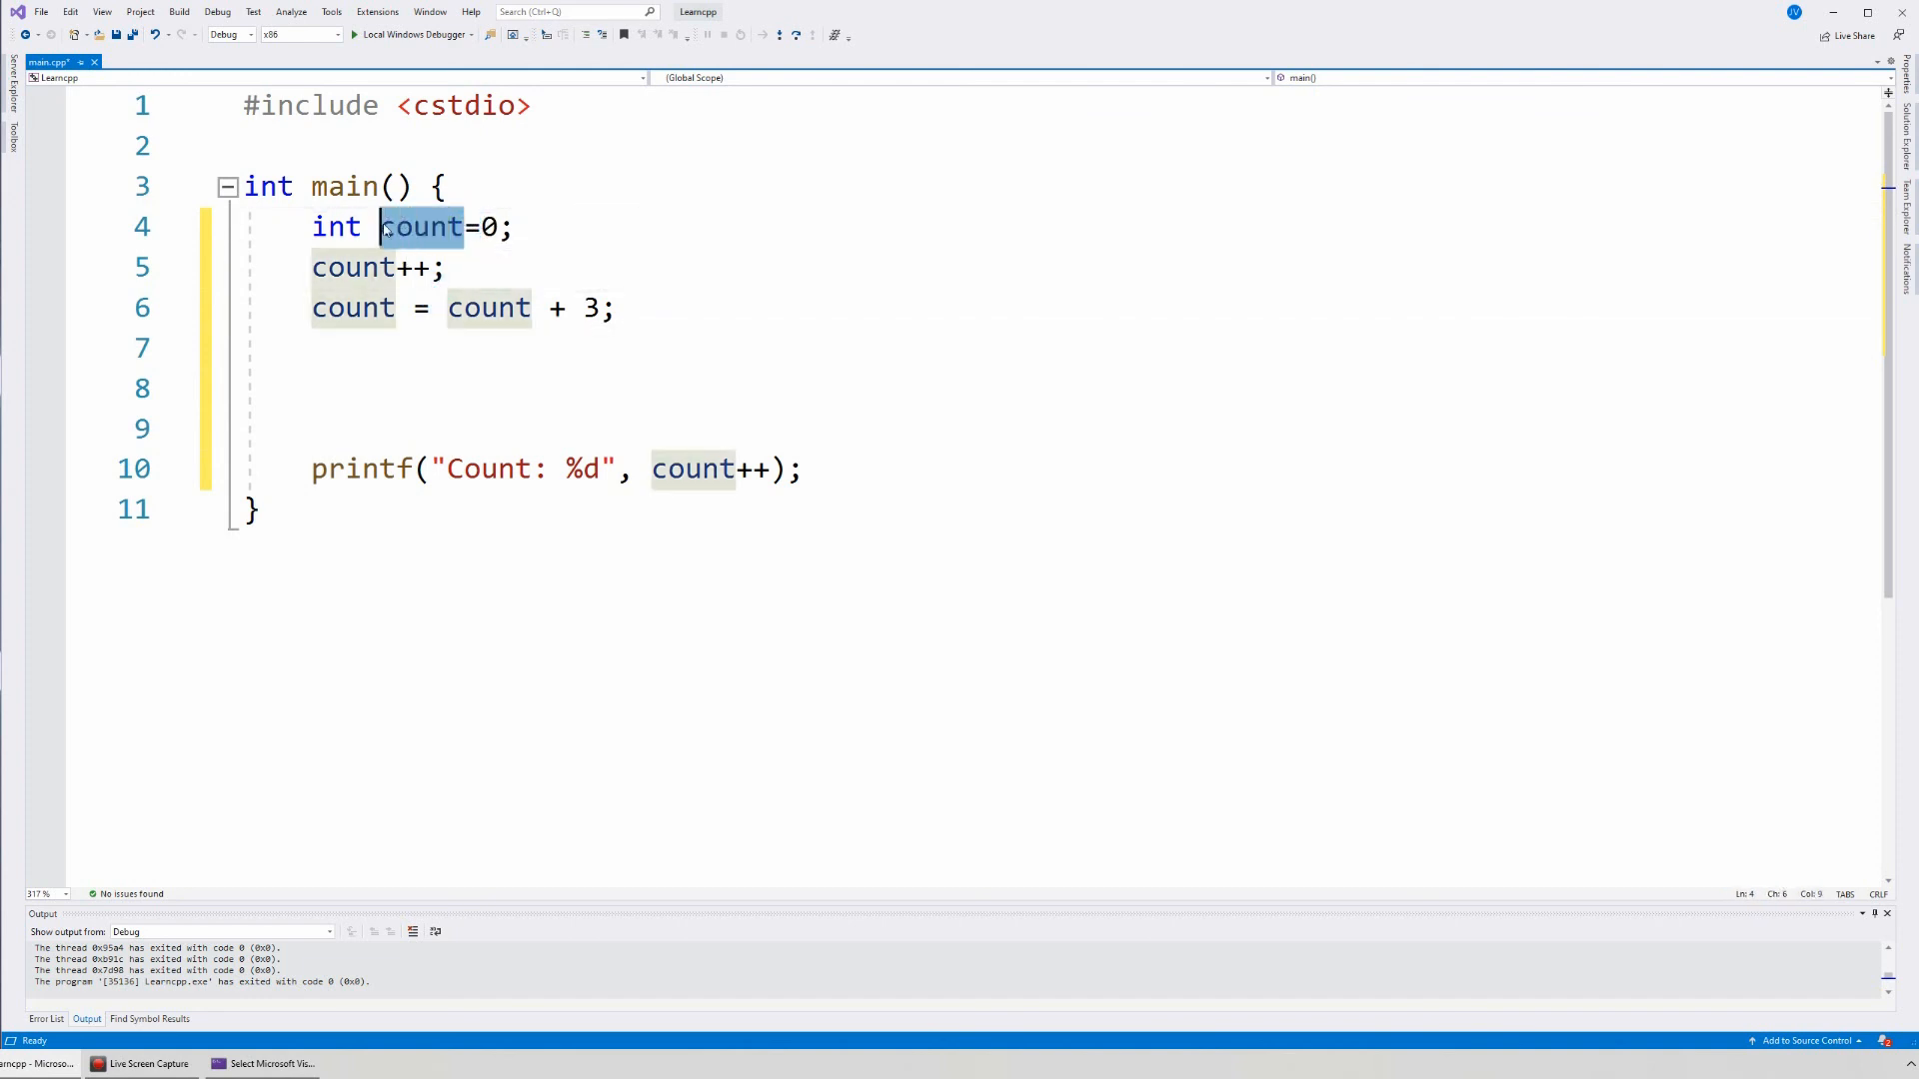
left_click(464, 226)
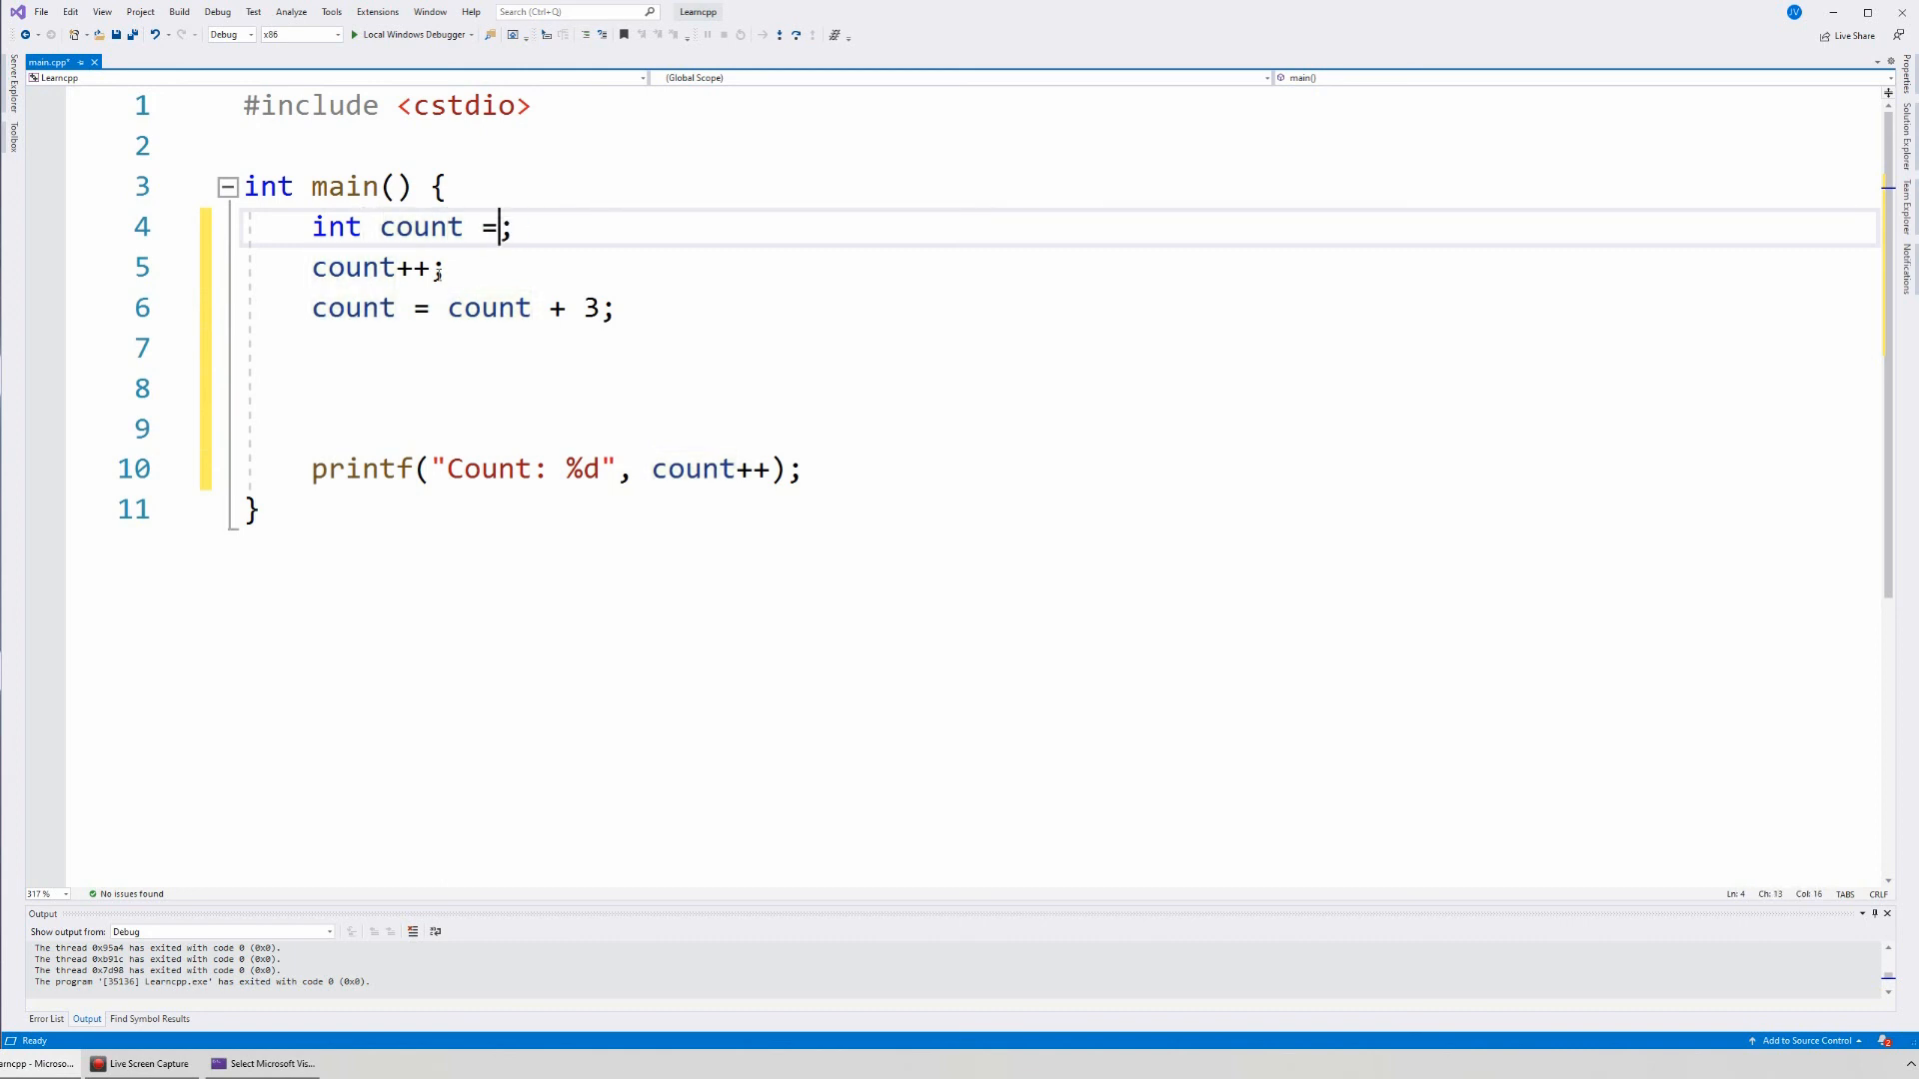
type("0")
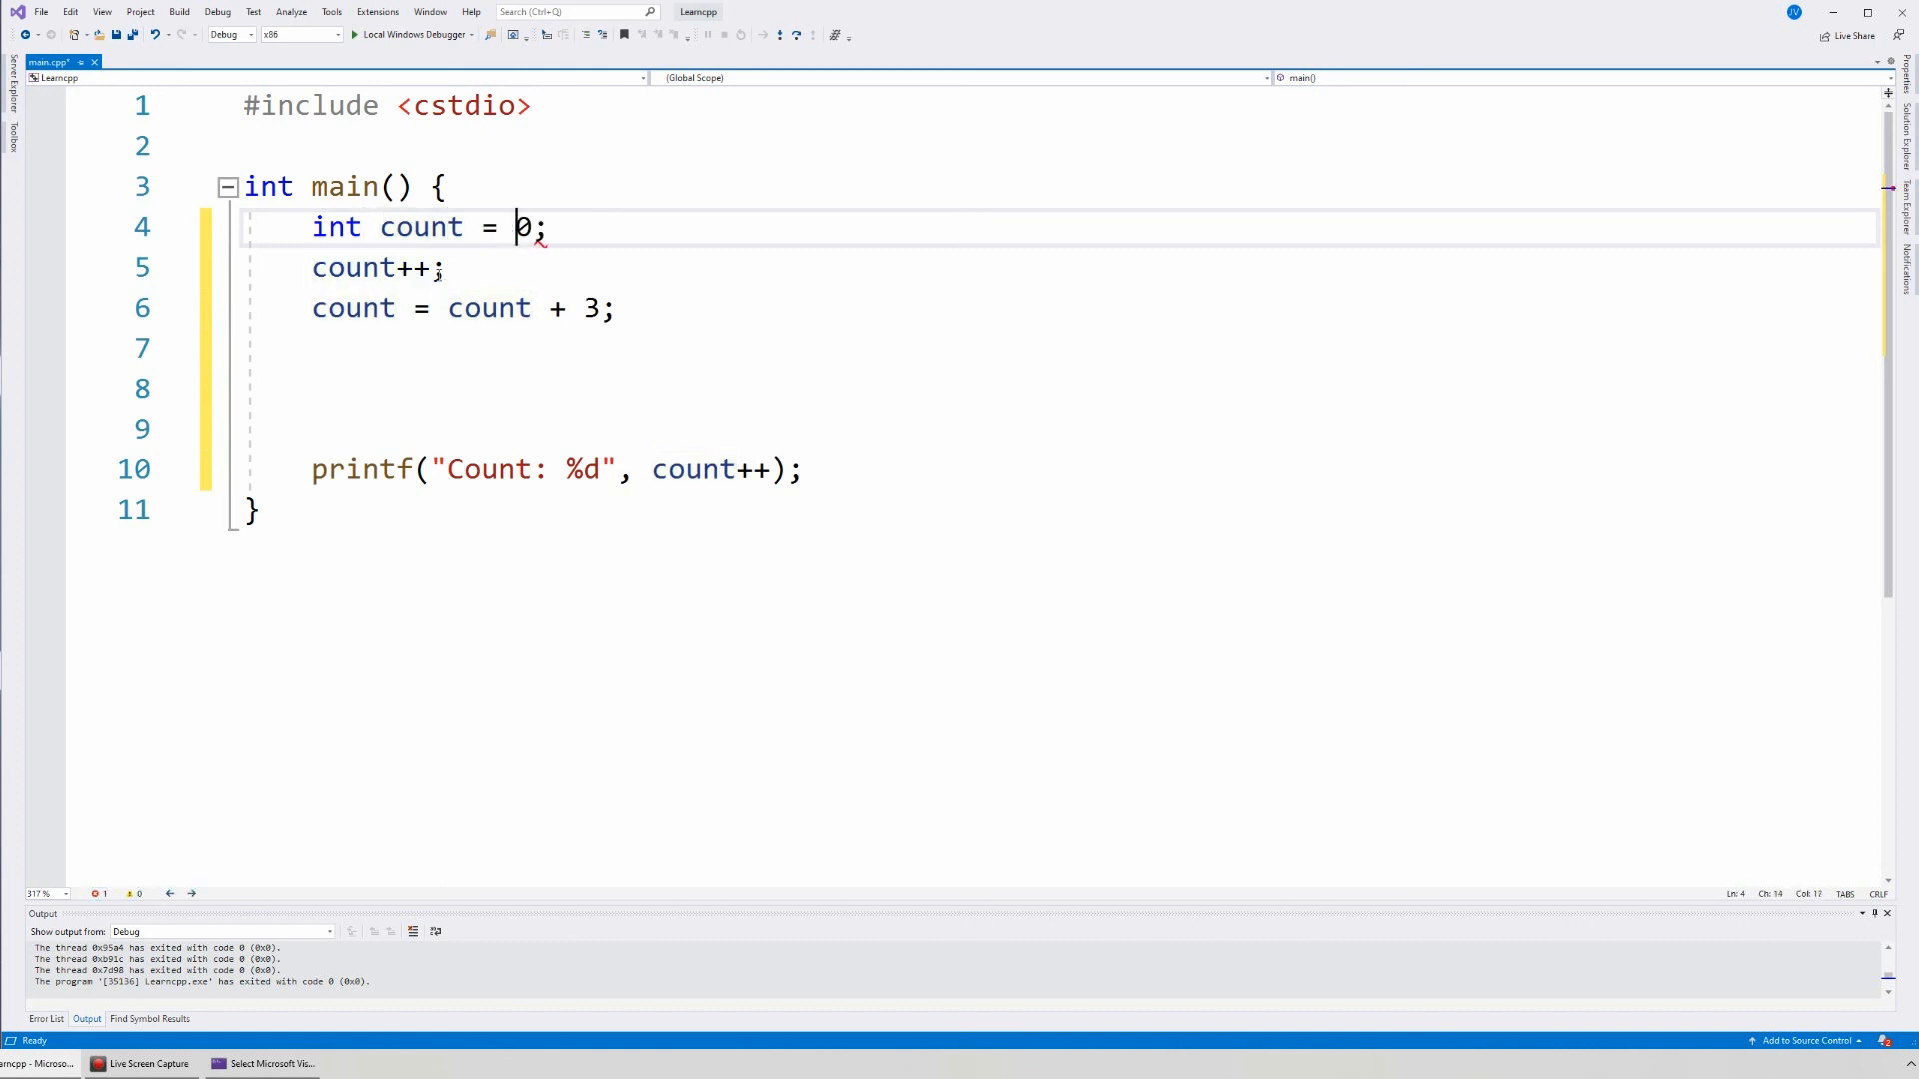
mouse_move(356, 308)
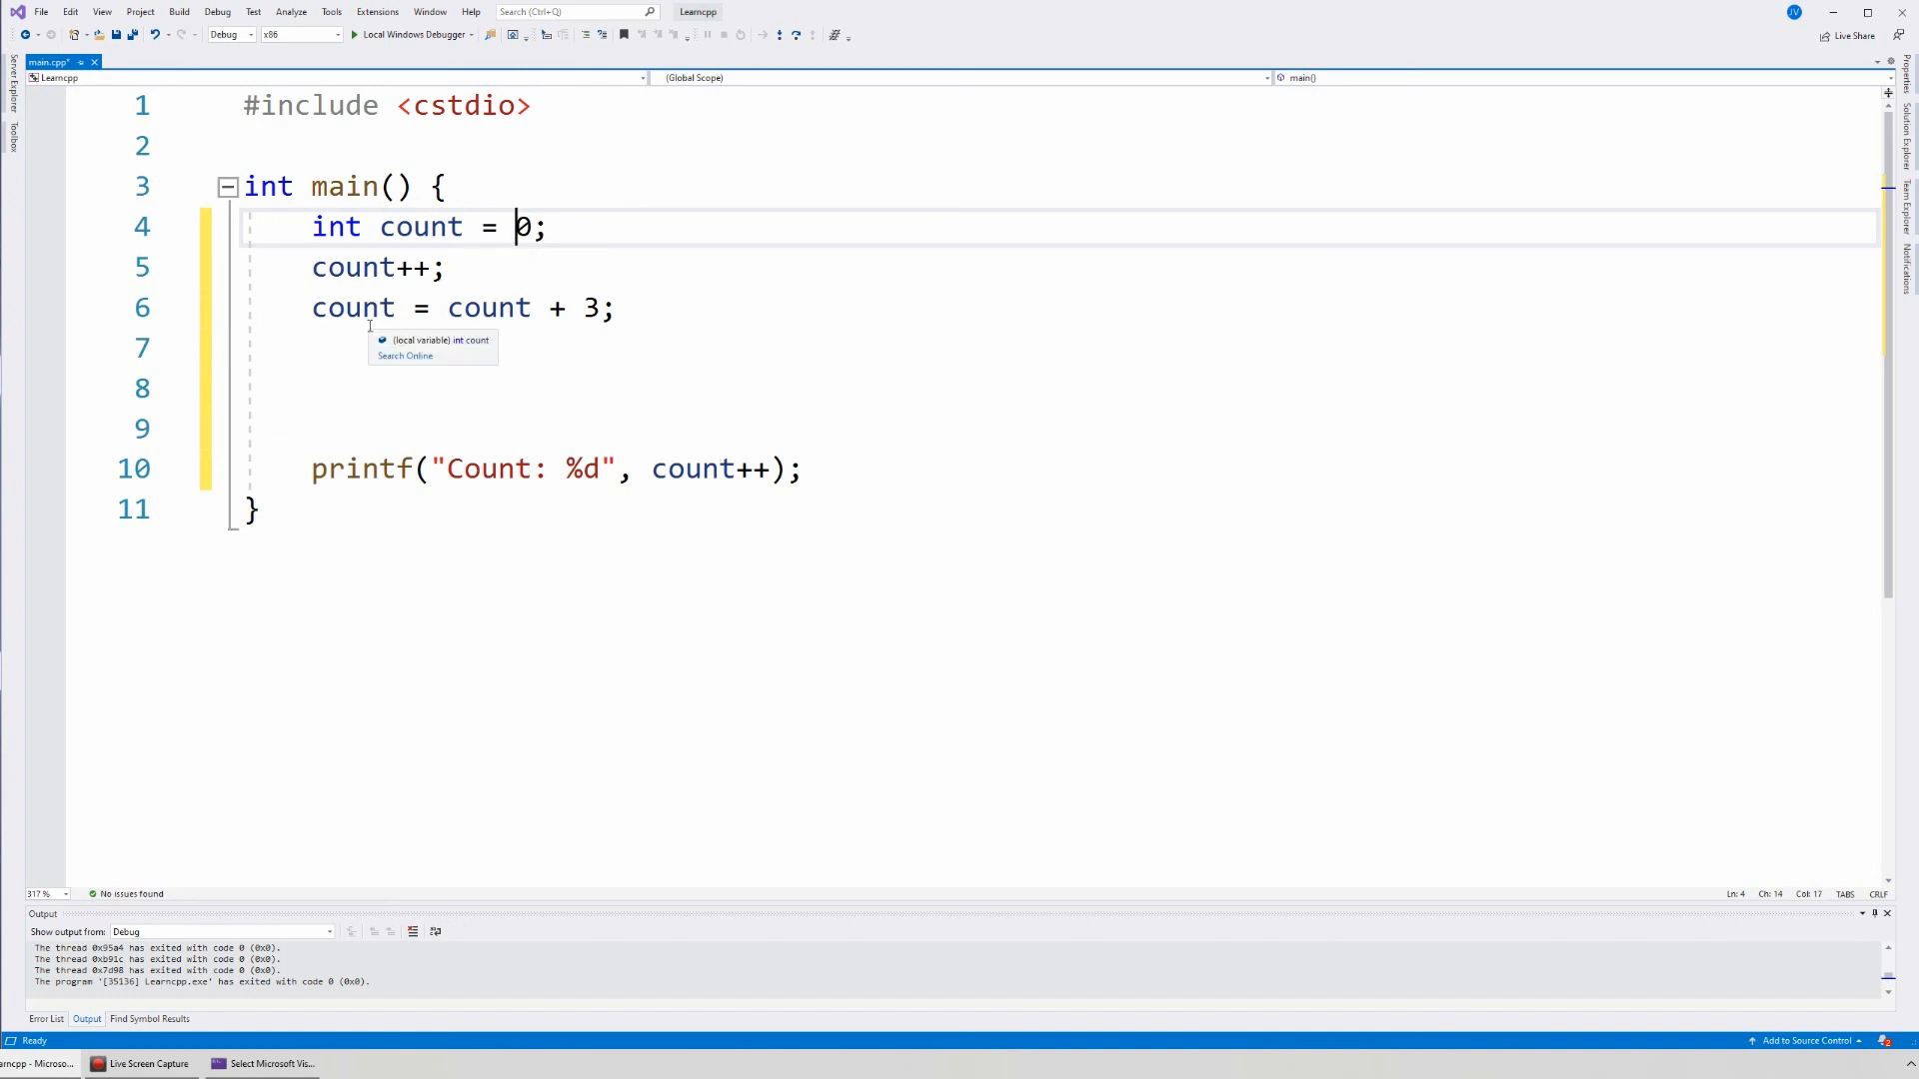
mouse_move(436, 300)
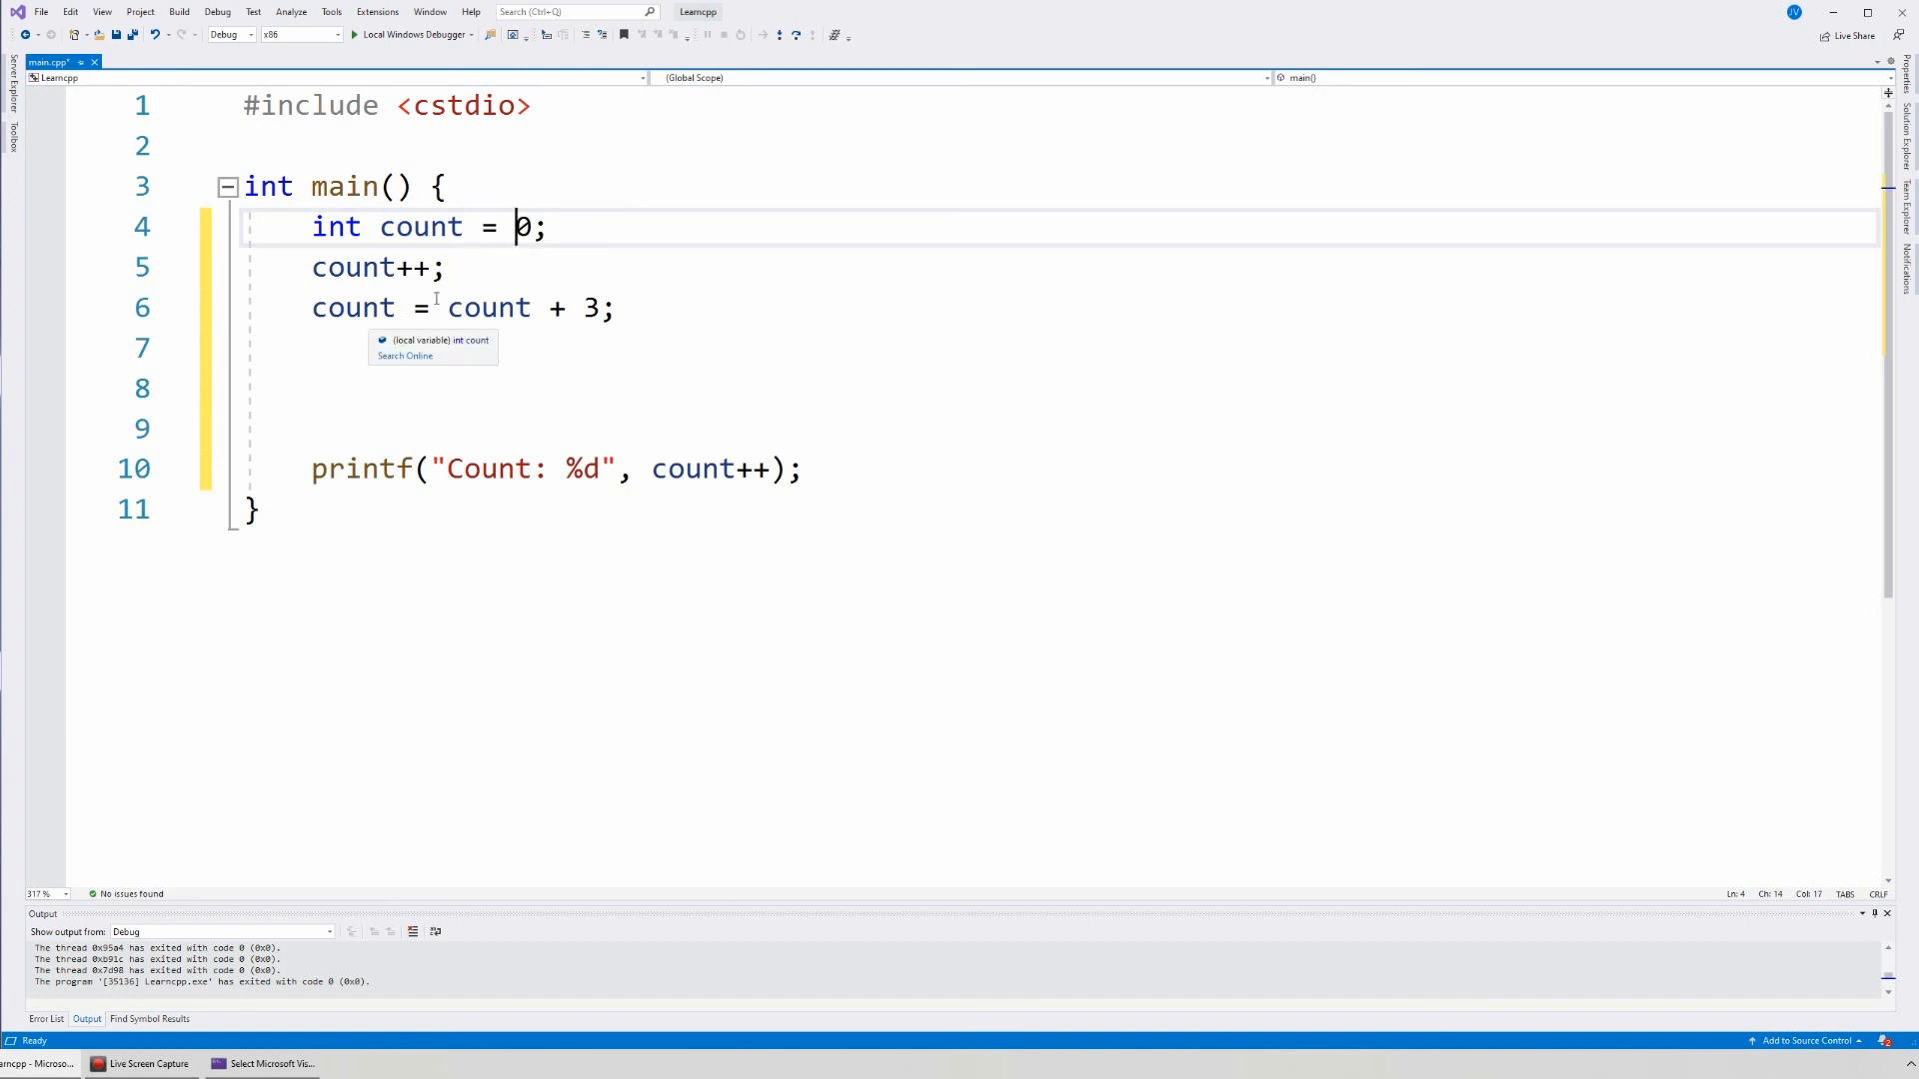
mouse_move(456, 270)
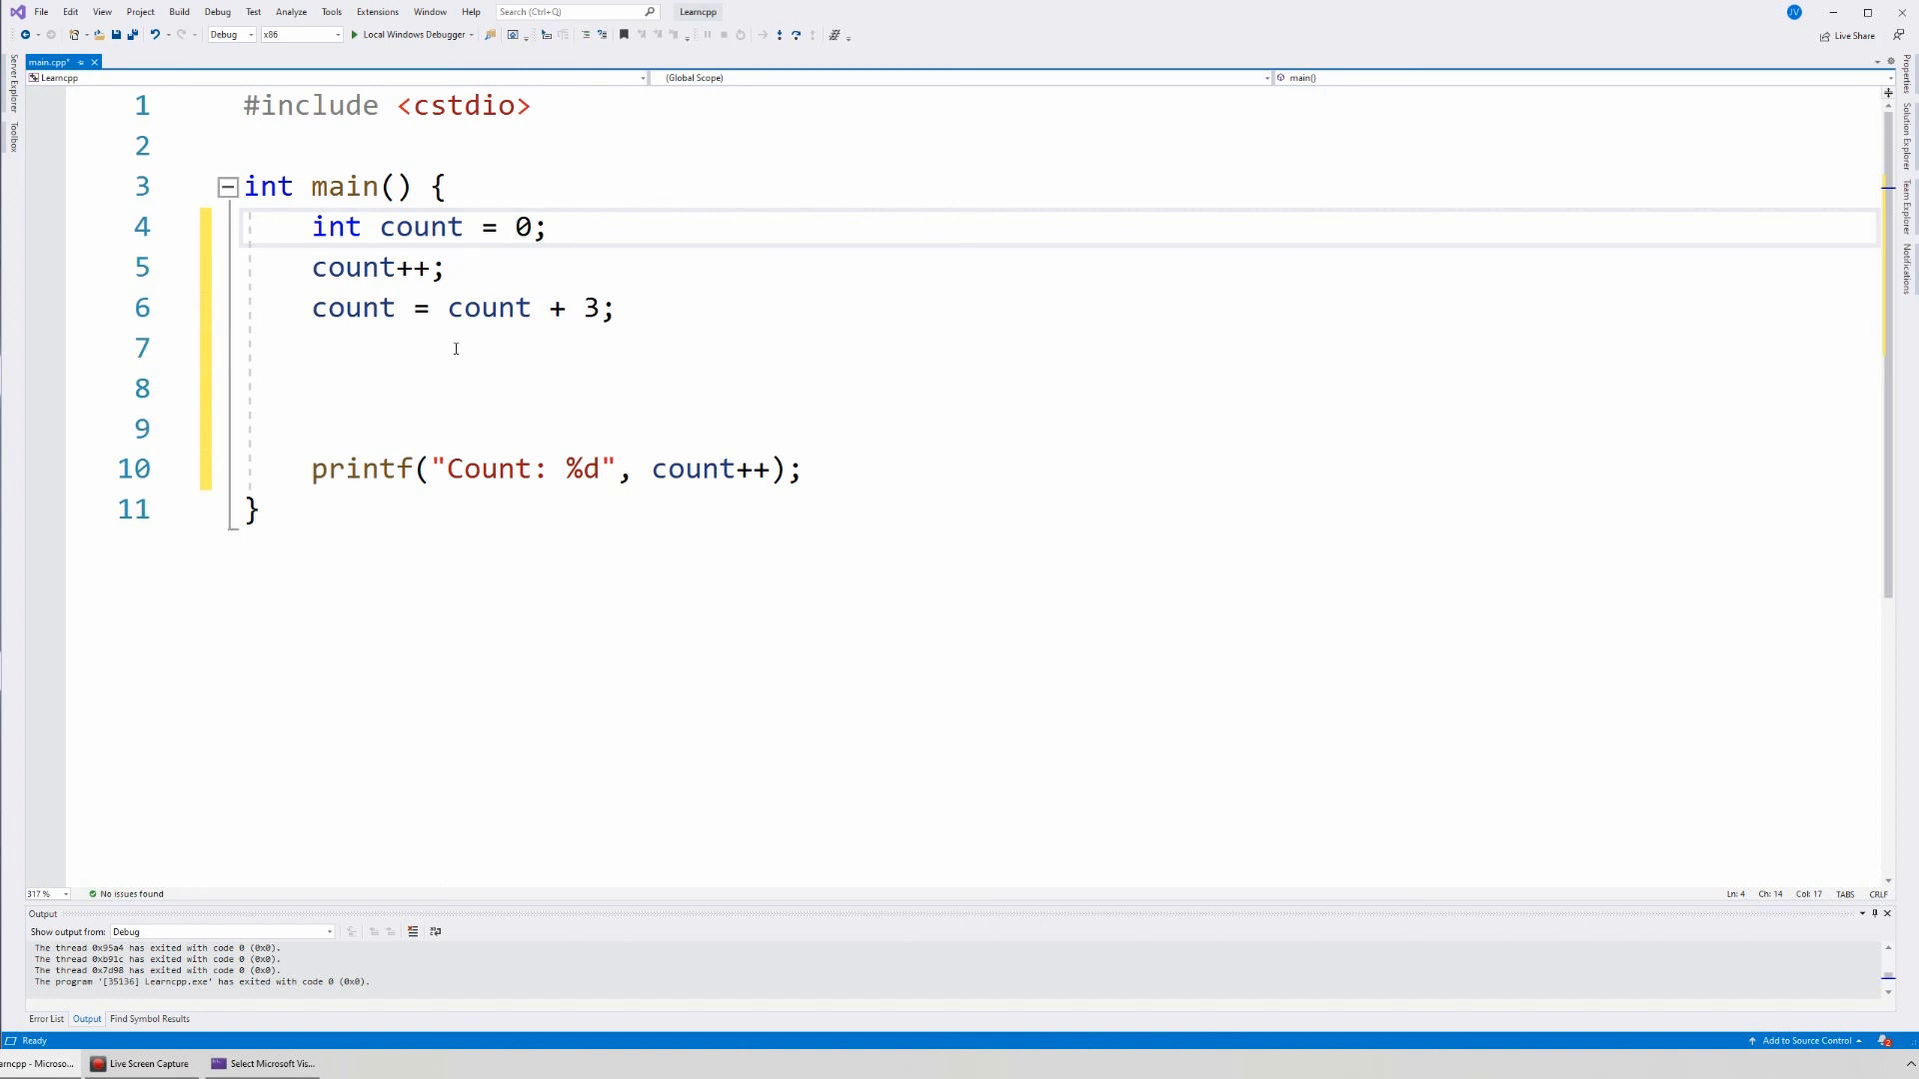
mouse_move(386, 363)
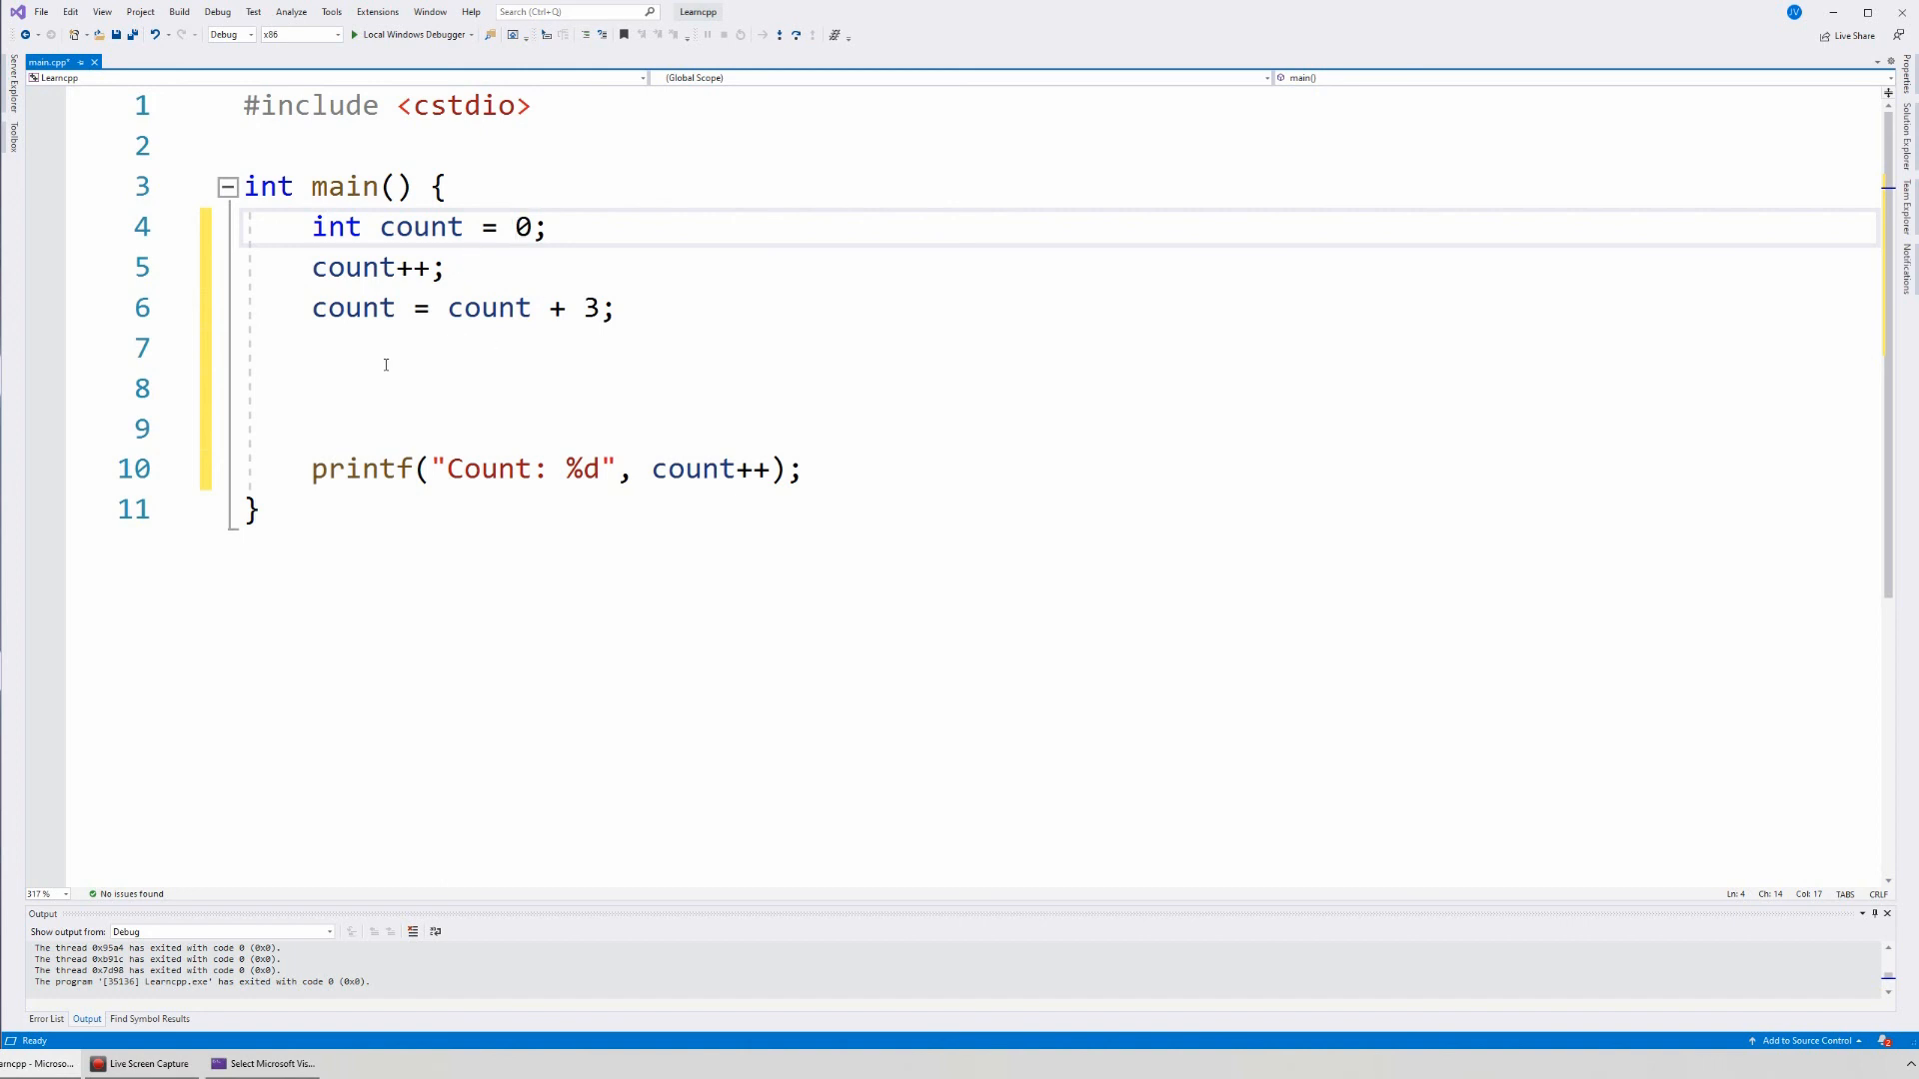
mouse_move(390, 367)
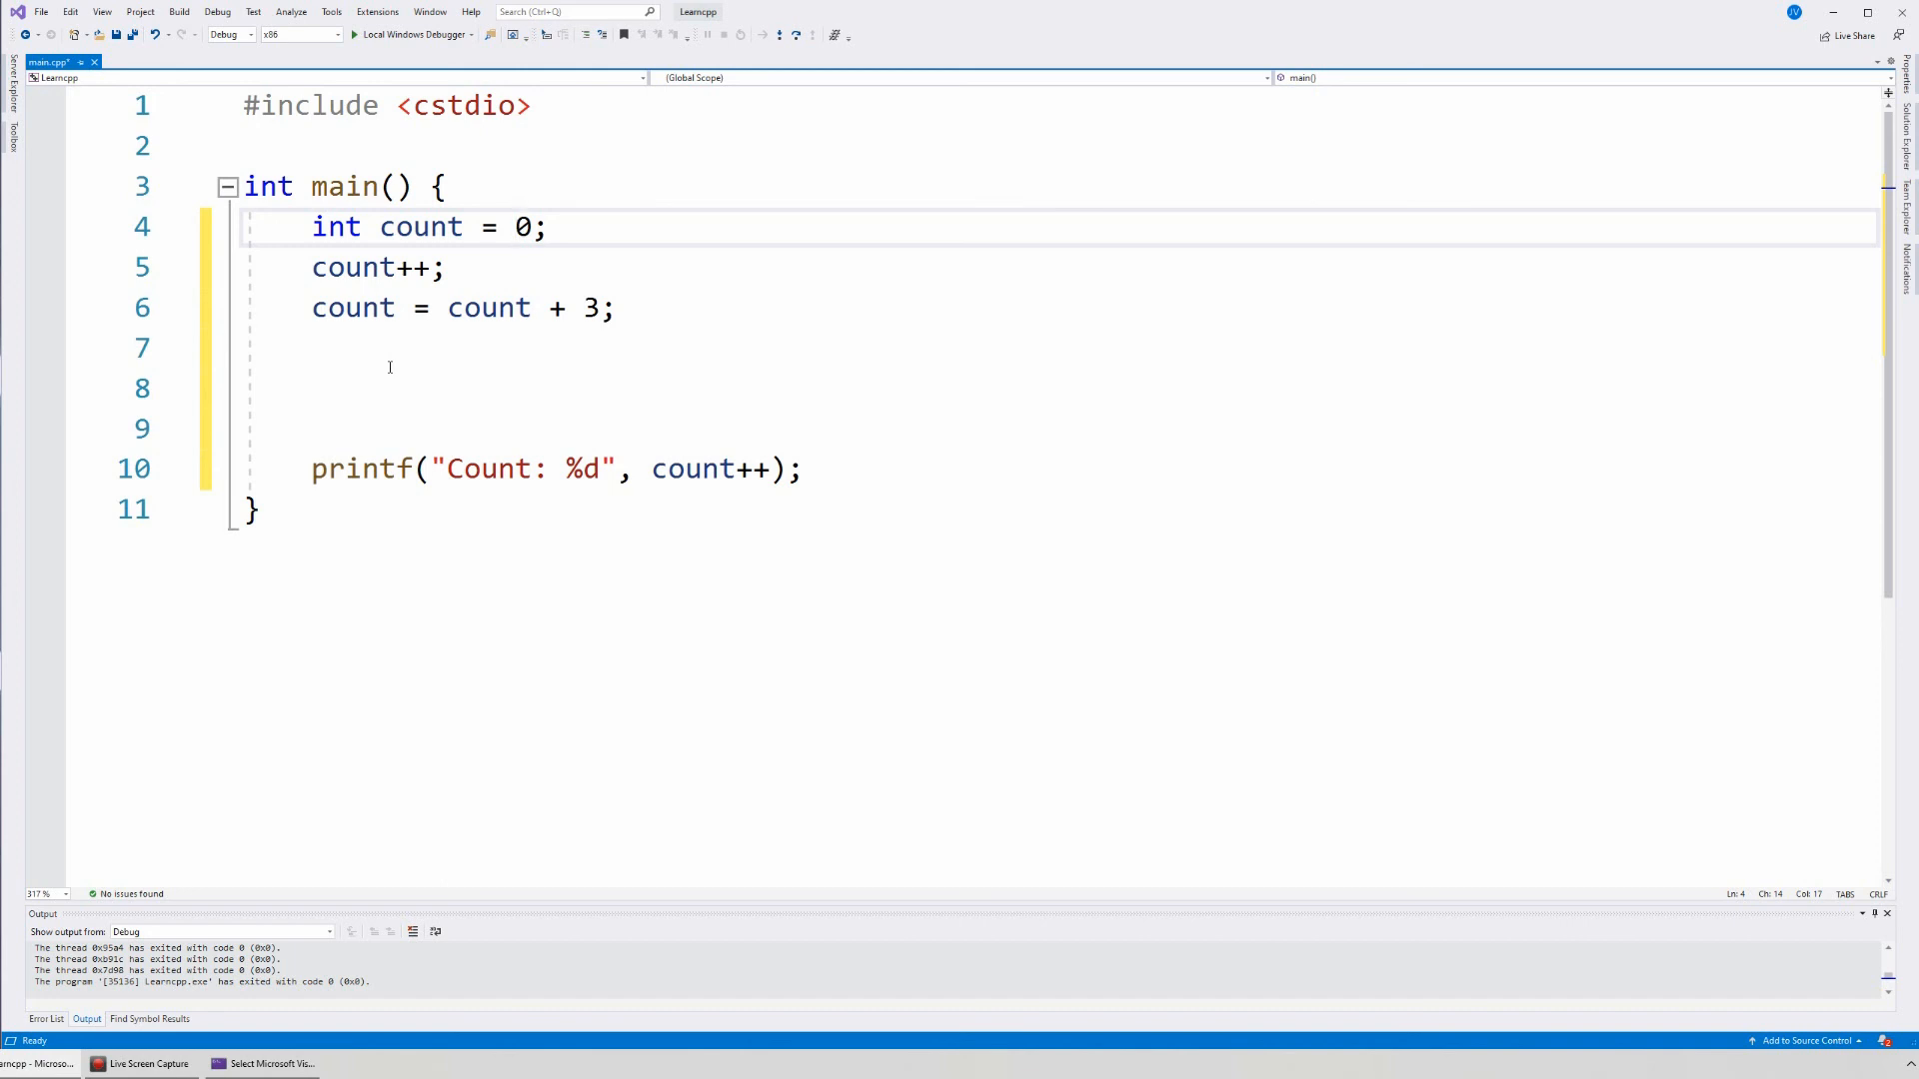
left_click(513, 226)
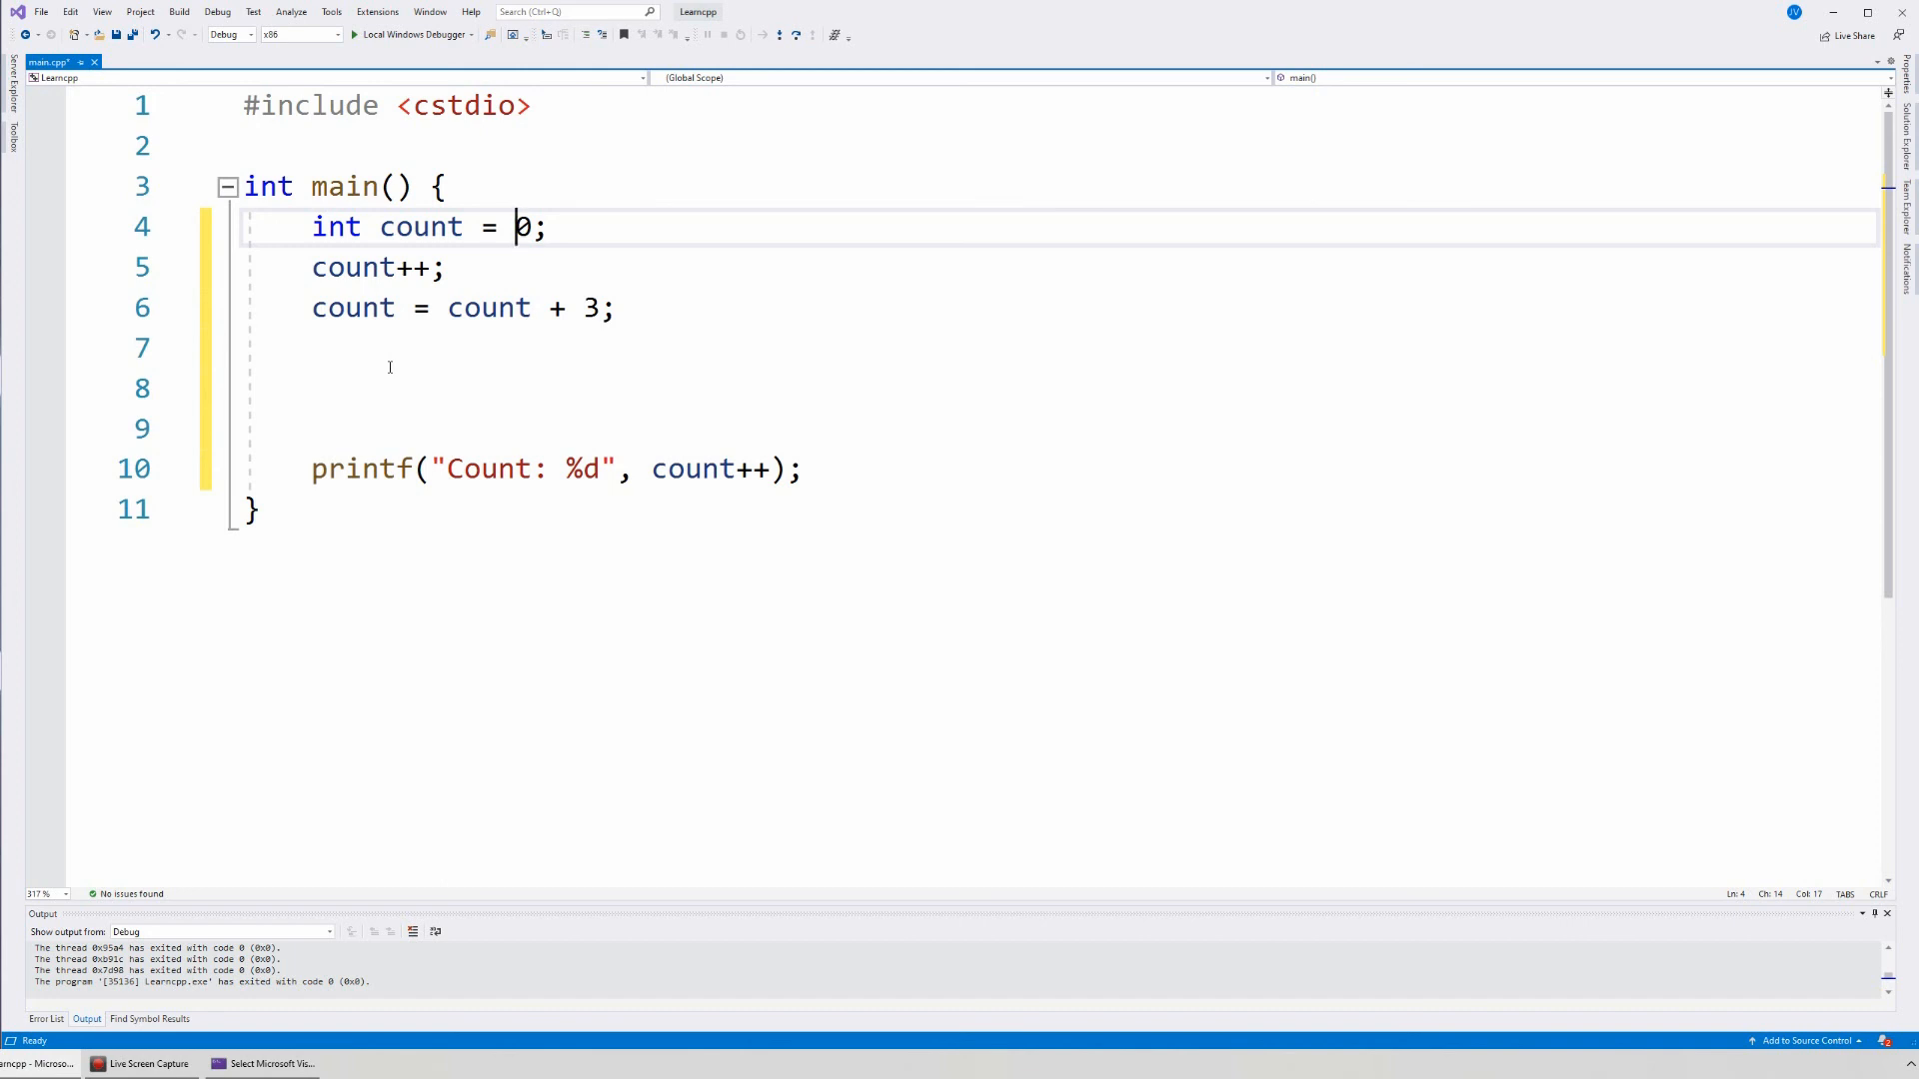